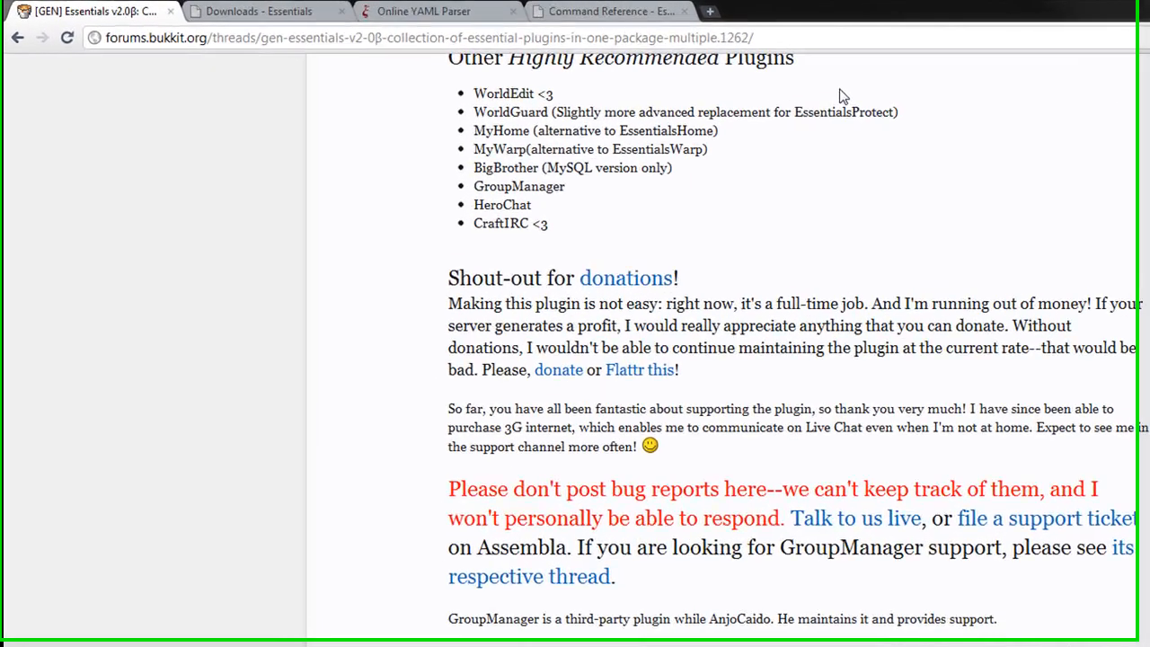
- Scroll through the Essentials Plugin Suite jar descriptions down to EssentialsHelp and EssentialsTele
scroll(up, 3)
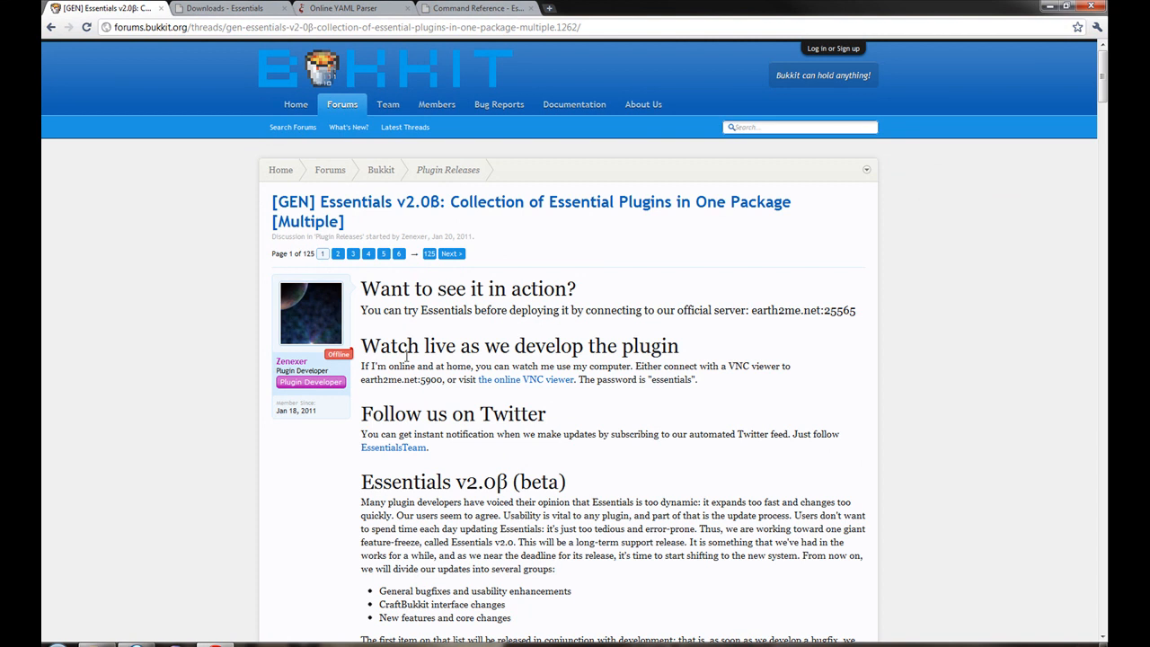
mouse_move(596, 367)
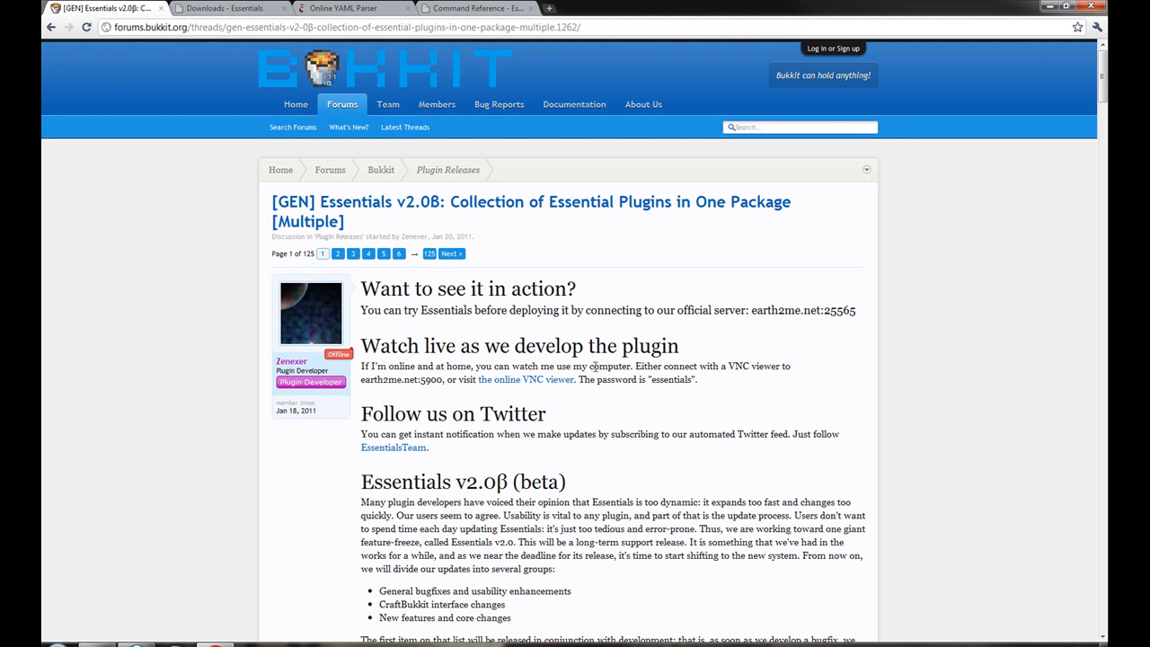
mouse_move(609, 364)
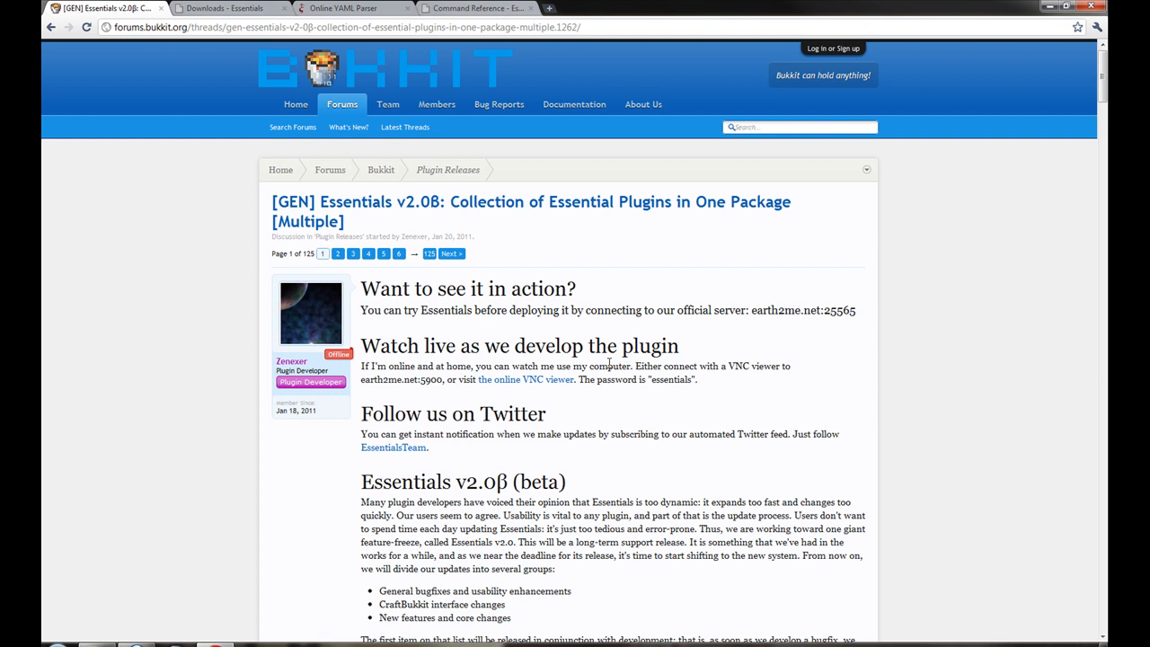
scroll(down, 3)
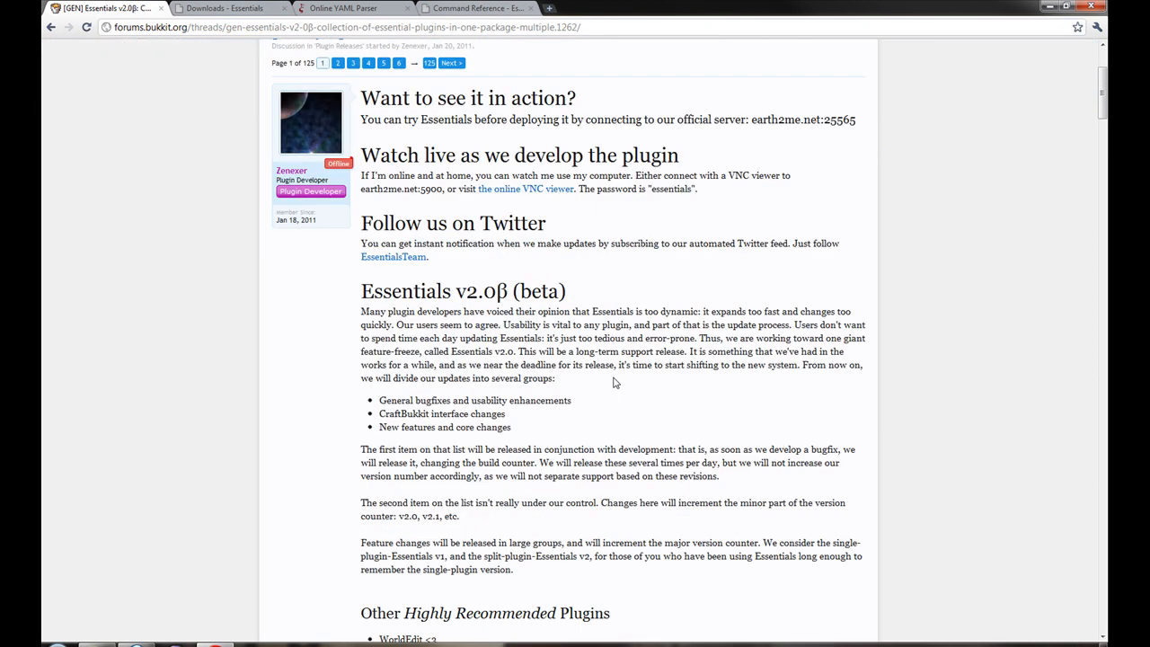
scroll(down, 3)
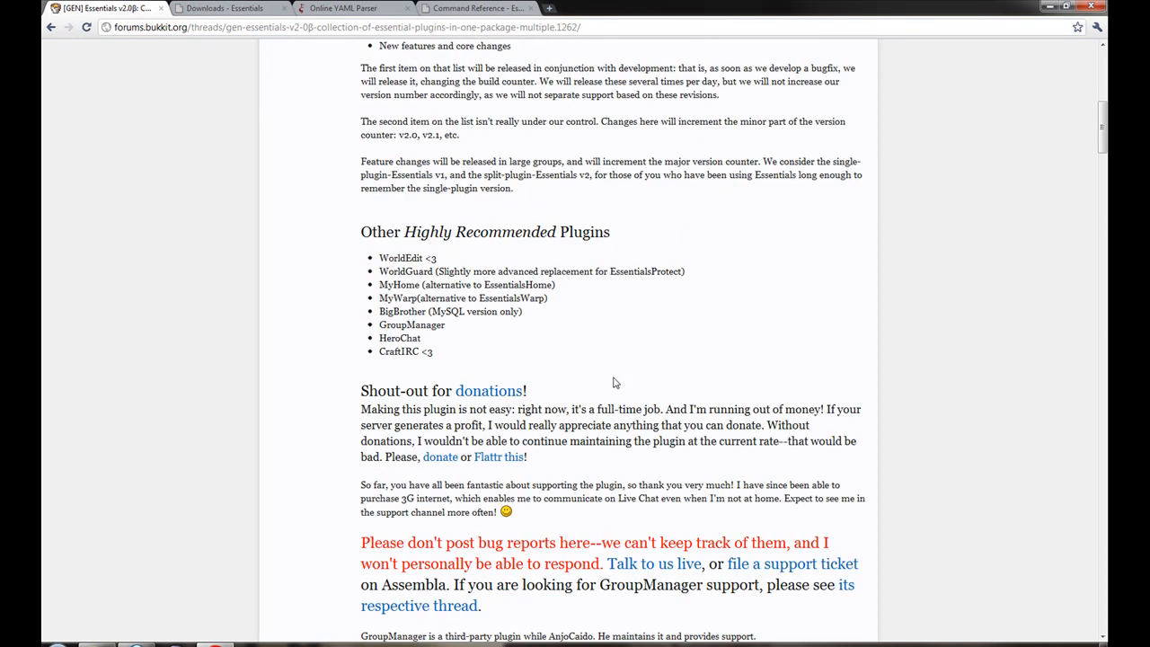
scroll(down, 3)
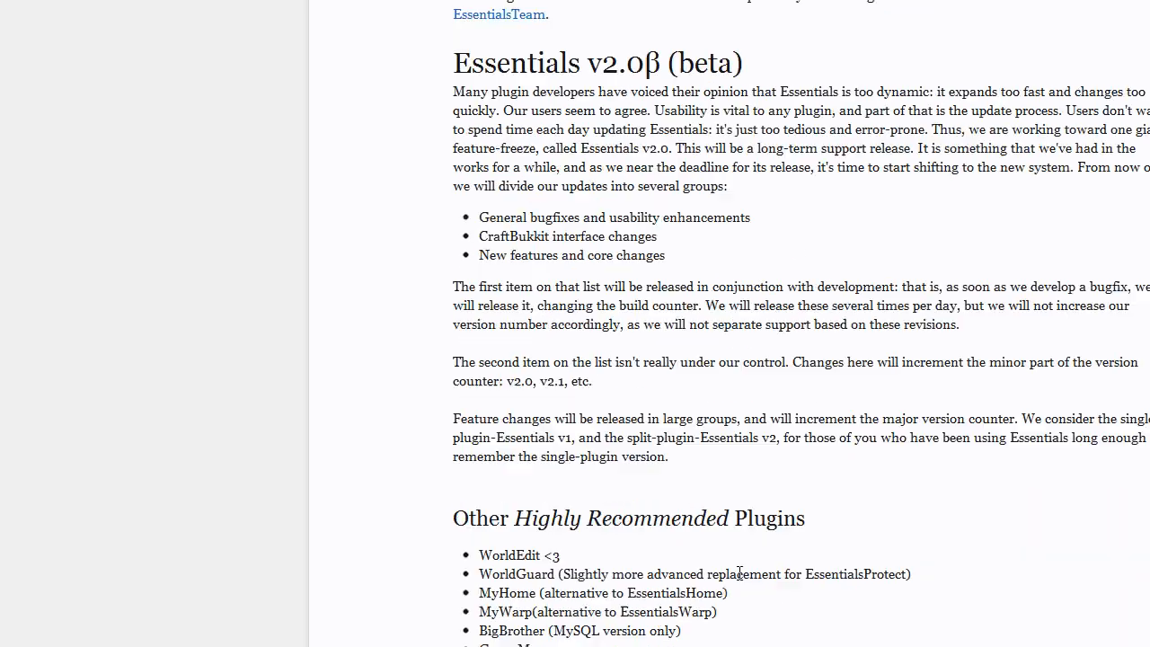
scroll(up, 3)
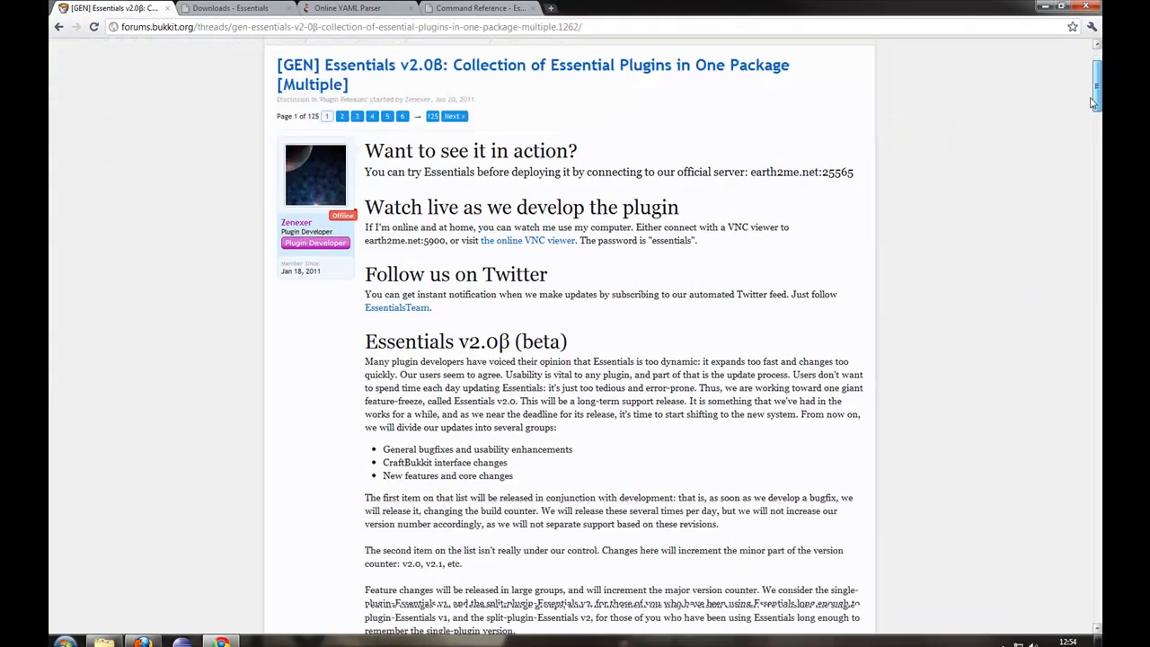
scroll(down, 3)
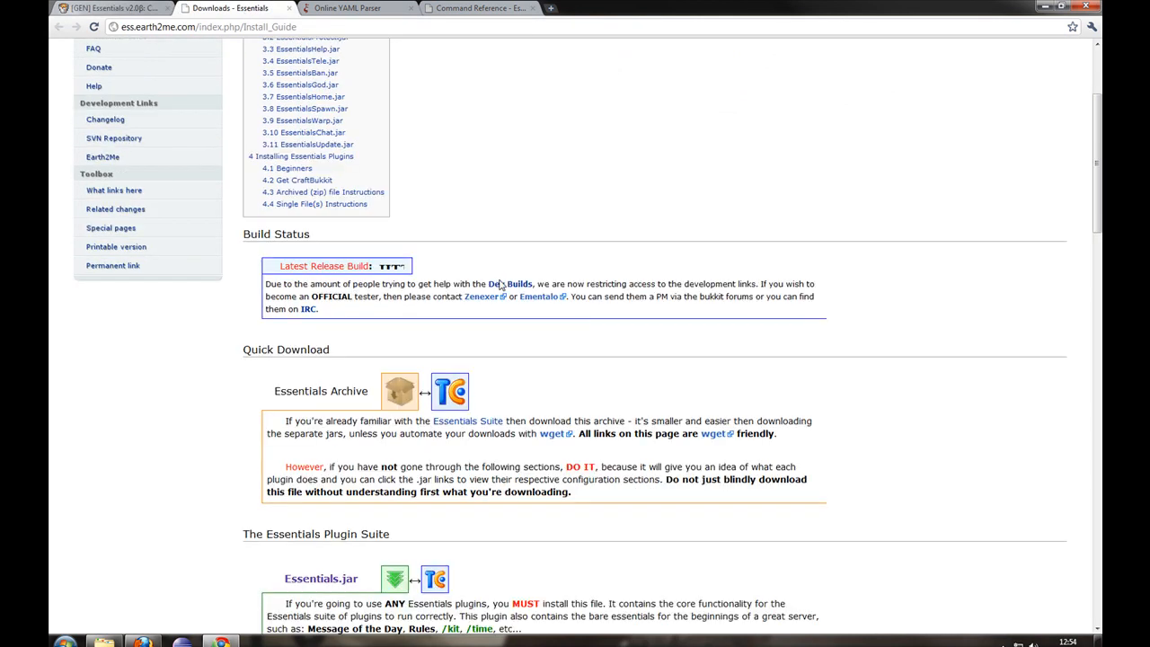
scroll(down, 3)
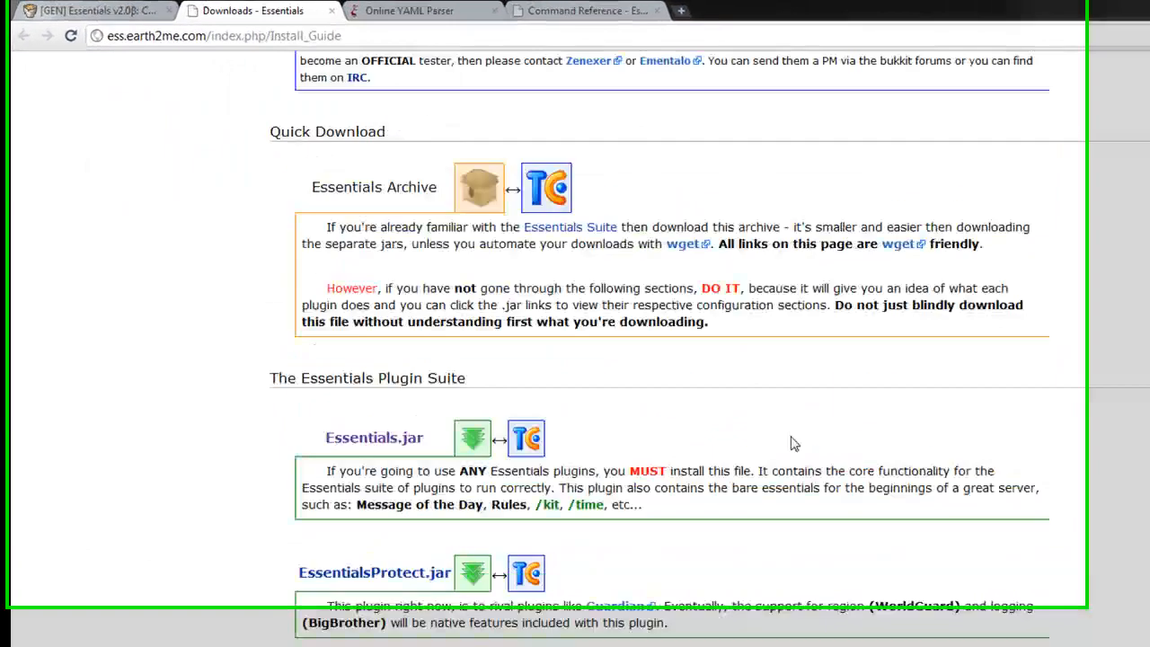
scroll(down, 3)
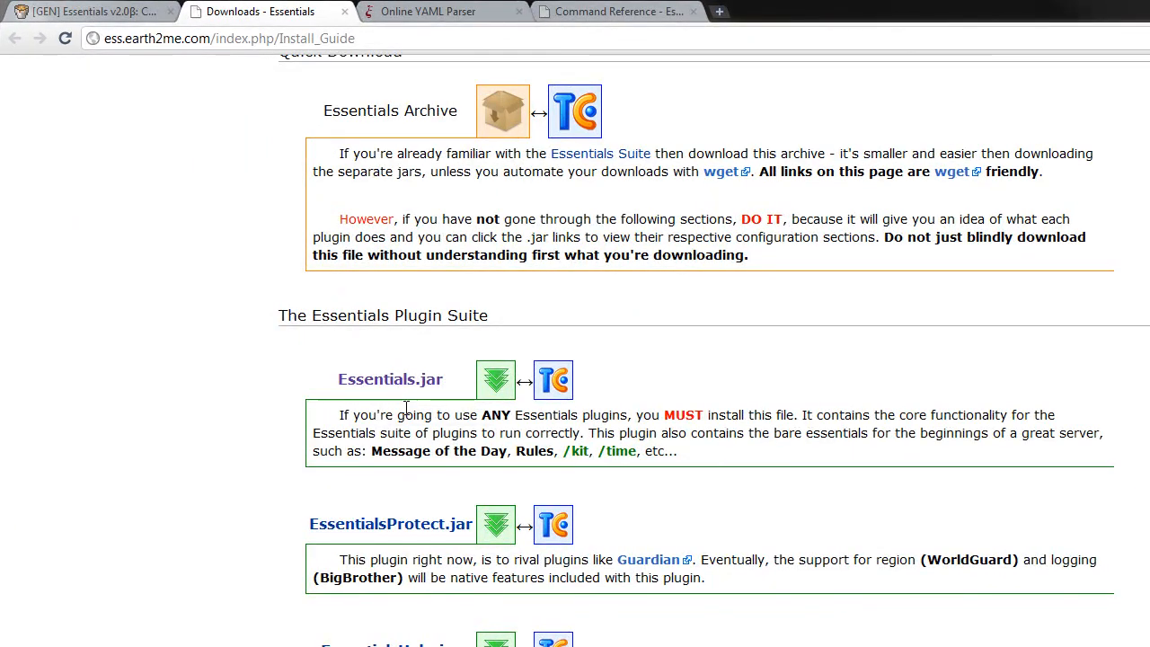
mouse_move(593, 502)
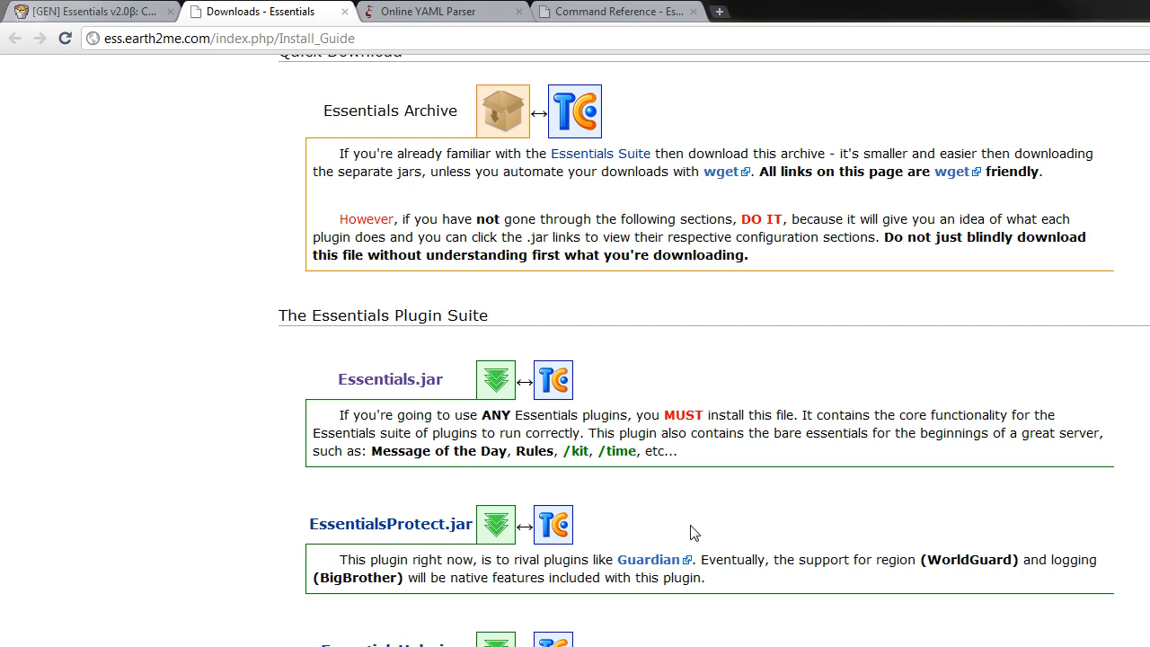
mouse_move(390, 378)
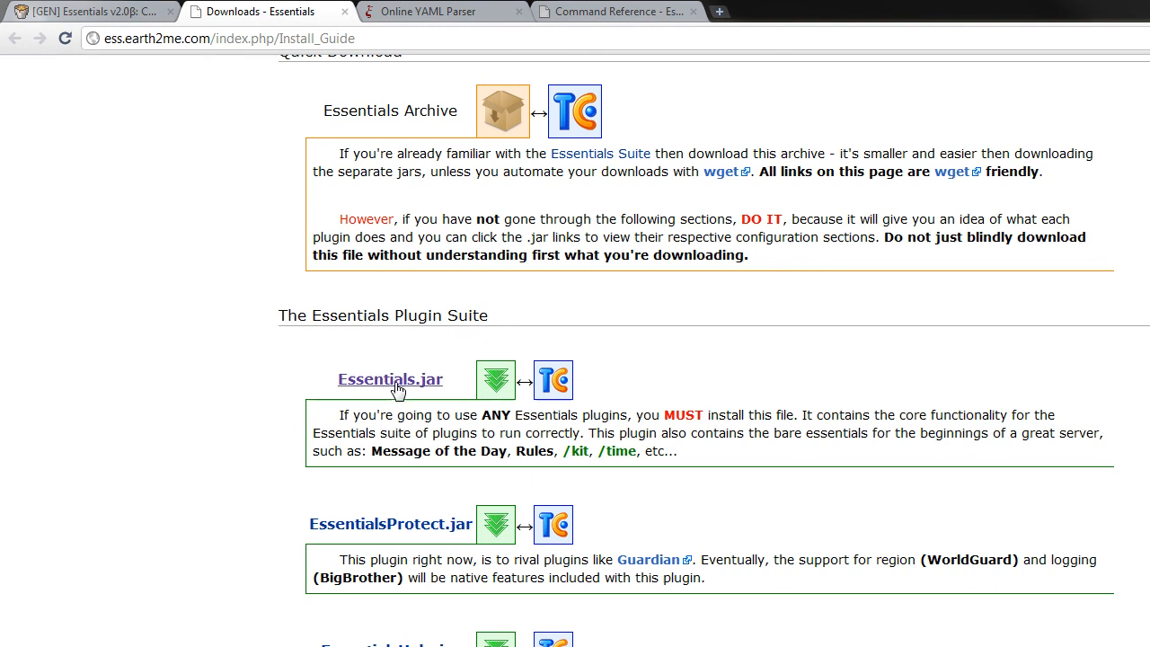
scroll(down, 3)
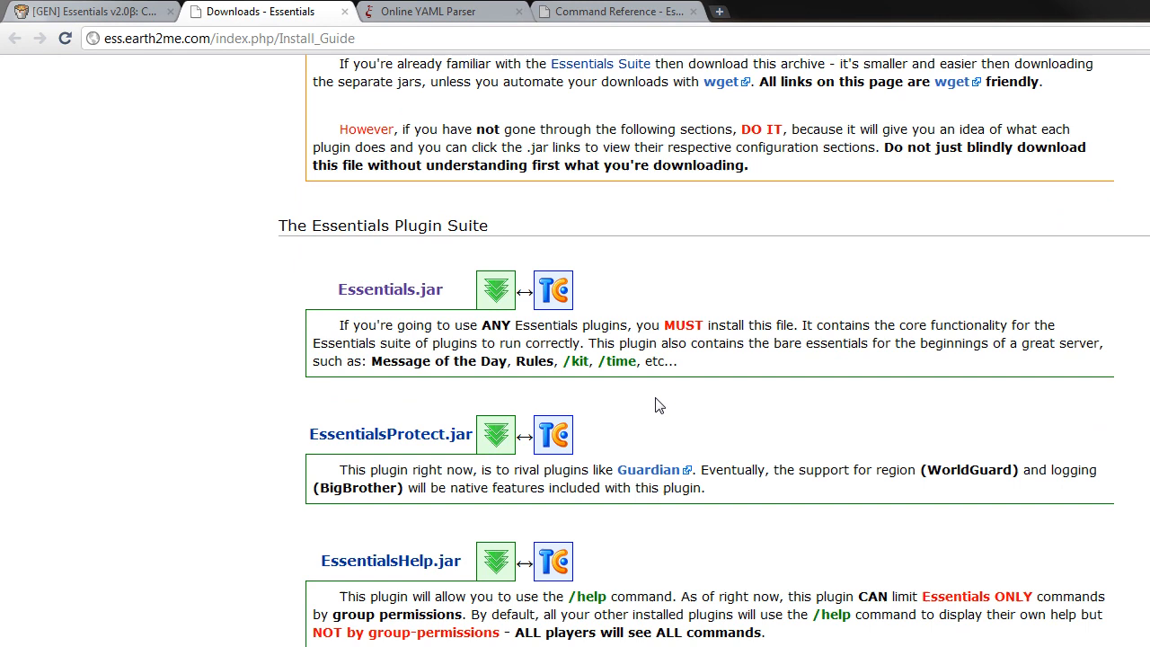
scroll(down, 3)
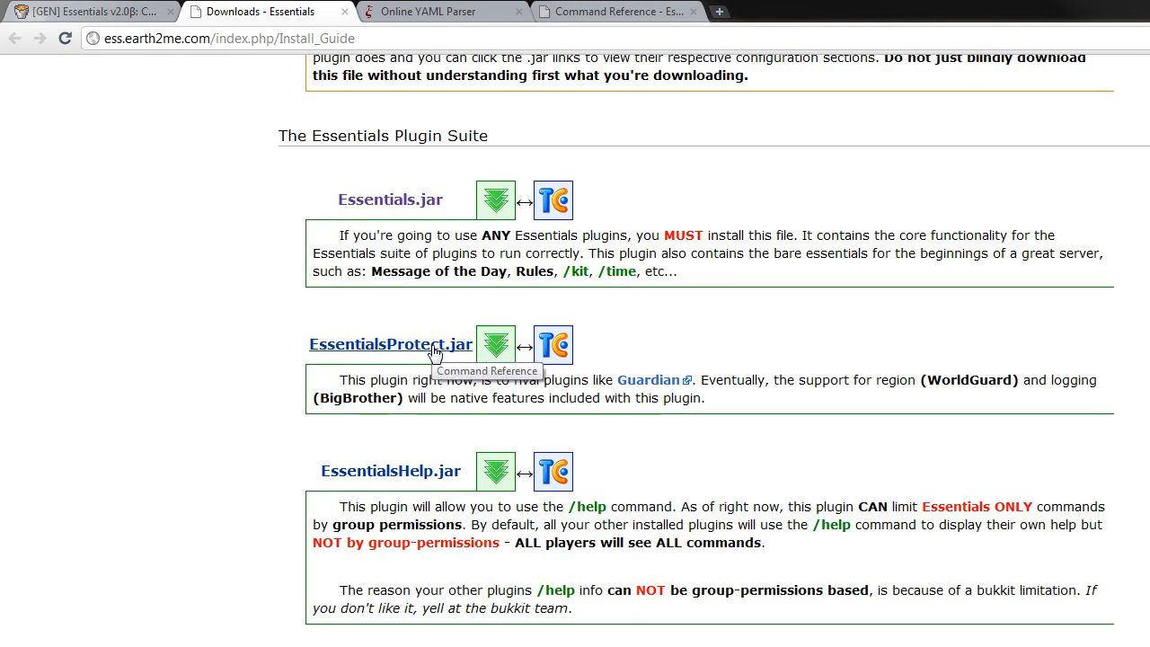
mouse_move(413, 373)
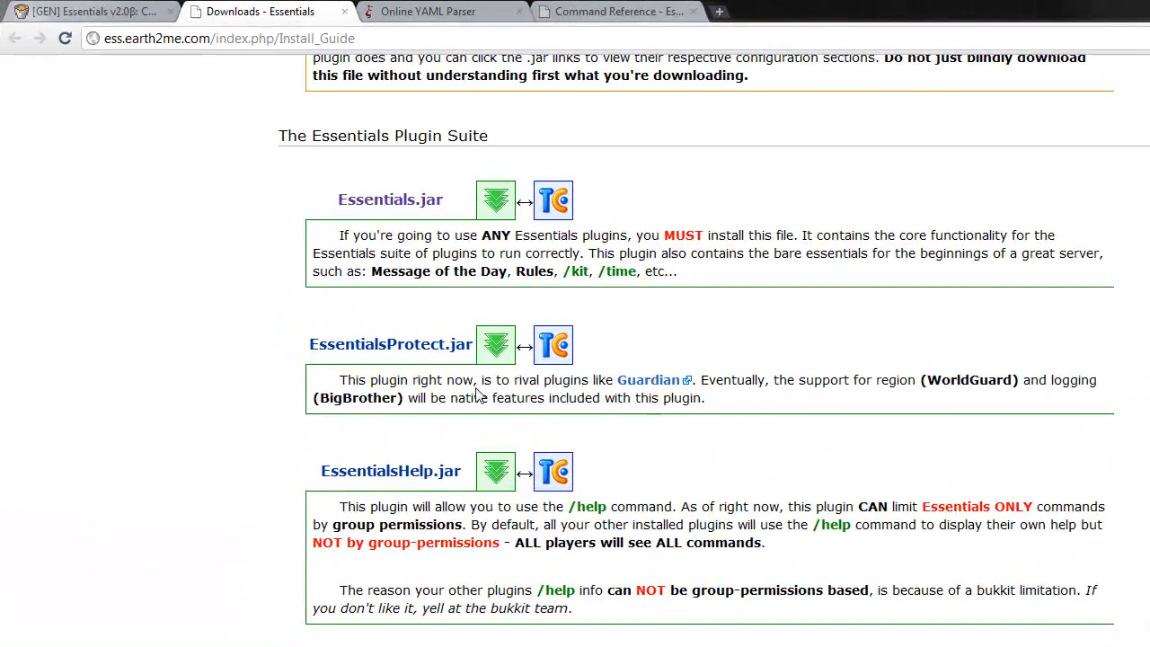
scroll(down, 3)
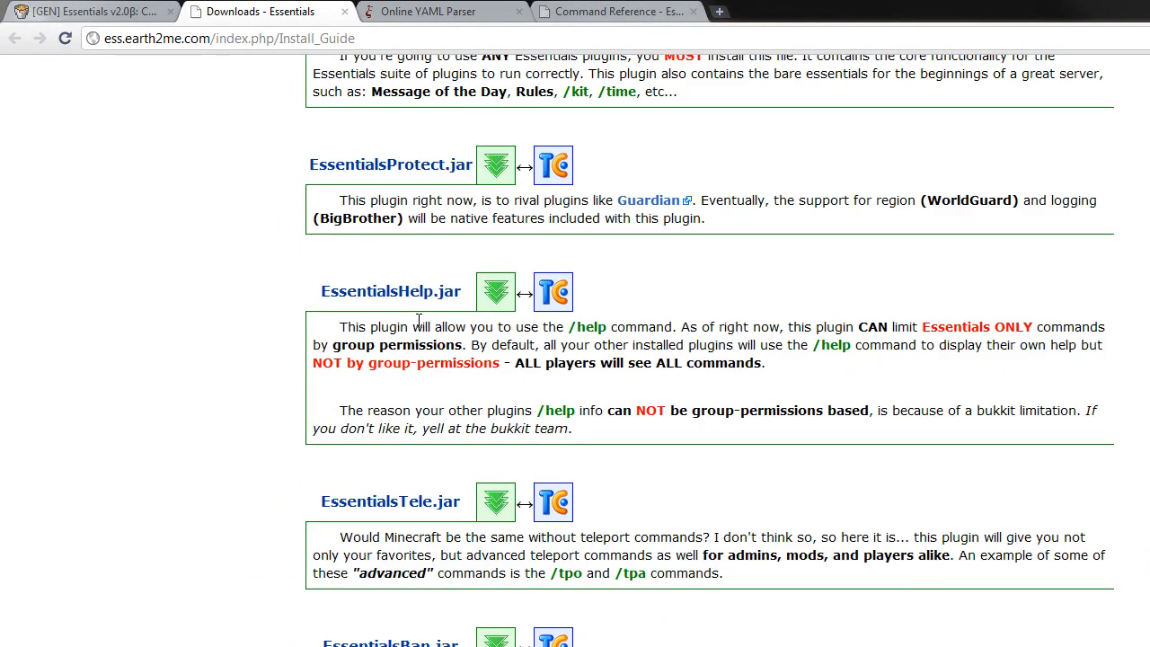
mouse_move(425, 324)
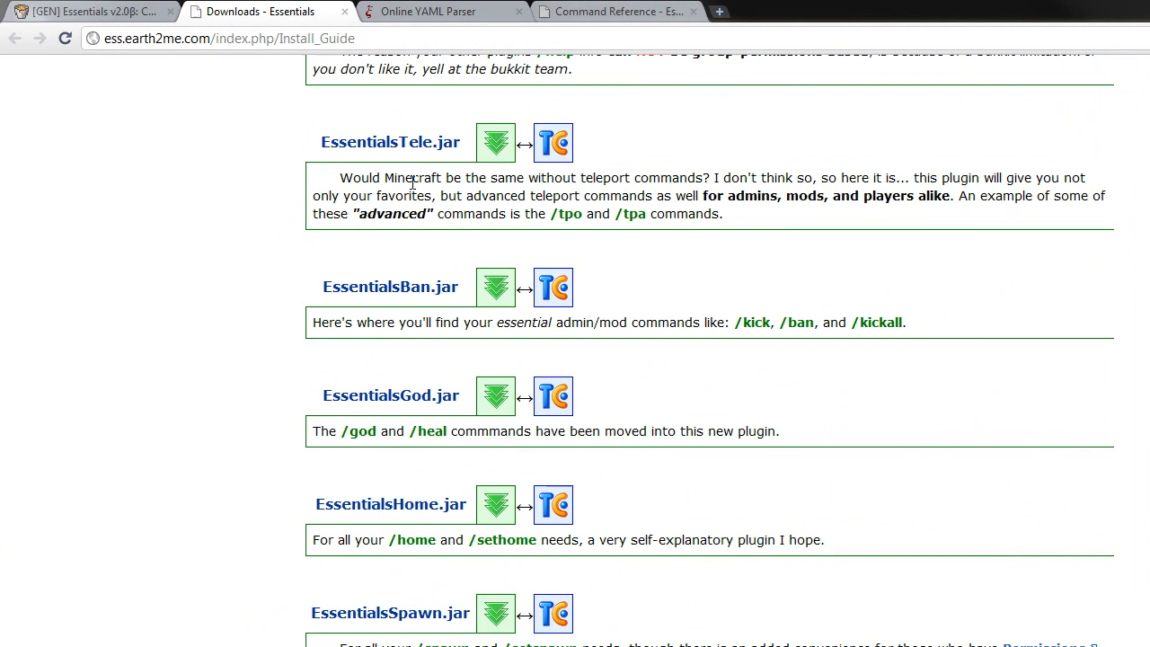
mouse_move(640, 354)
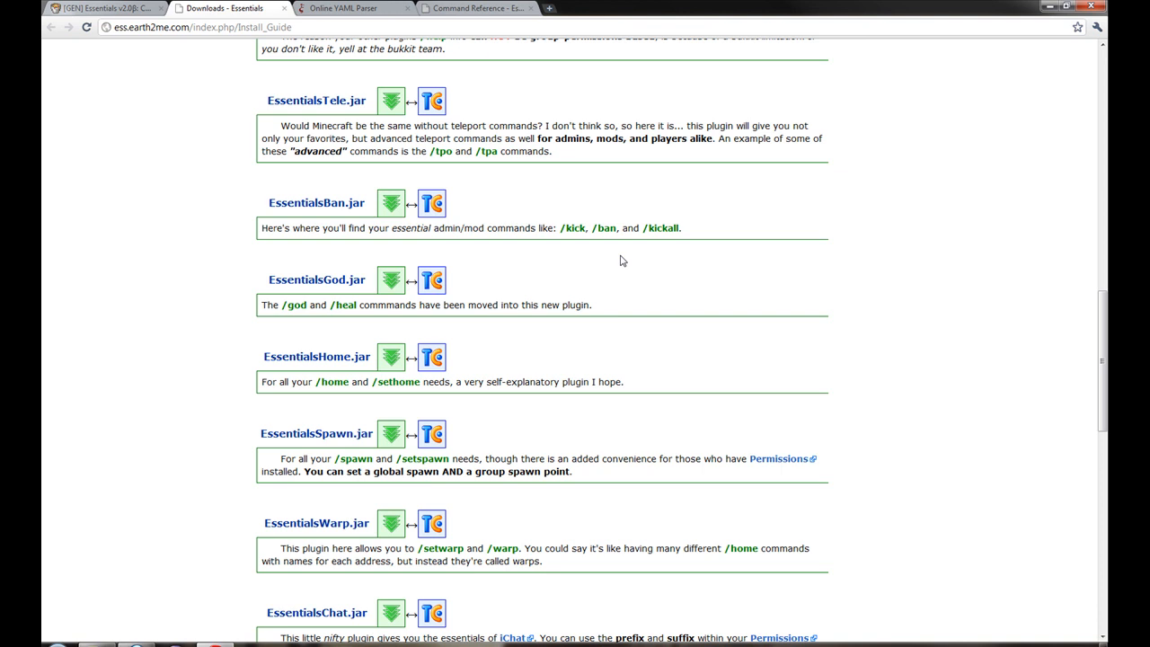
scroll(down, 3)
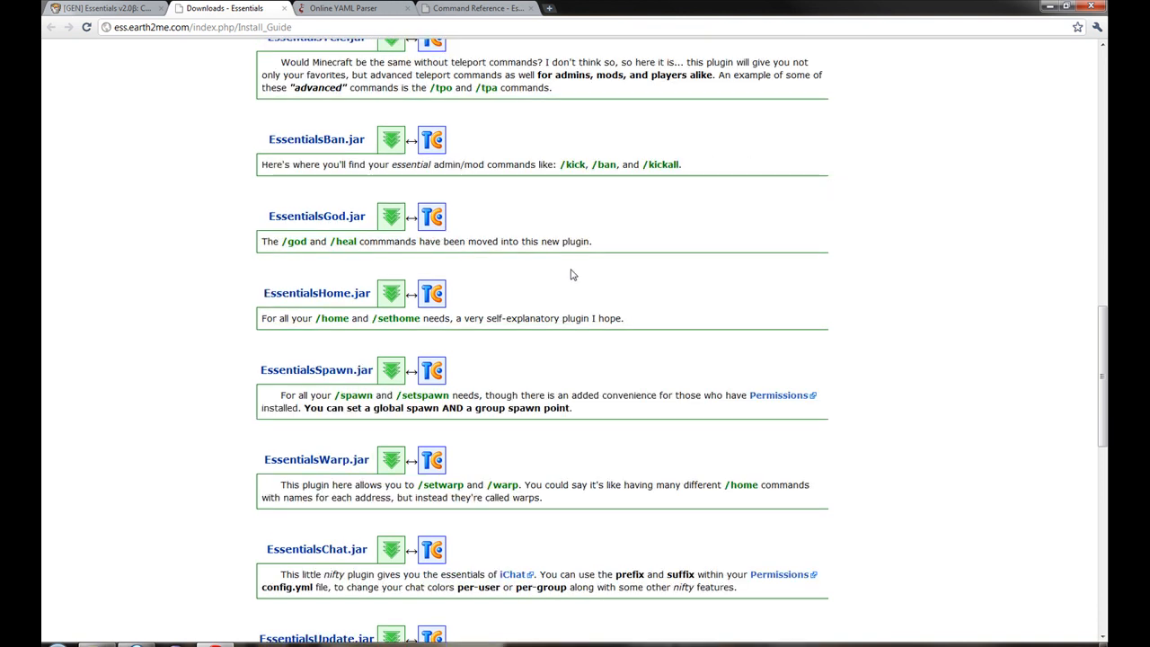
scroll(down, 3)
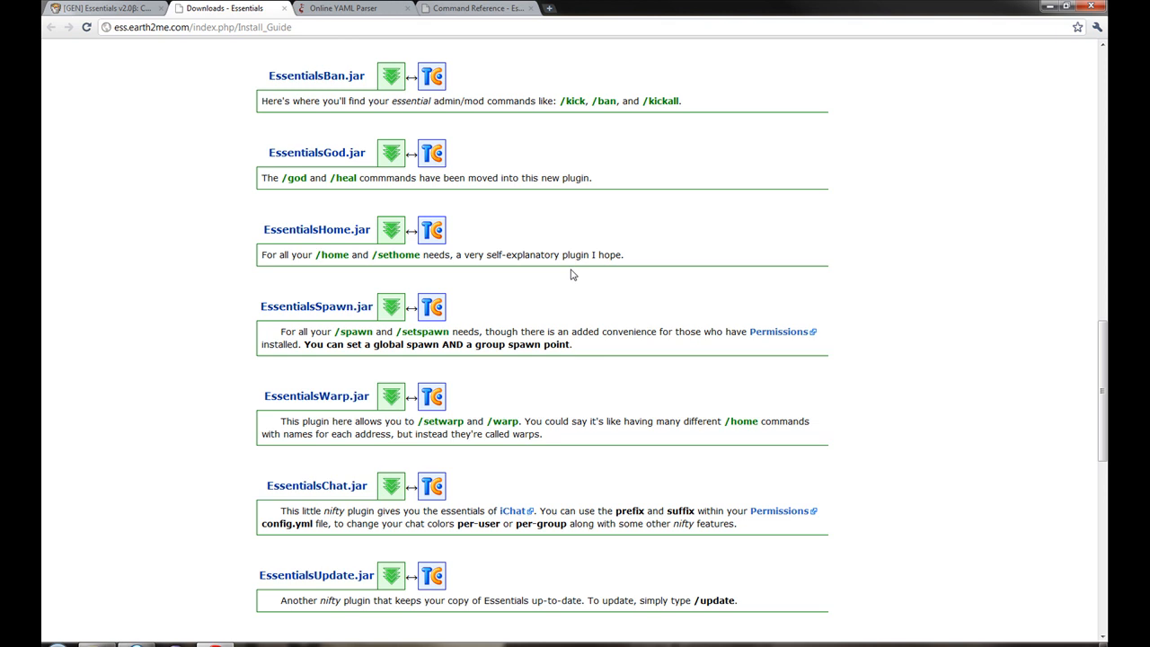
mouse_move(528, 271)
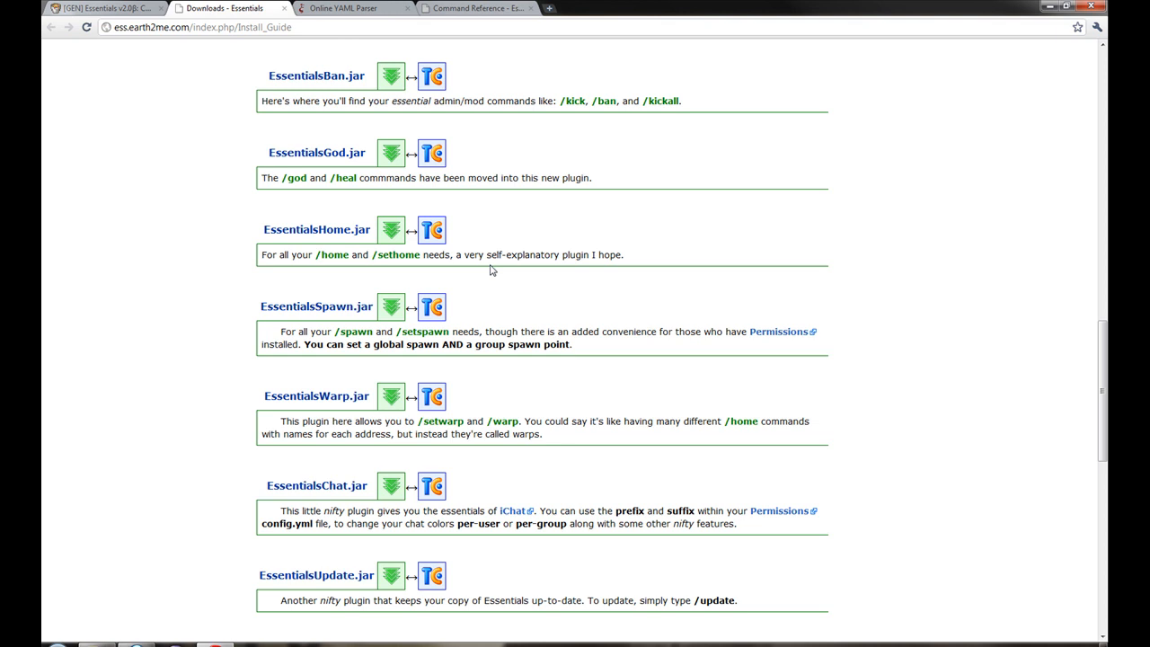
scroll(down, 3)
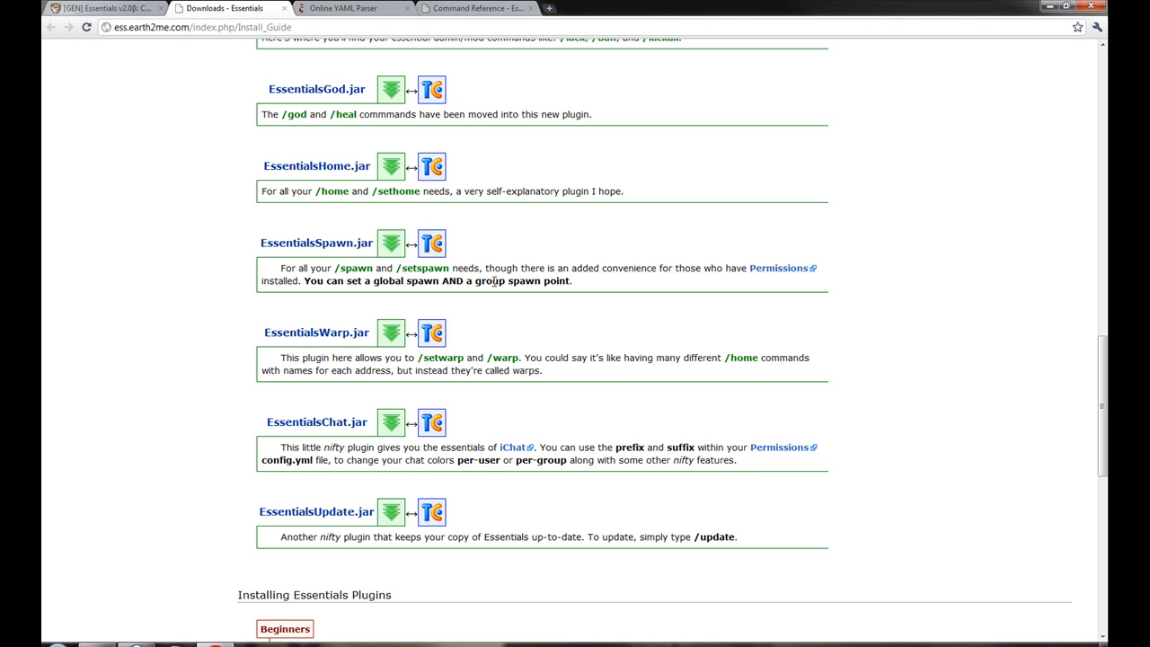
scroll(down, 3)
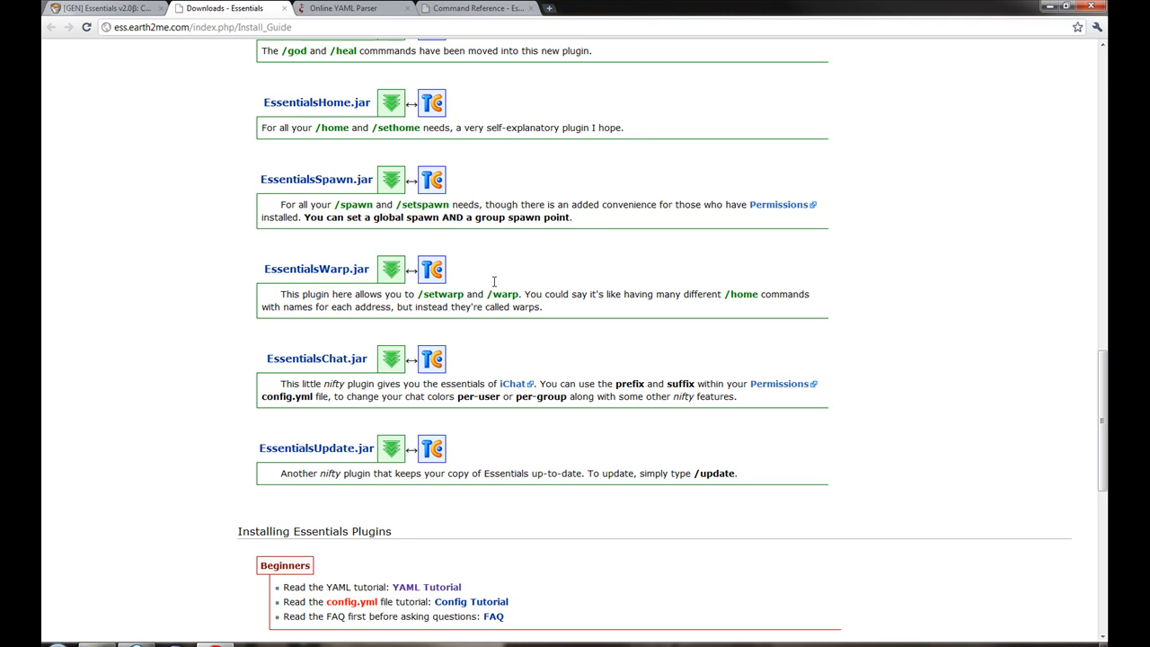
scroll(down, 3)
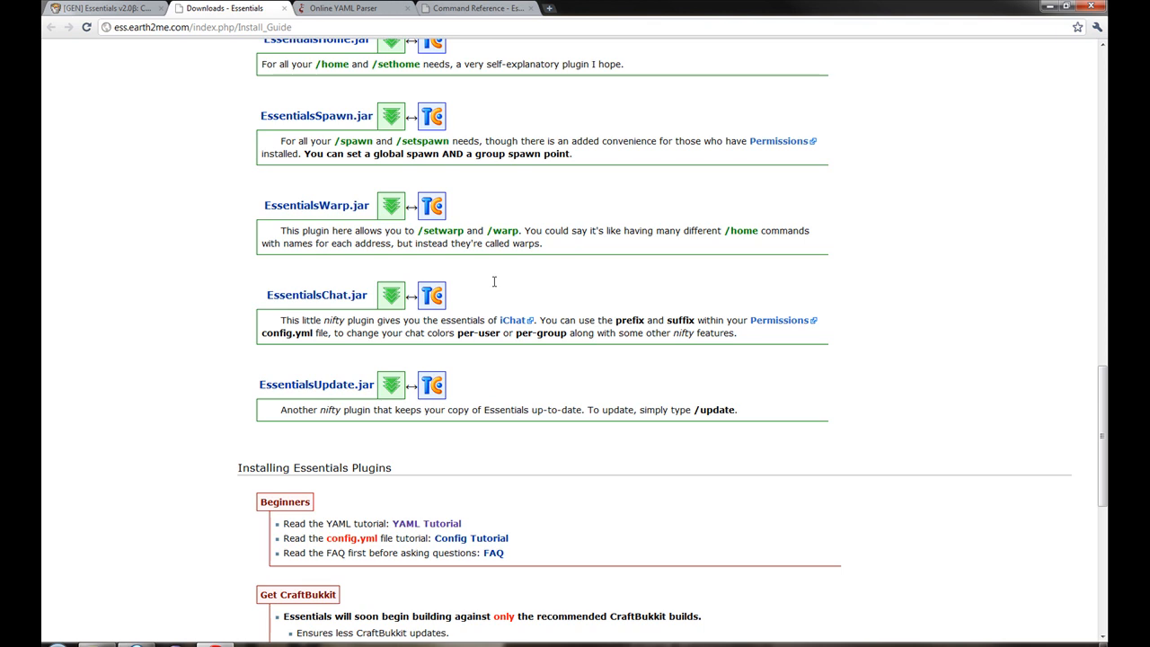
scroll(down, 3)
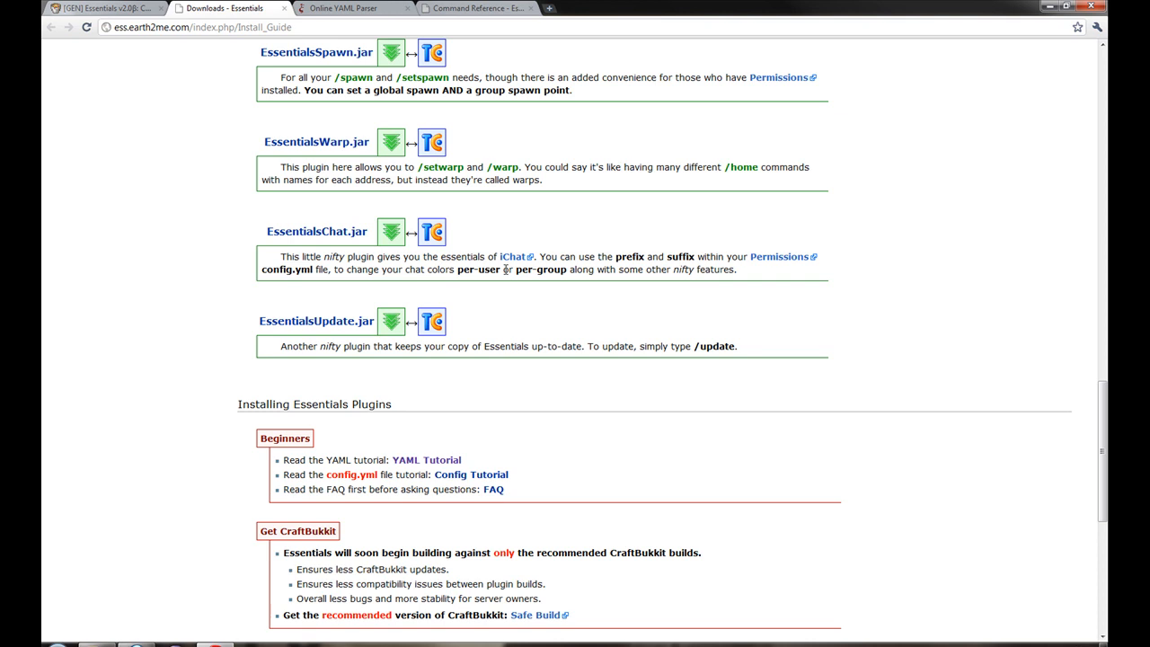
scroll(down, 3)
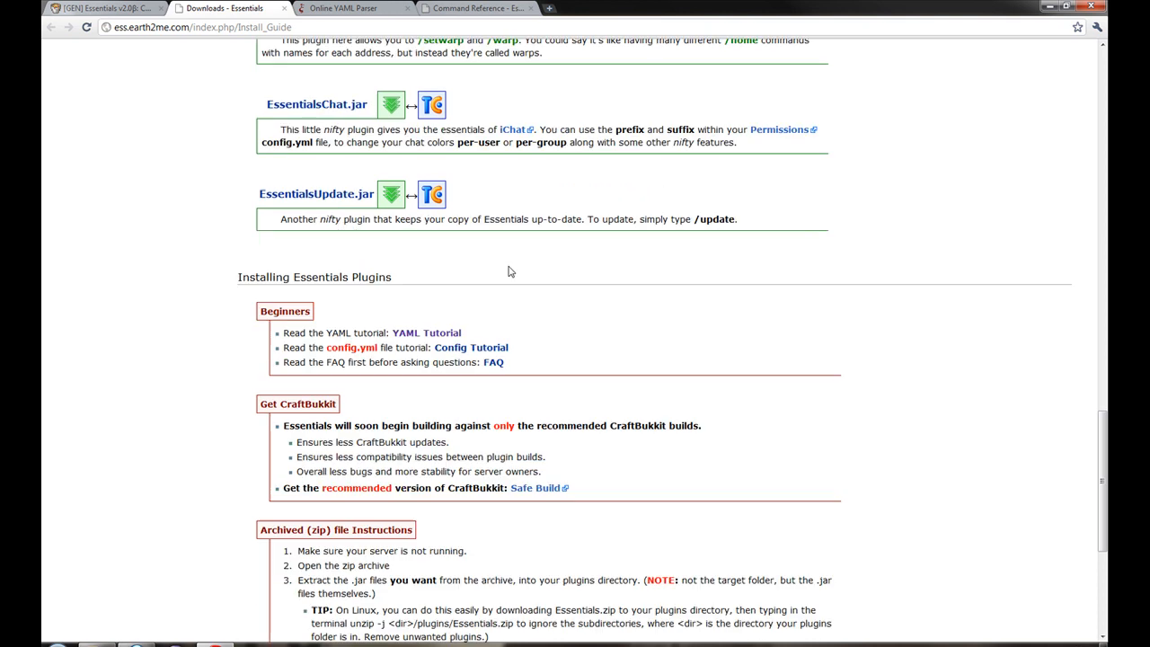
scroll(down, 3)
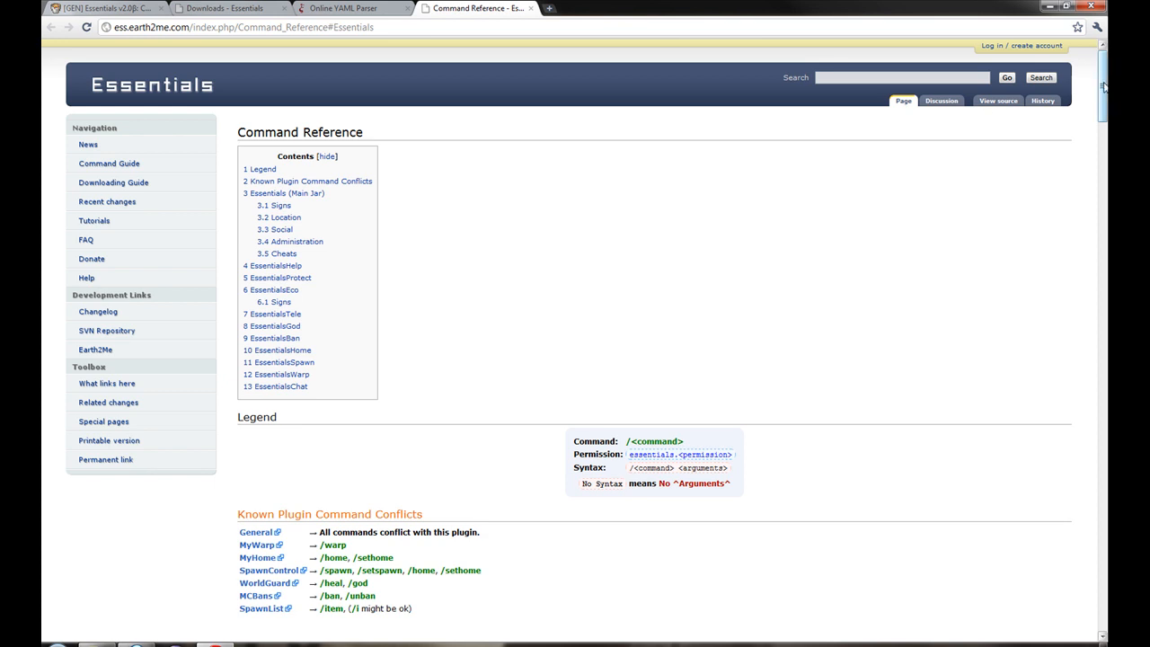
scroll(down, 3)
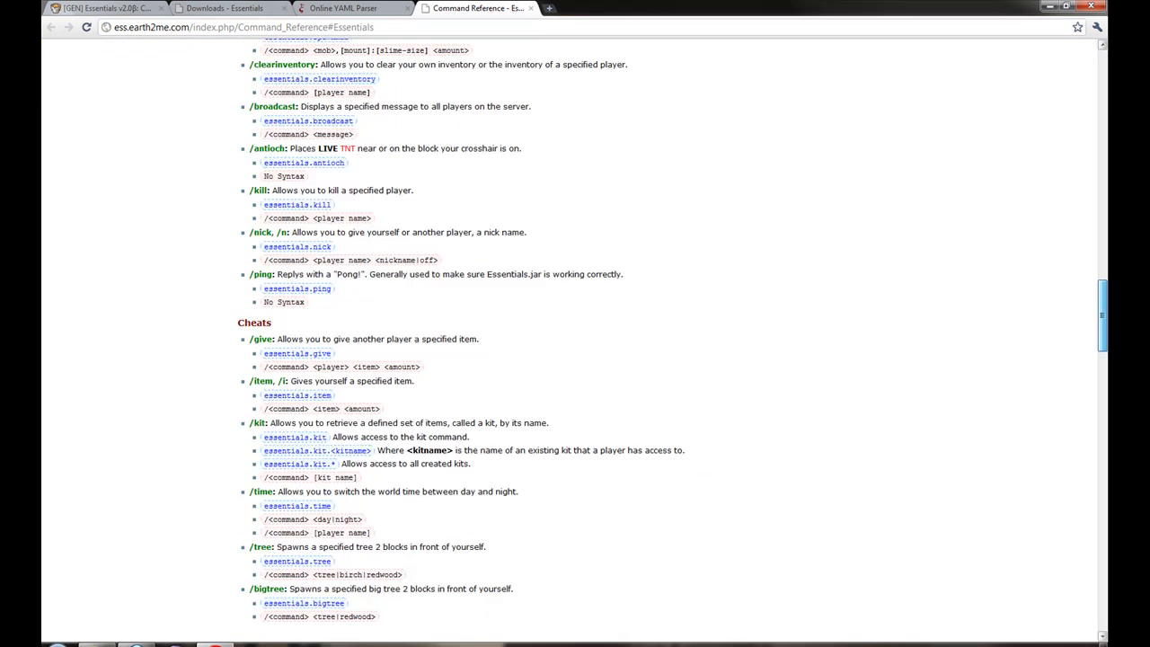
scroll(up, 3)
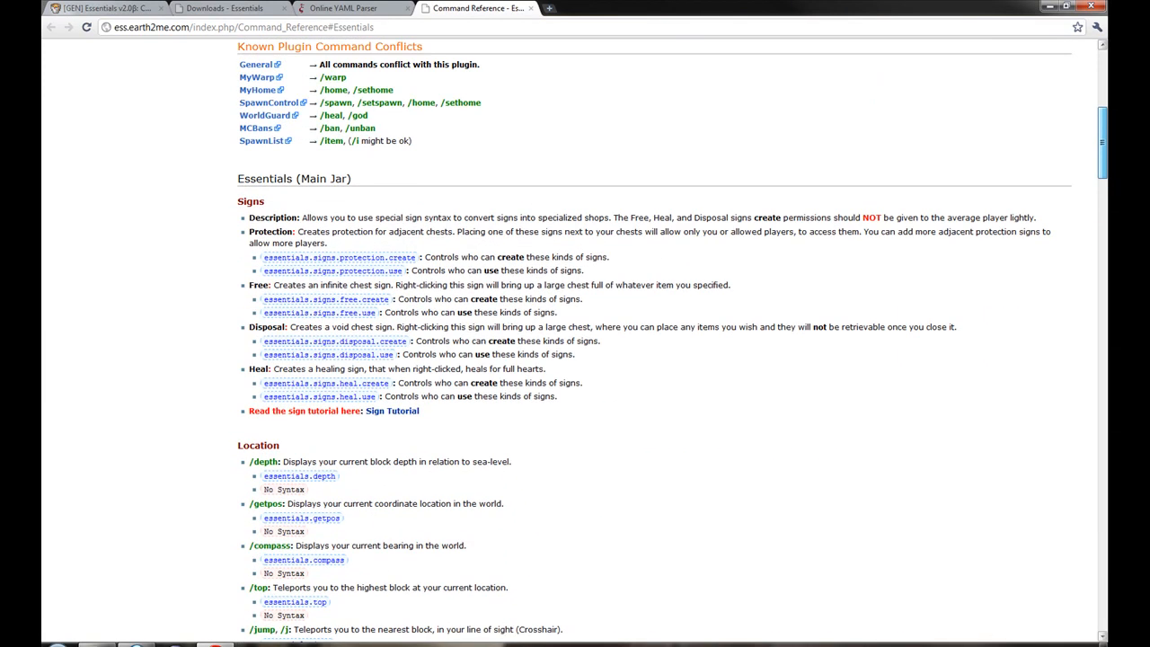
scroll(down, 3)
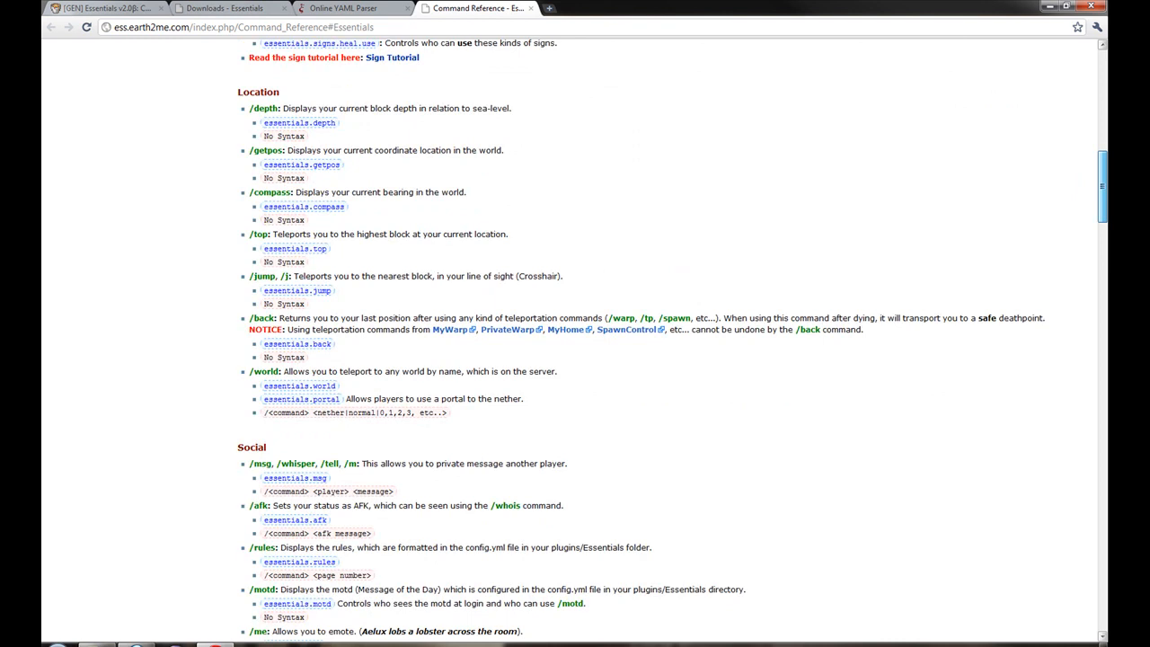
scroll(down, 3)
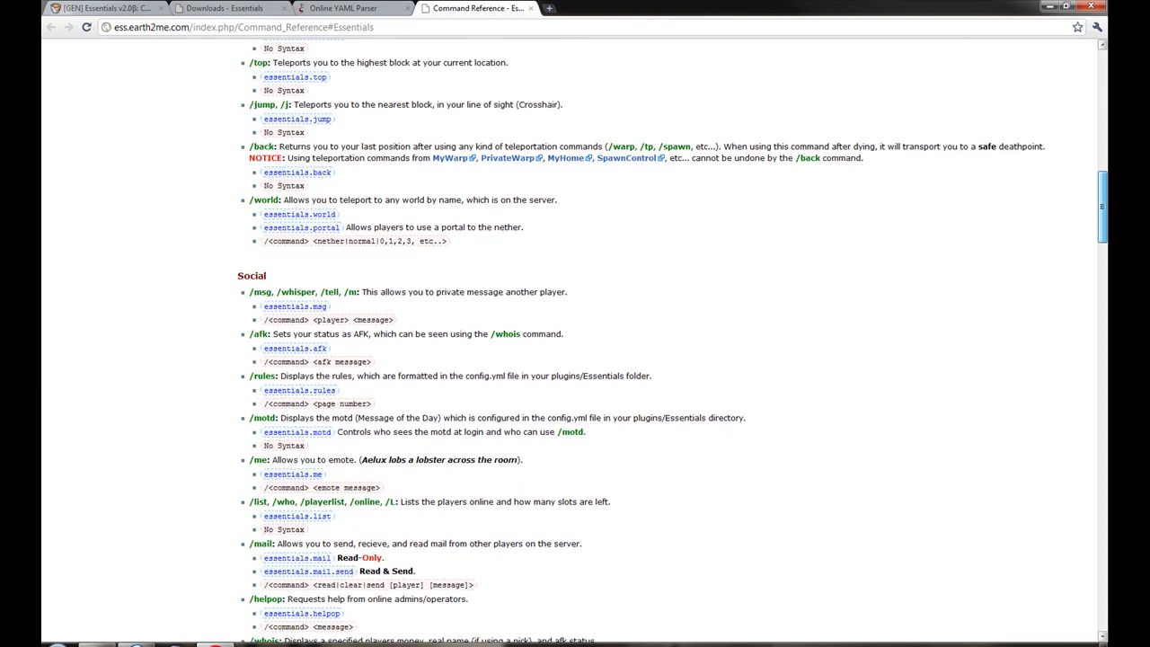
scroll(down, 3)
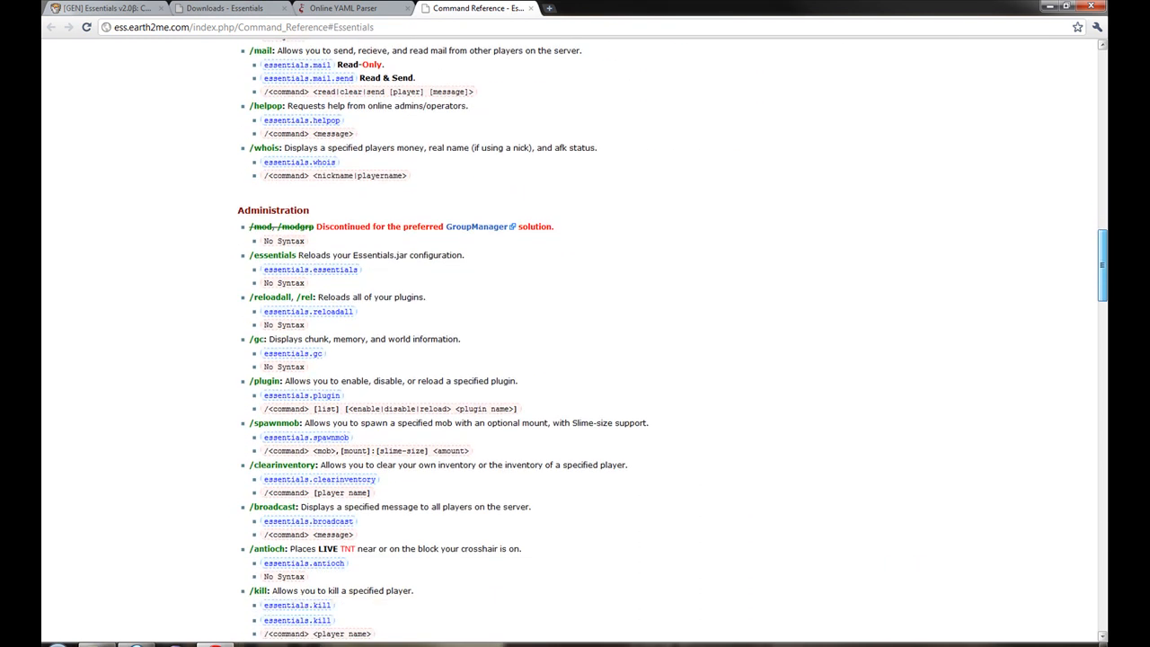
scroll(down, 3)
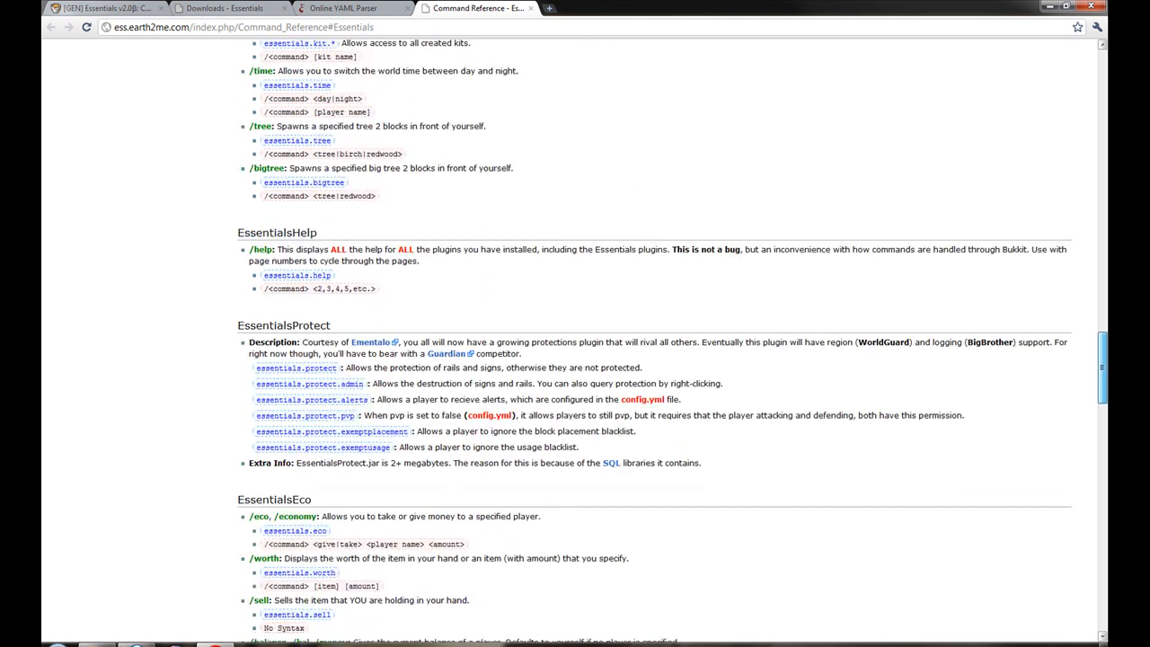
scroll(down, 3)
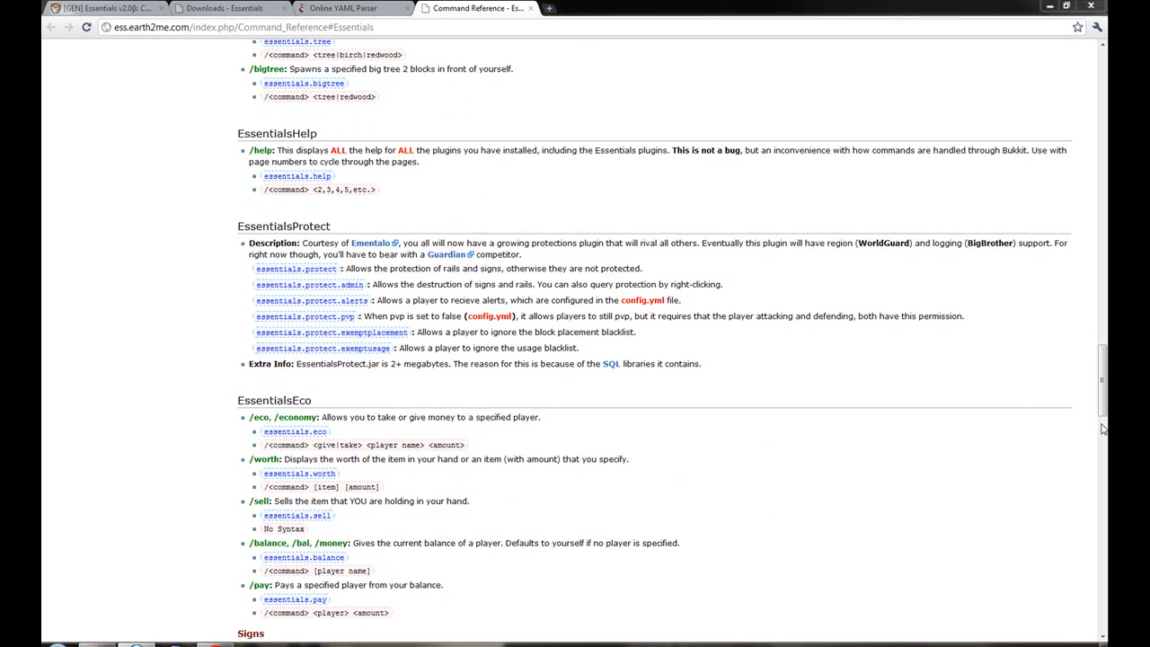
scroll(down, 3)
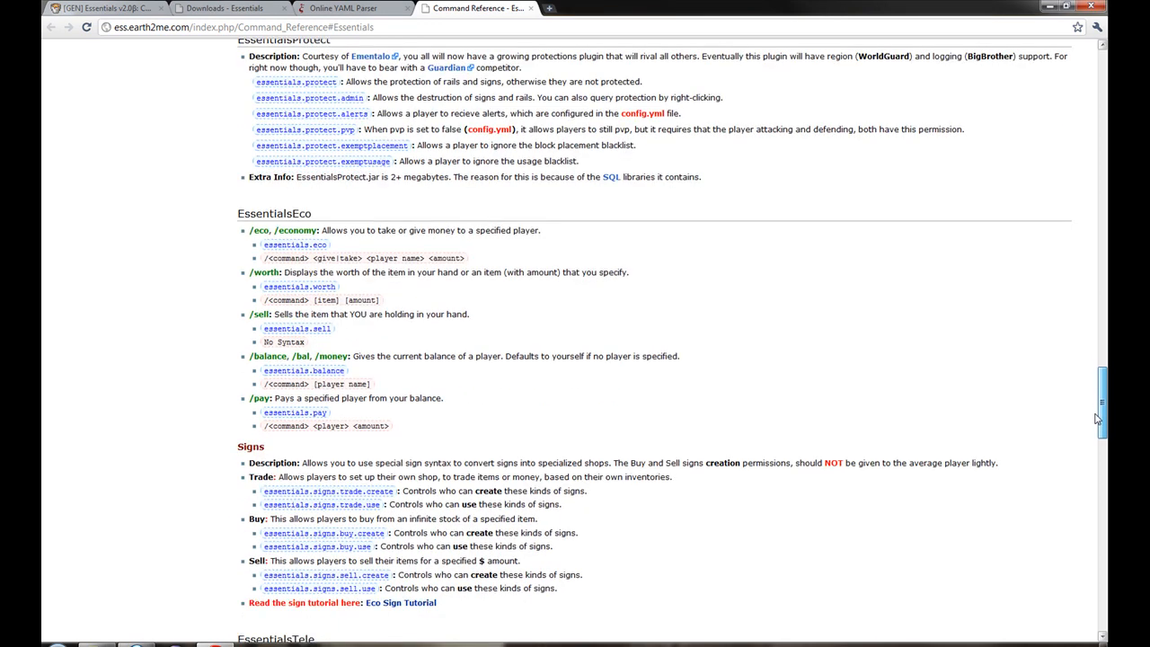
scroll(down, 3)
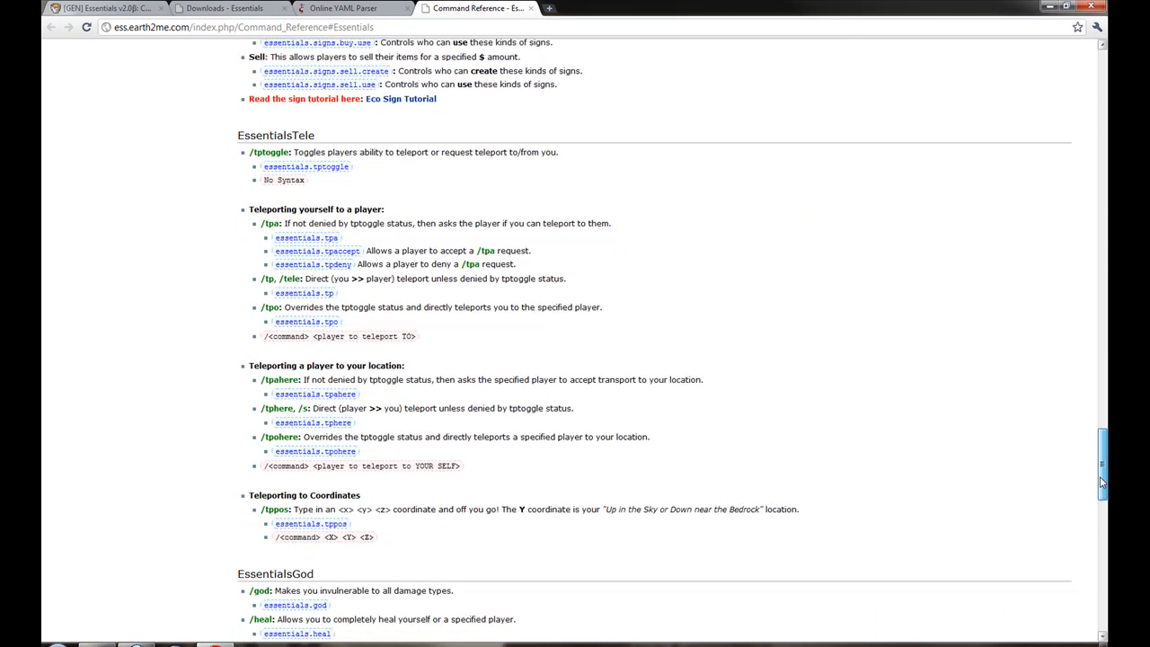
scroll(down, 3)
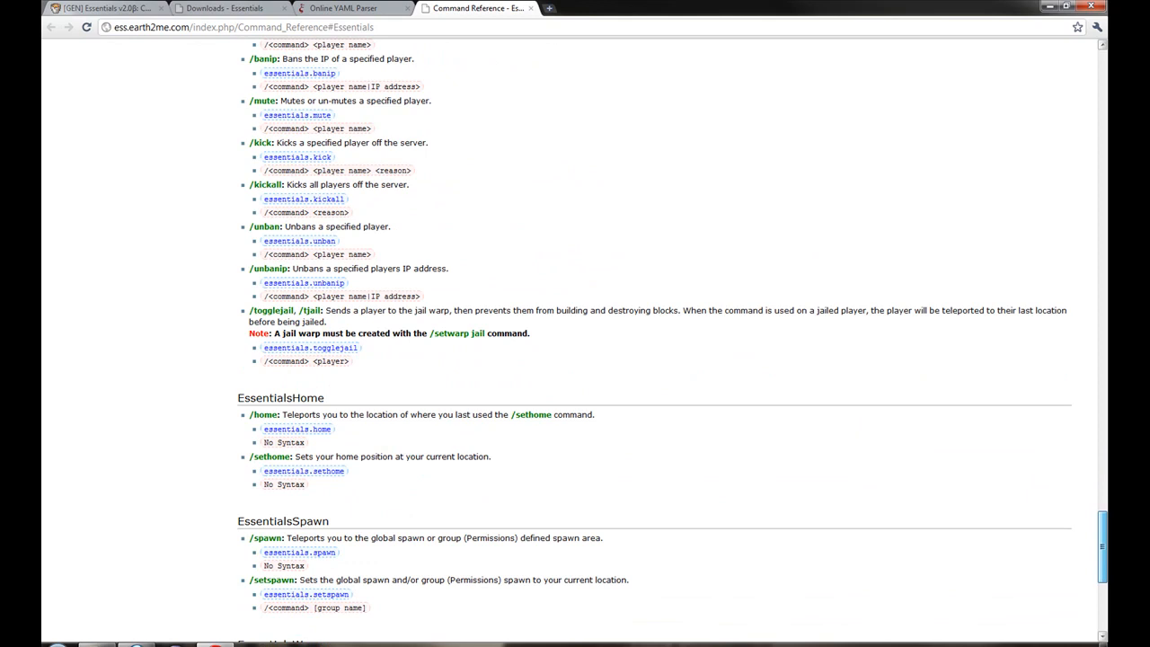
scroll(down, 3)
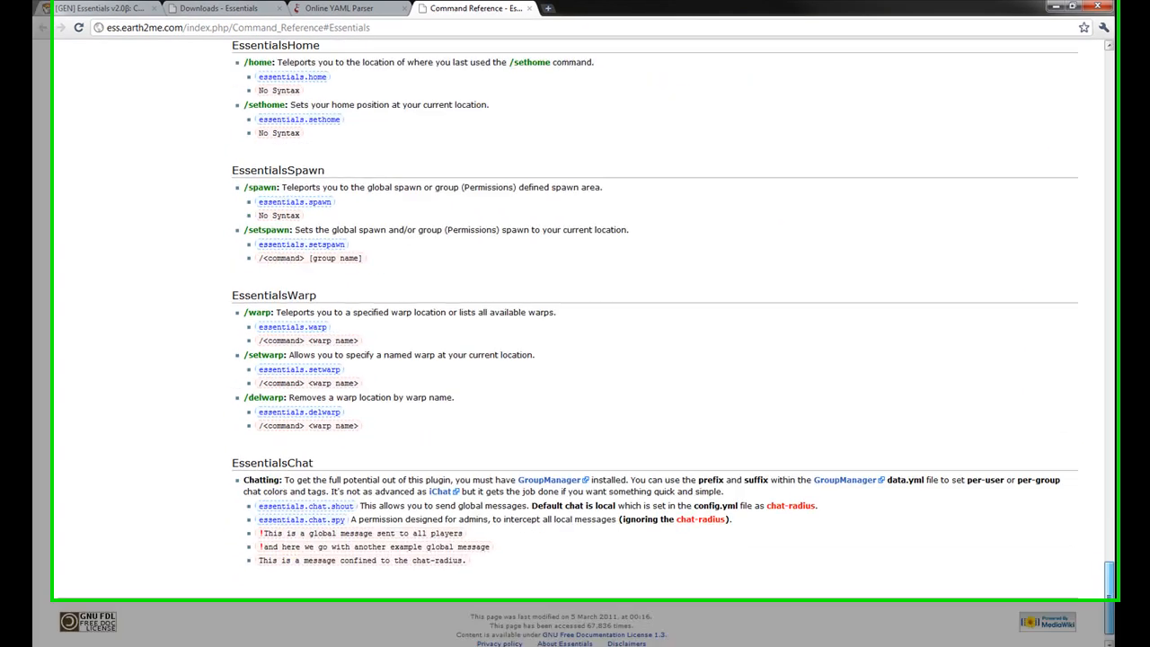
scroll(down, 3)
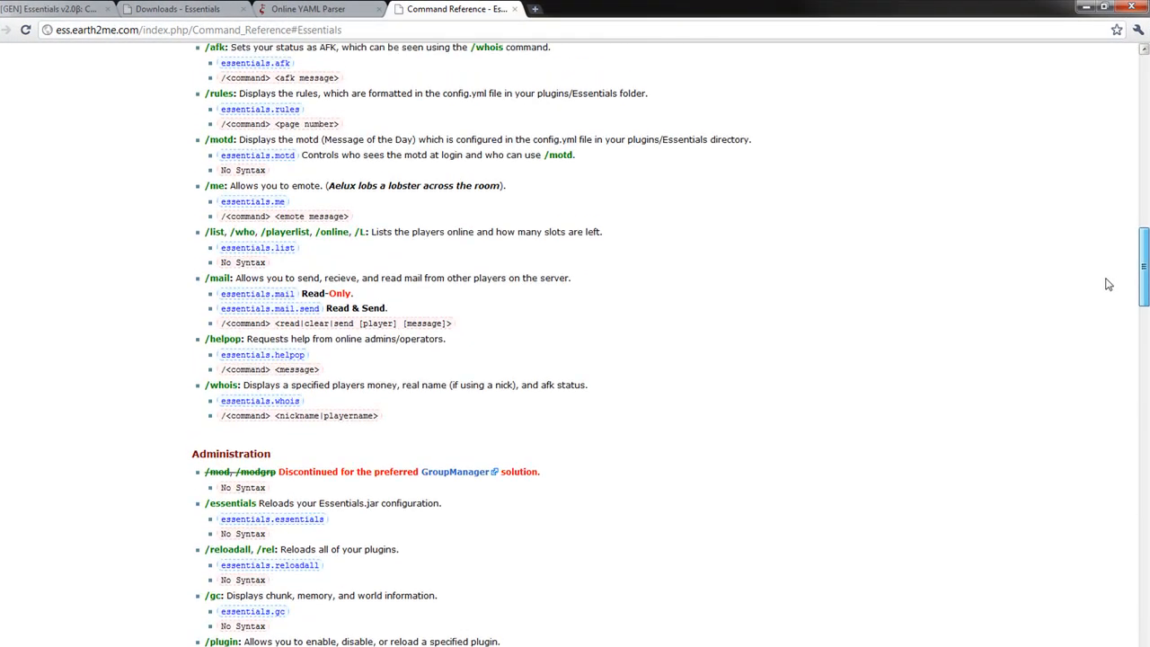
scroll(down, 3)
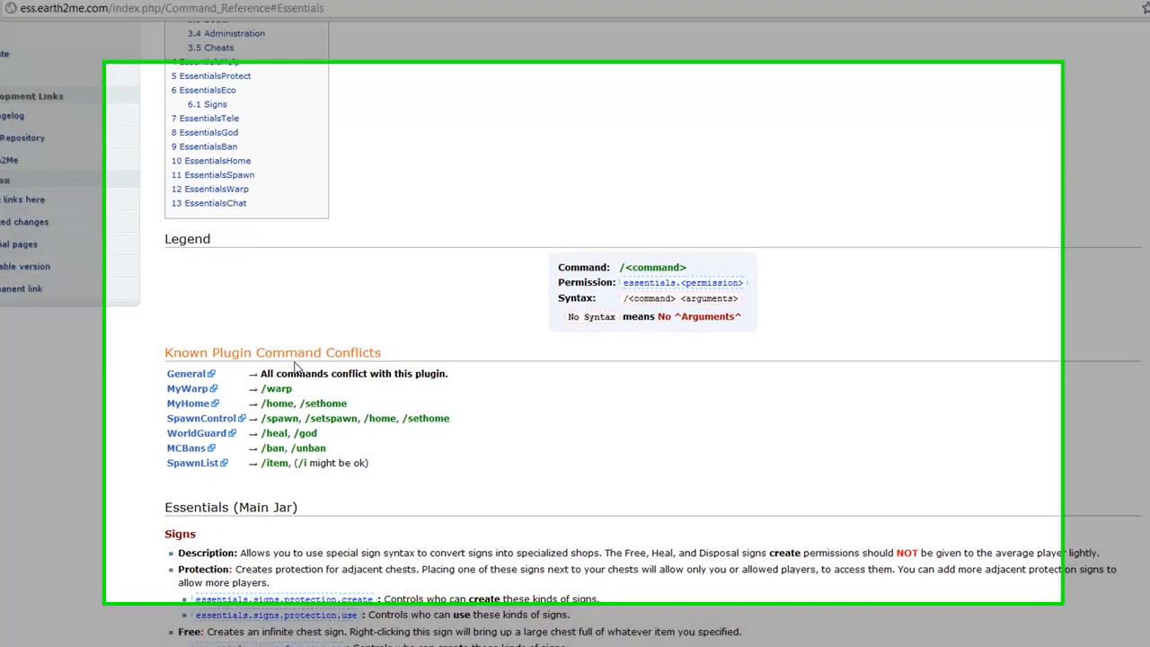
scroll(down, 3)
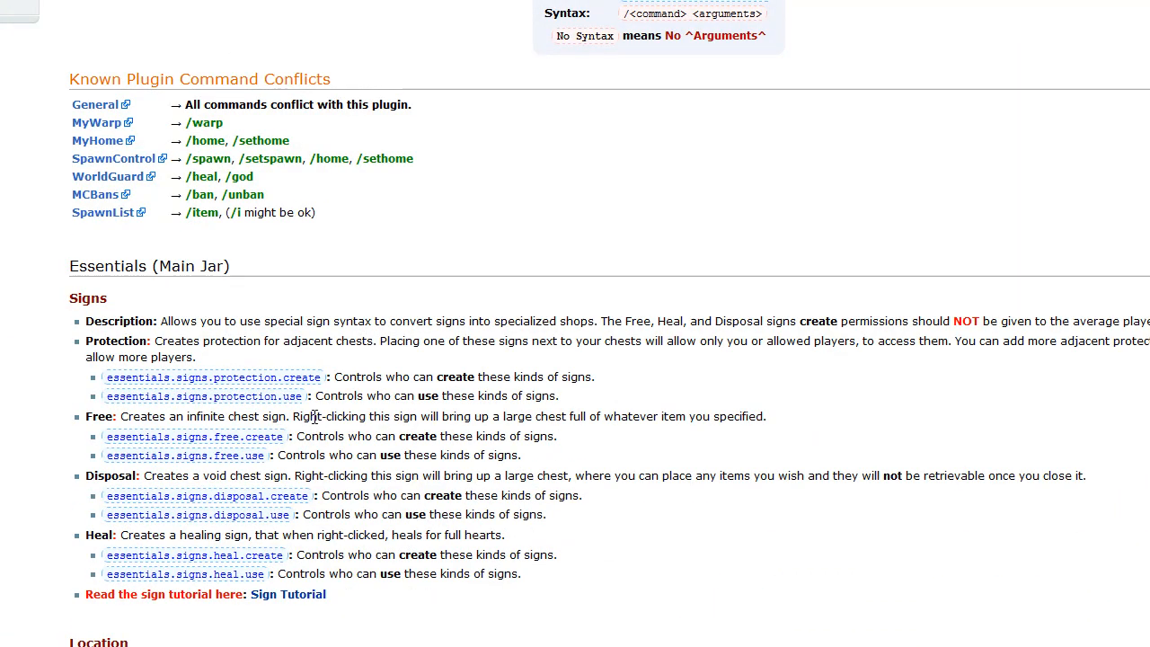
scroll(down, 3)
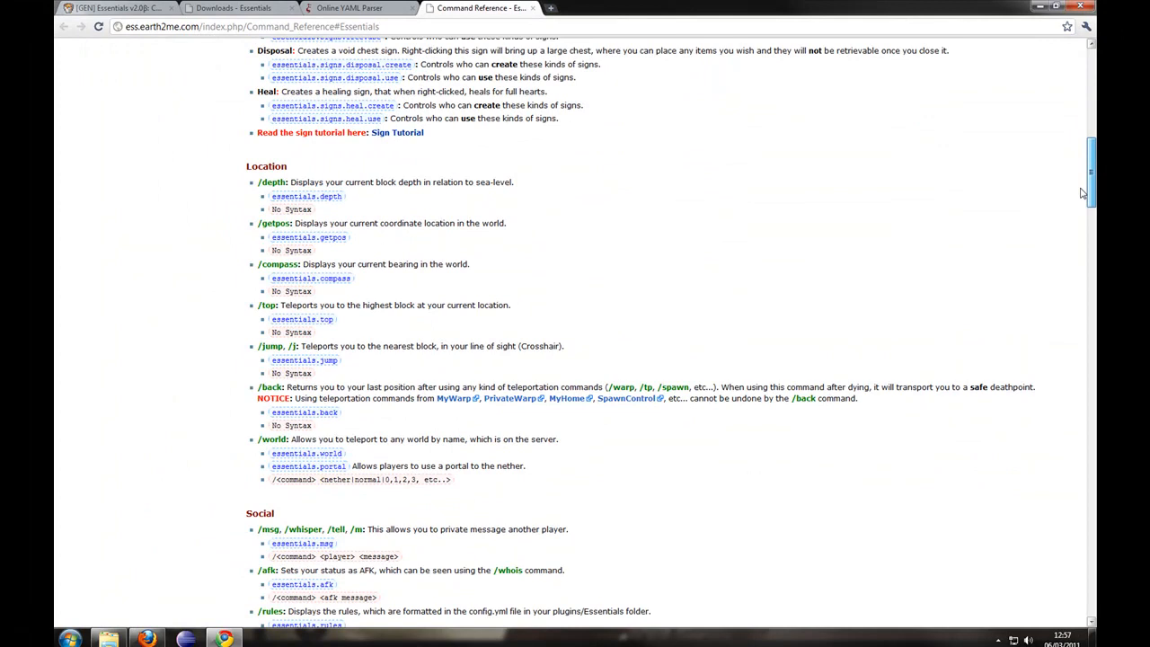
scroll(down, 3)
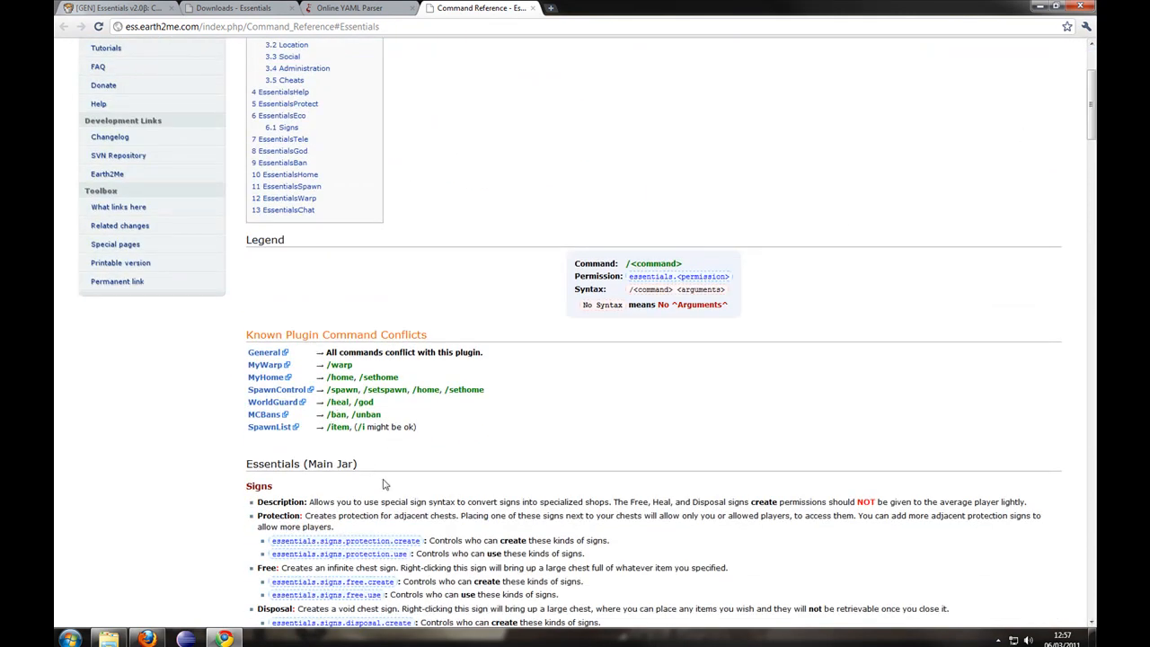
mouse_move(379, 463)
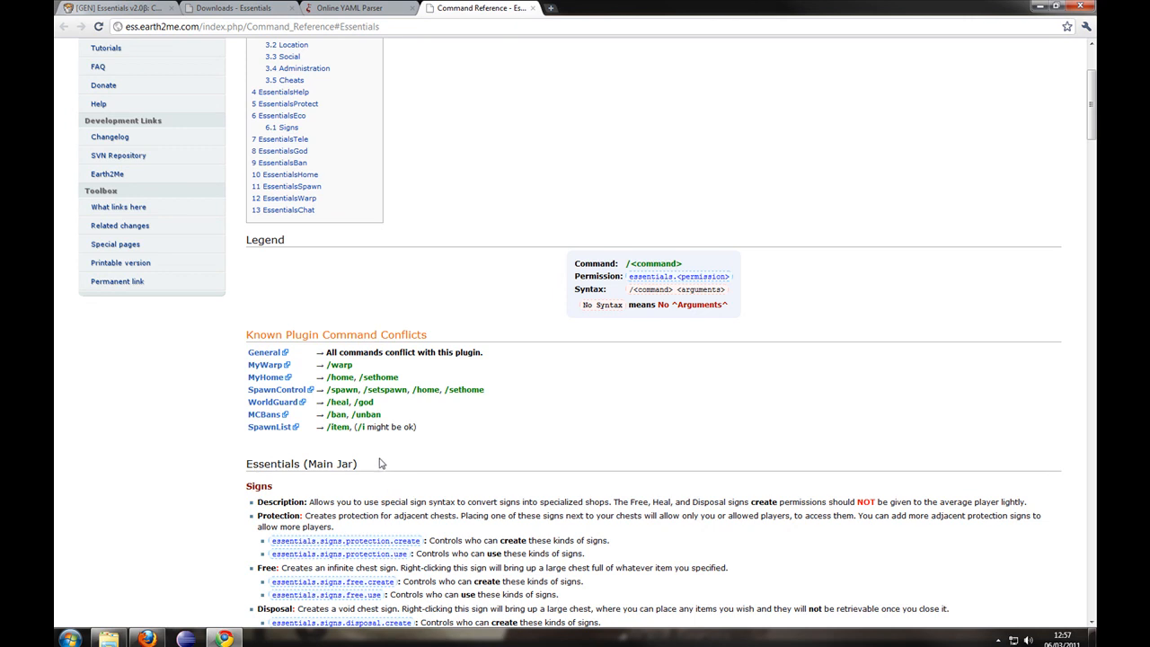
- Download the Essentials Archive, view the Online YAML Parser sample, and open the downloaded zip
click(238, 7)
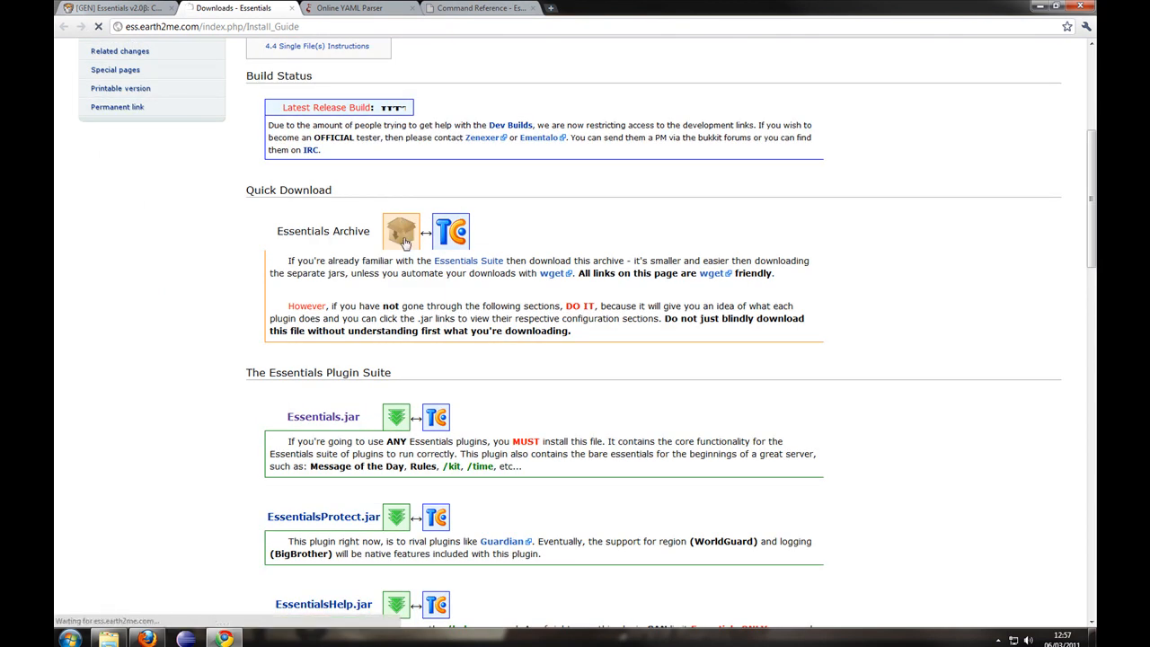
click(401, 231)
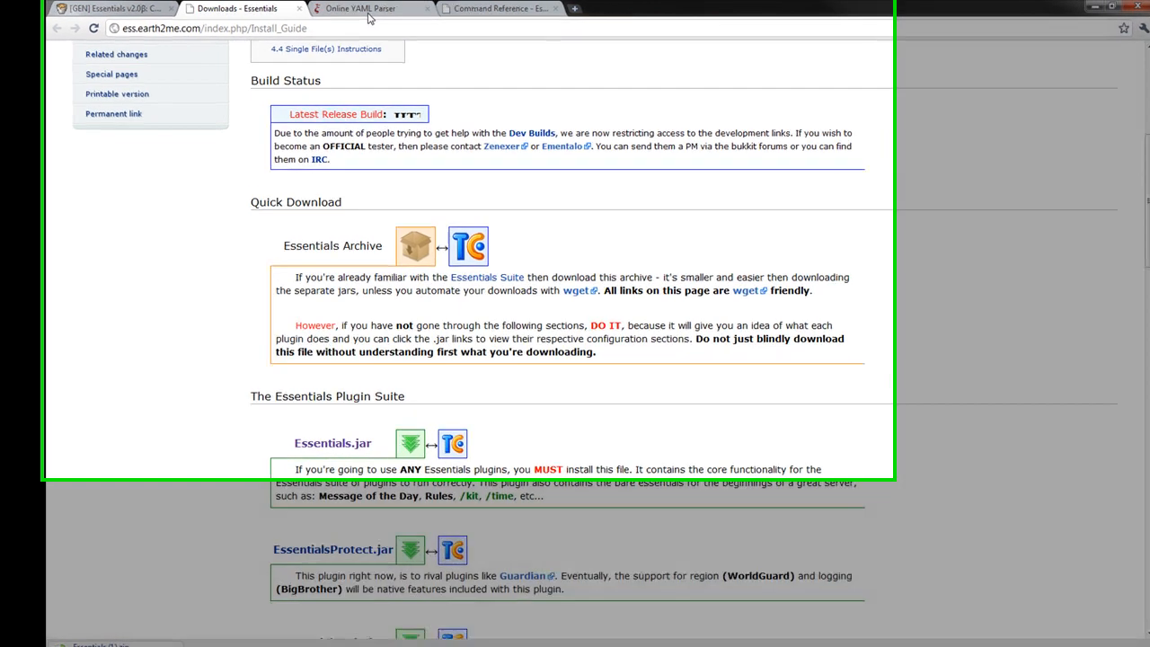
click(359, 9)
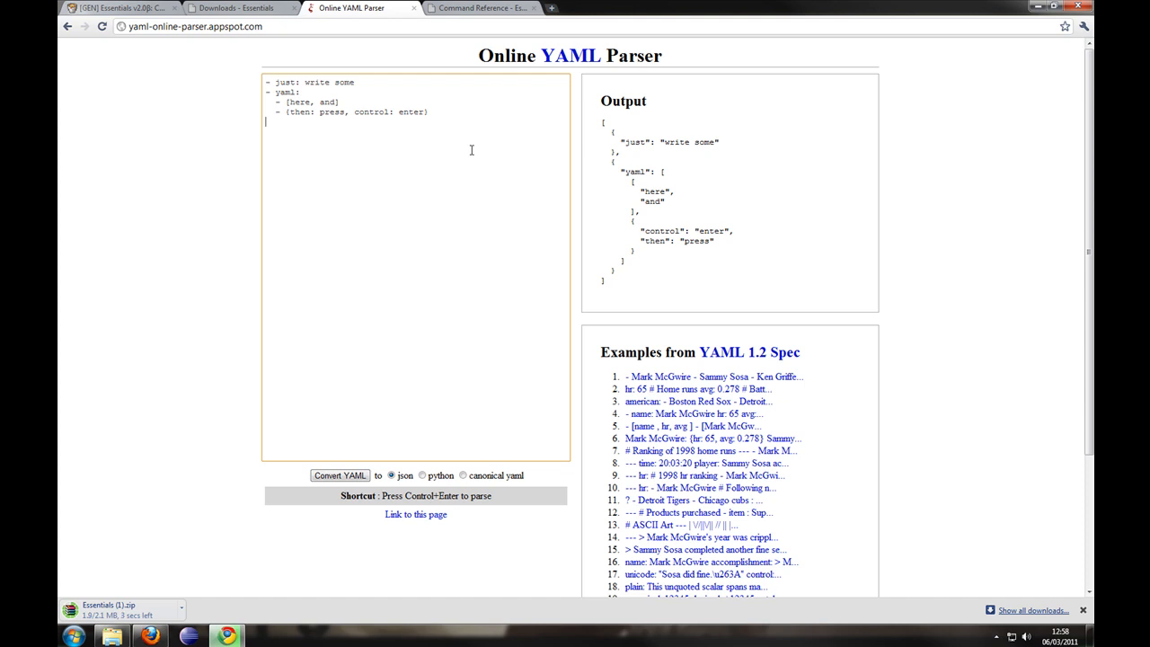
mouse_move(434, 131)
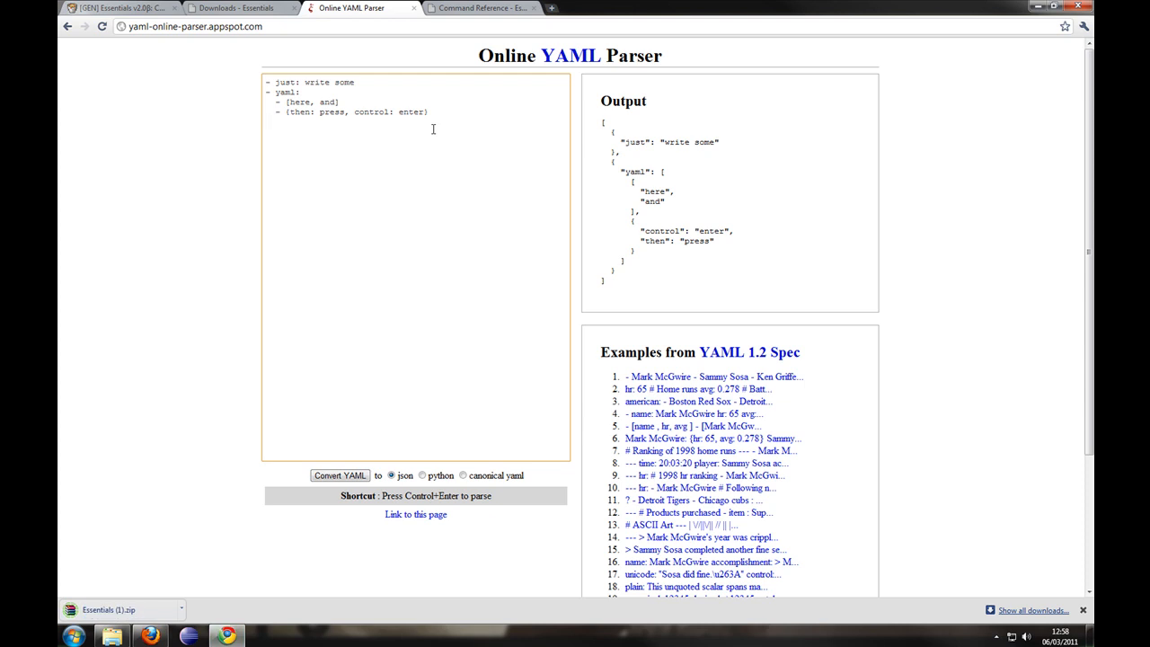
click(1055, 7)
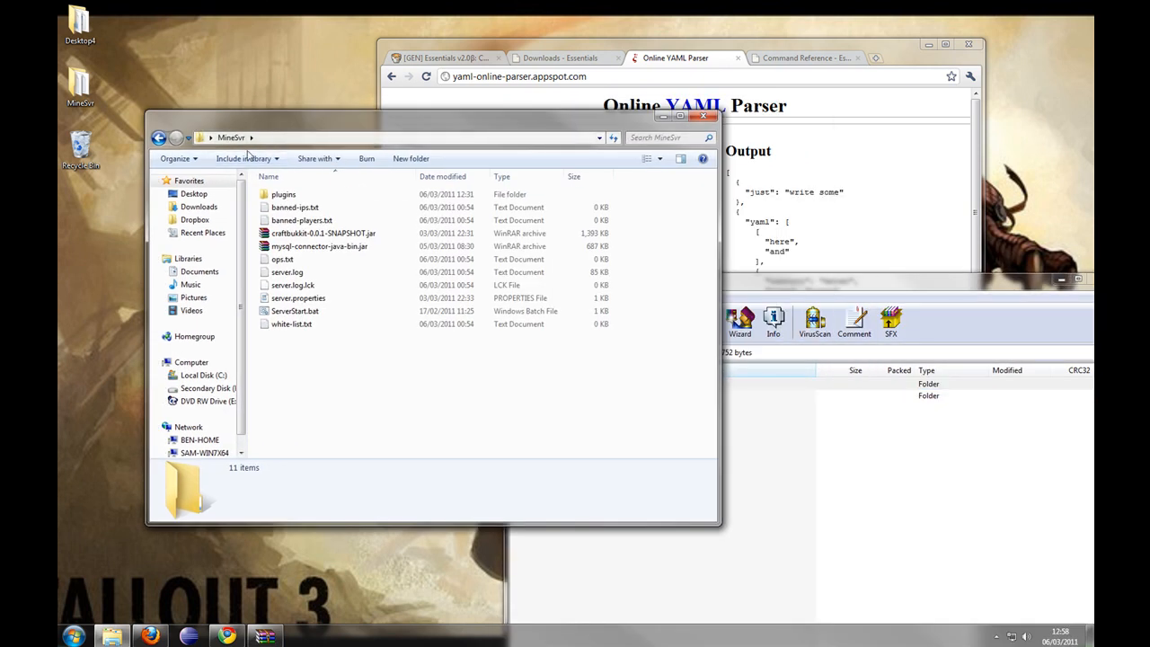
- Open the archive's target folder and select the Warp, Tele, Spawn, Update, Home and Help jars, dropping Protect
double_click(282, 194)
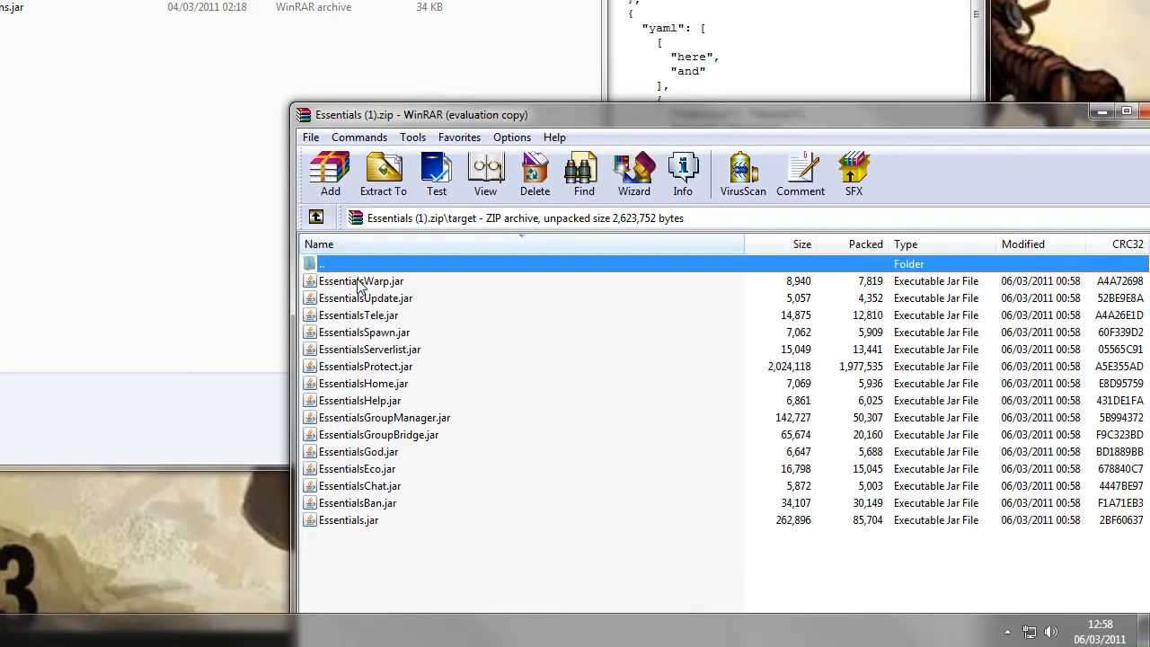
mouse_move(378, 530)
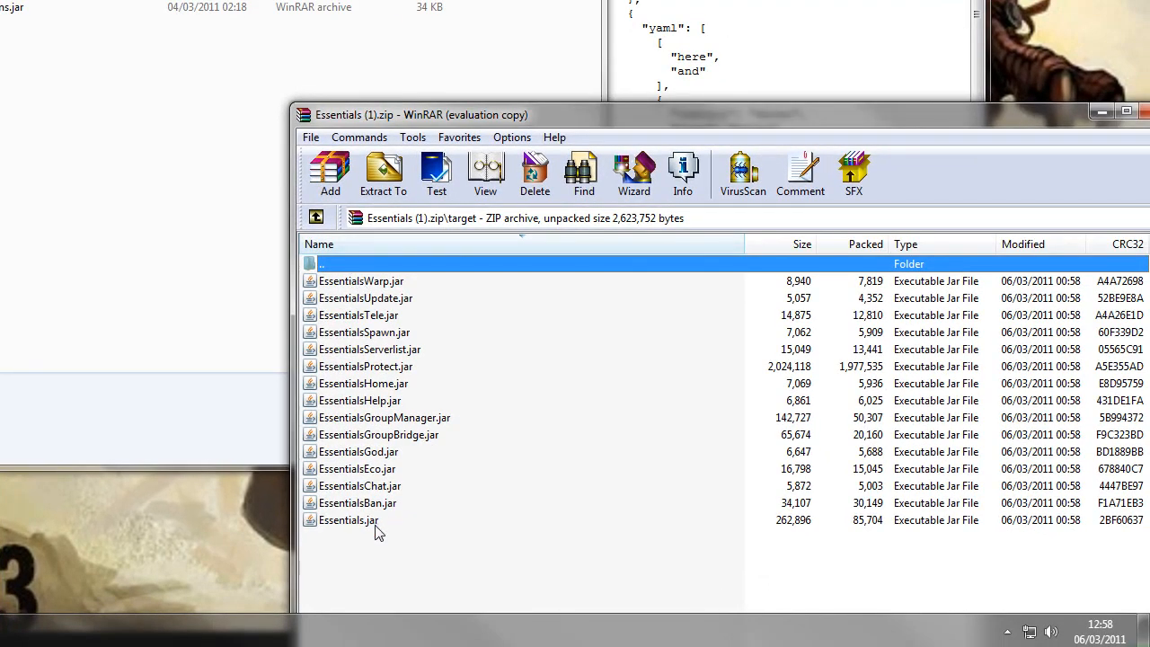
click(360, 280)
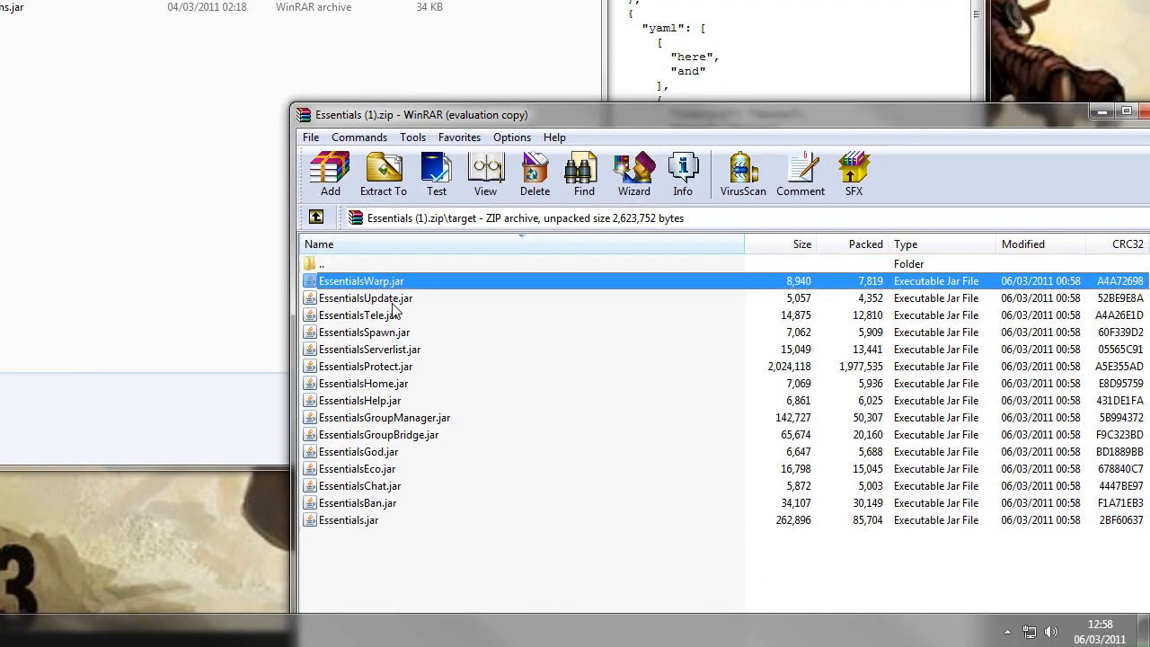
click(363, 331)
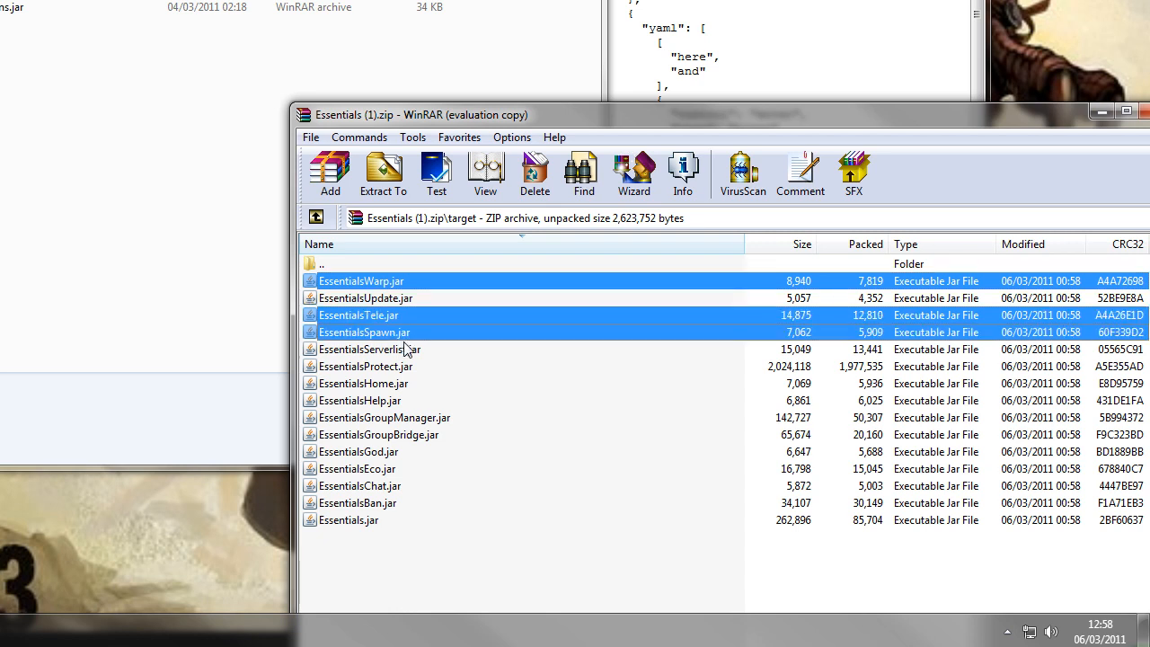
click(365, 365)
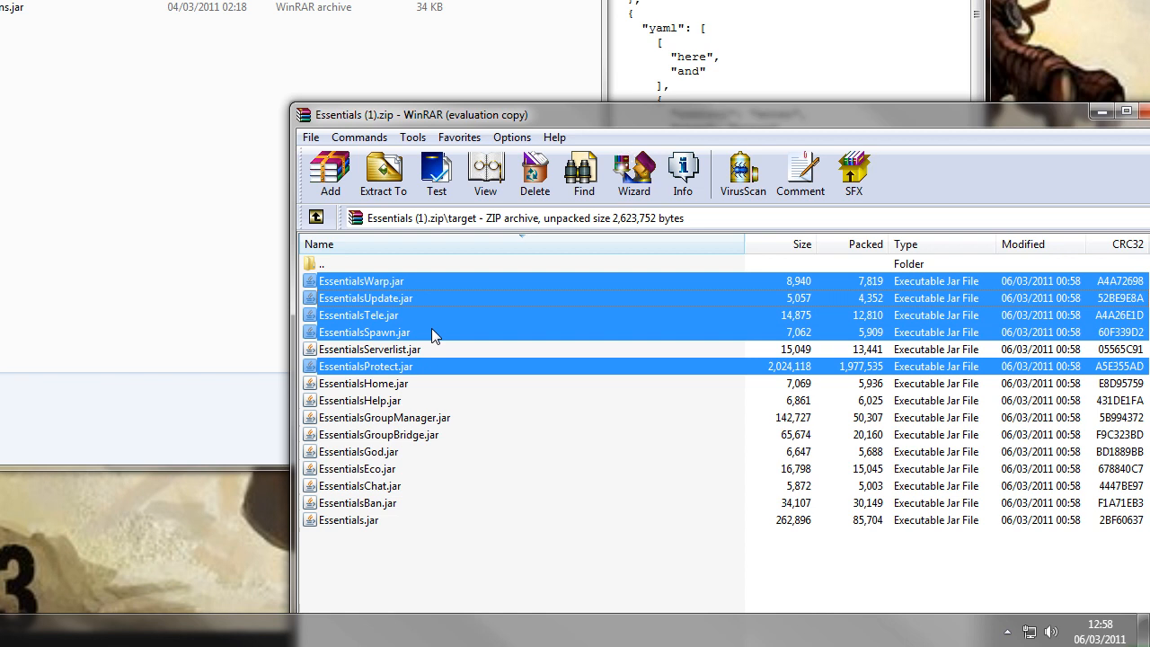
mouse_move(400, 393)
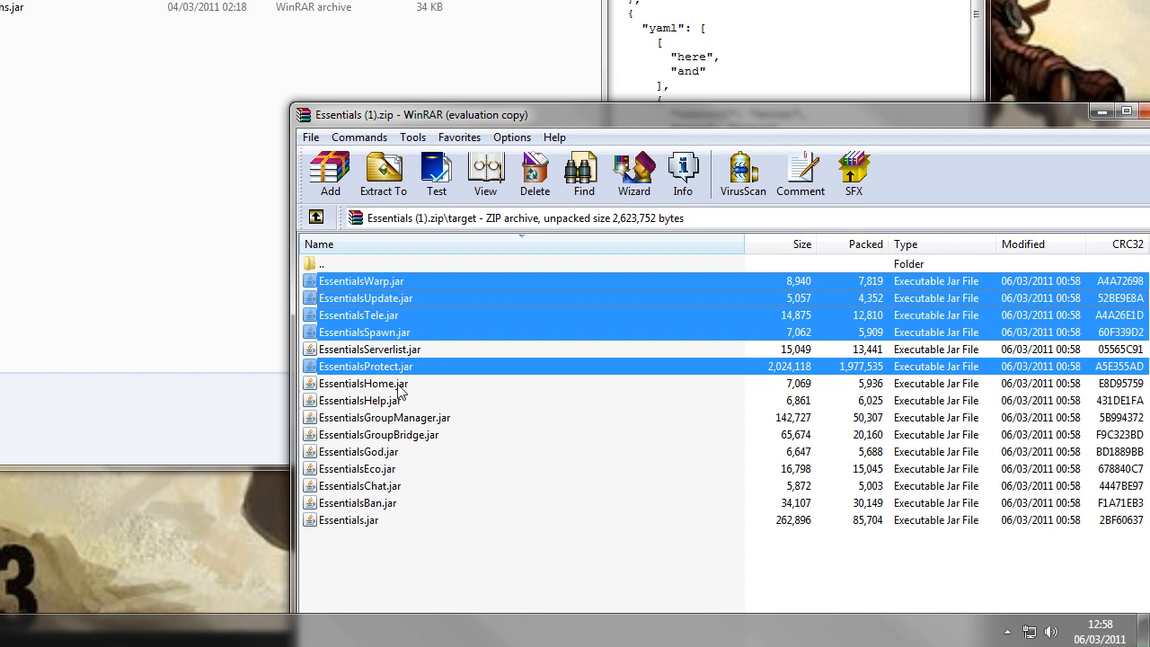
click(362, 383)
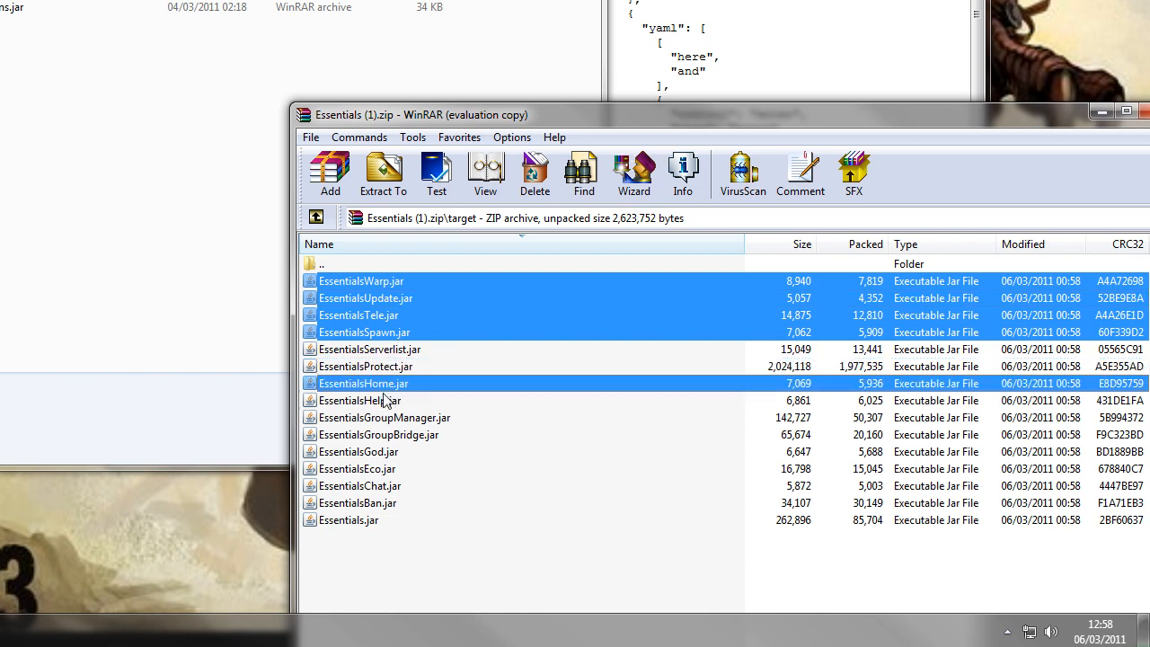
click(359, 400)
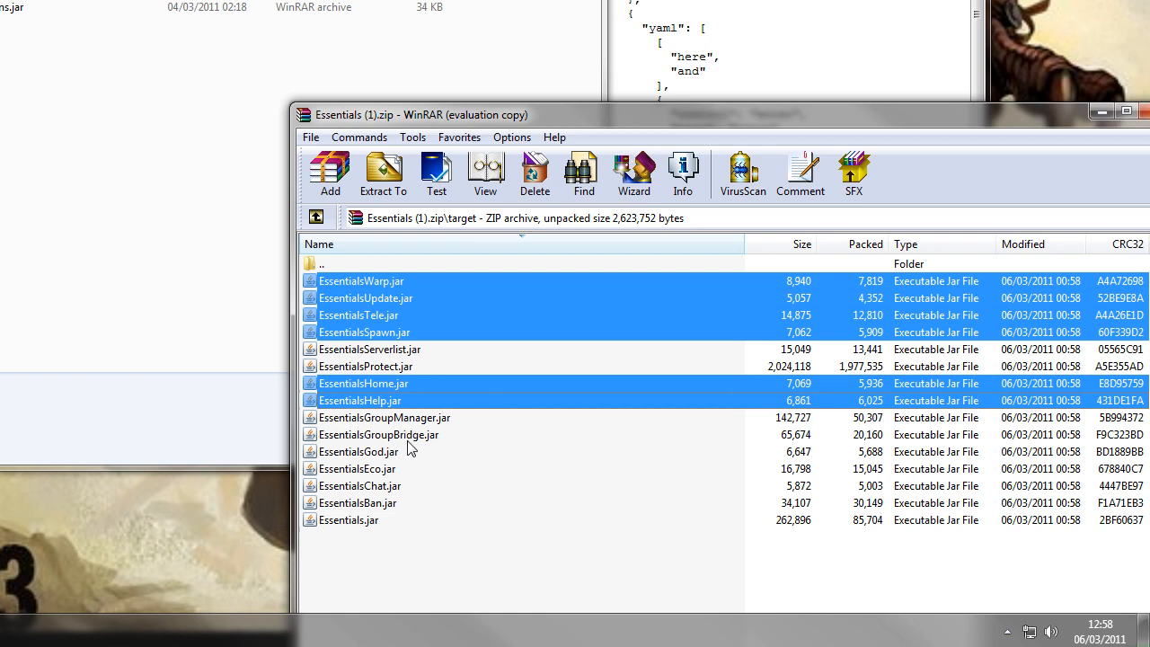
mouse_move(392, 460)
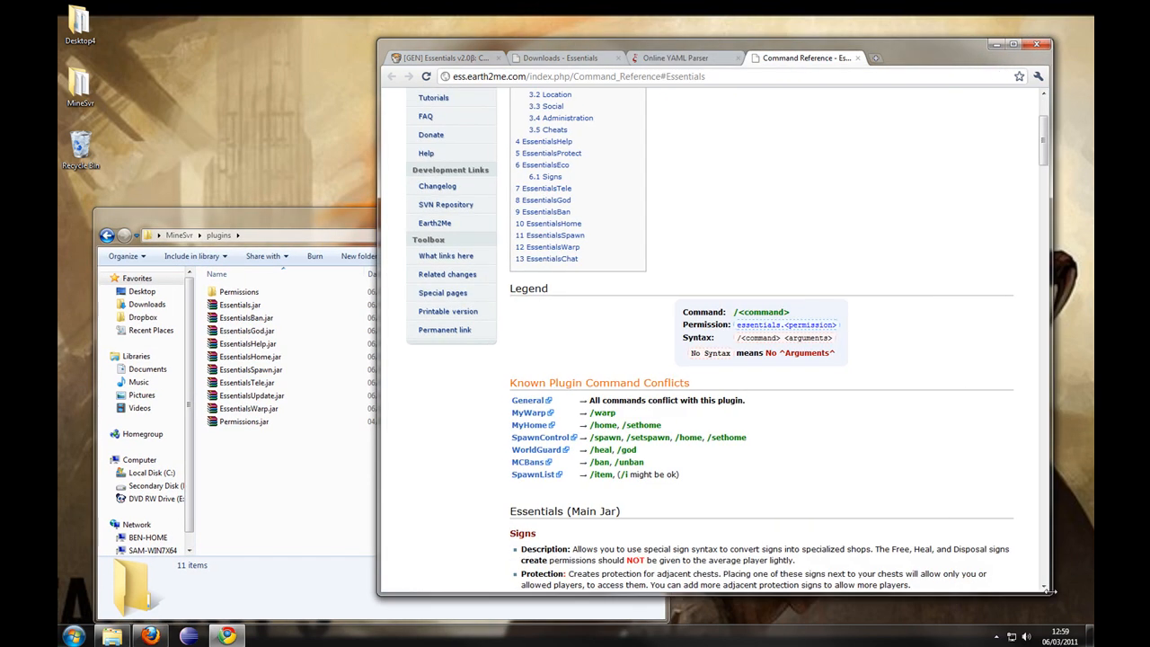
- Open world.yml in WordPad and add 'essentials.msg' under the Default group's permissions
scroll(down, 3)
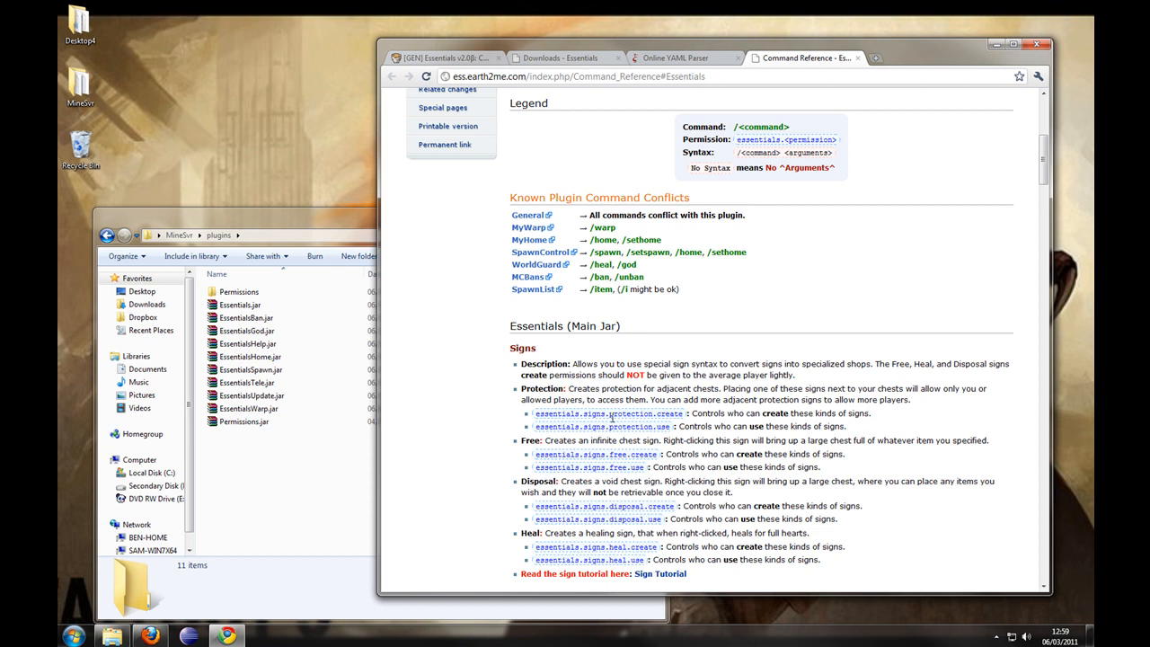
scroll(down, 3)
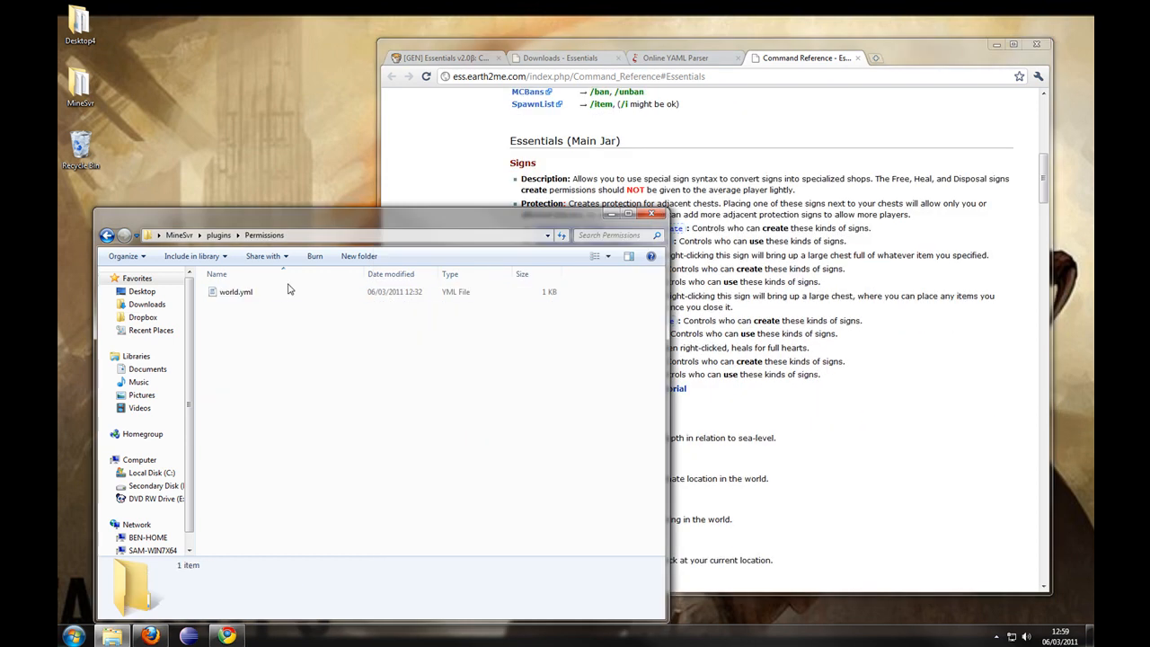
double_click(235, 291)
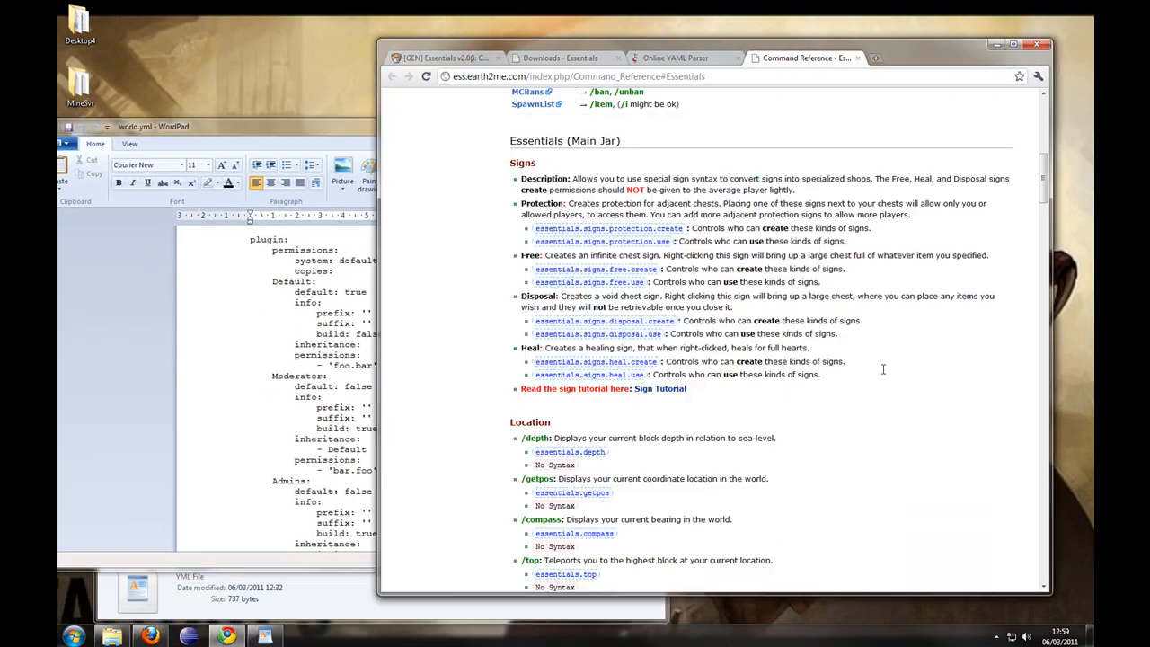
scroll(down, 3)
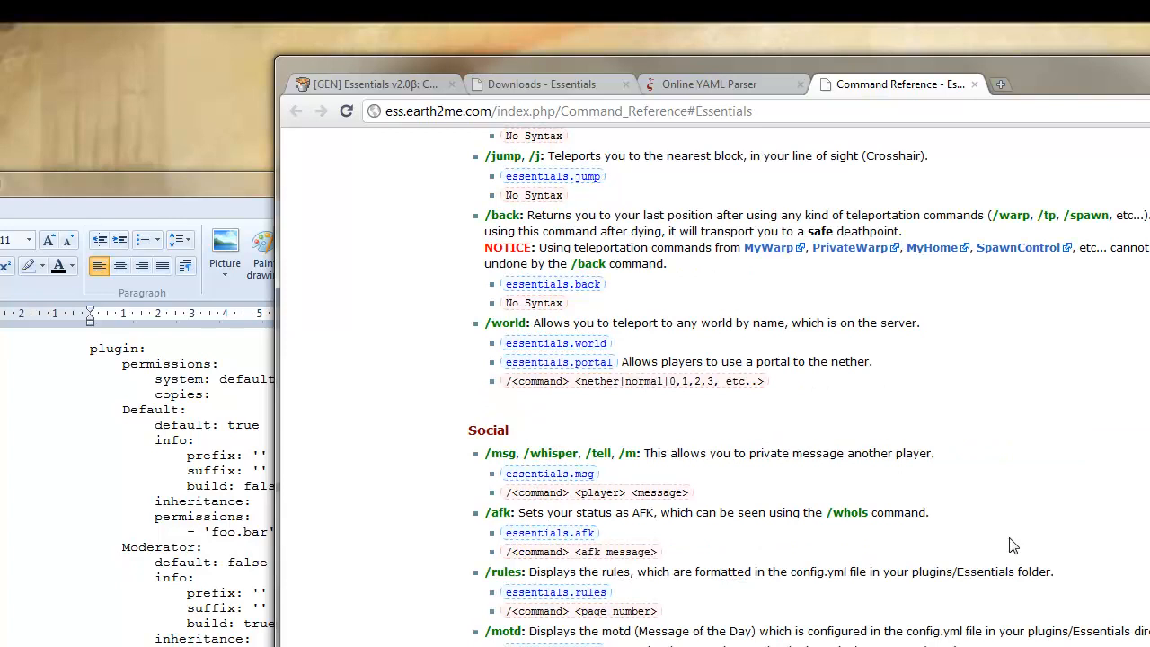
scroll(down, 3)
text(-)
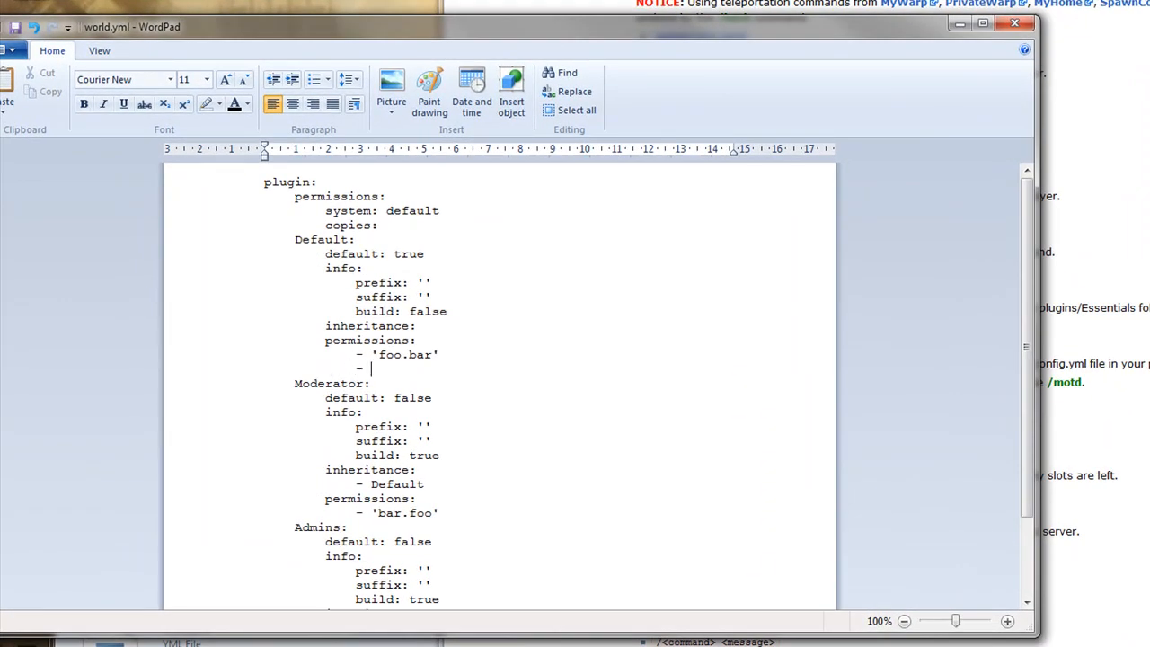
text('essentials.msg')
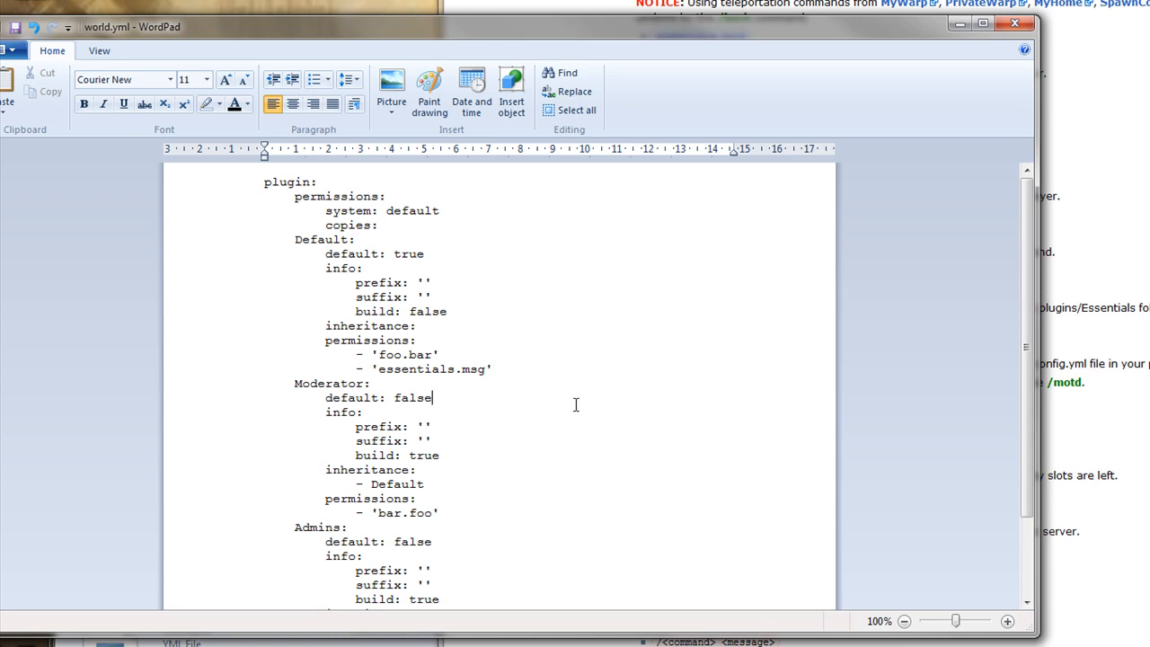
mouse_move(564, 380)
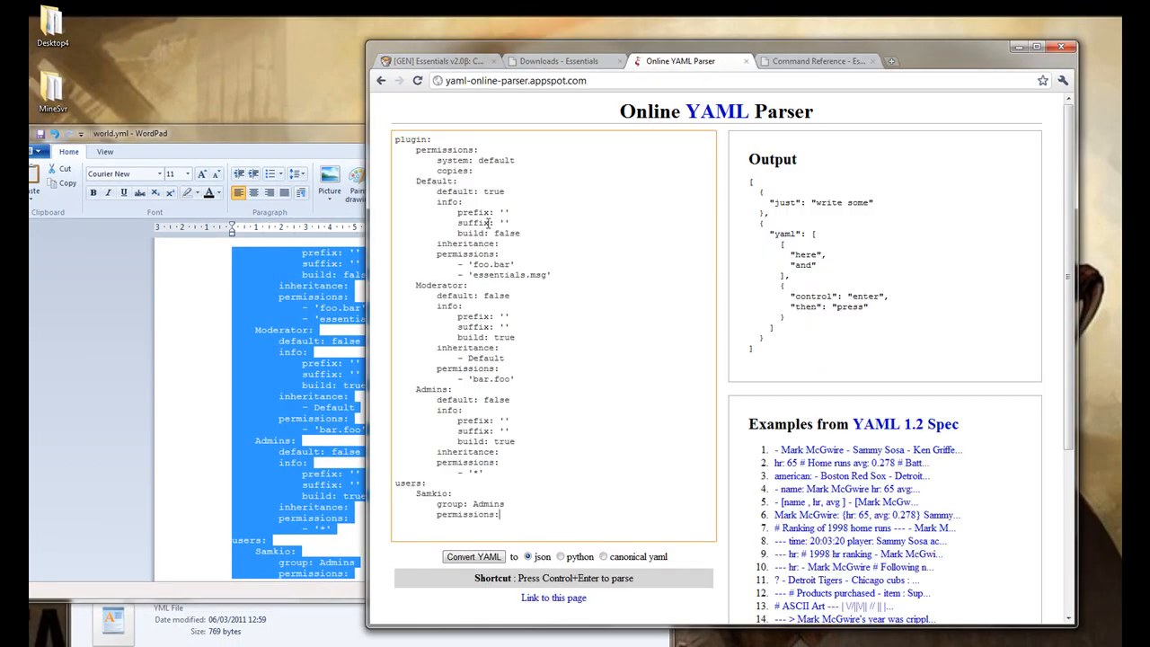
- Convert the pasted world.yml, fix the essentials.msg indentation, re-parse cleanly, and return to the MineSvr folder
click(474, 556)
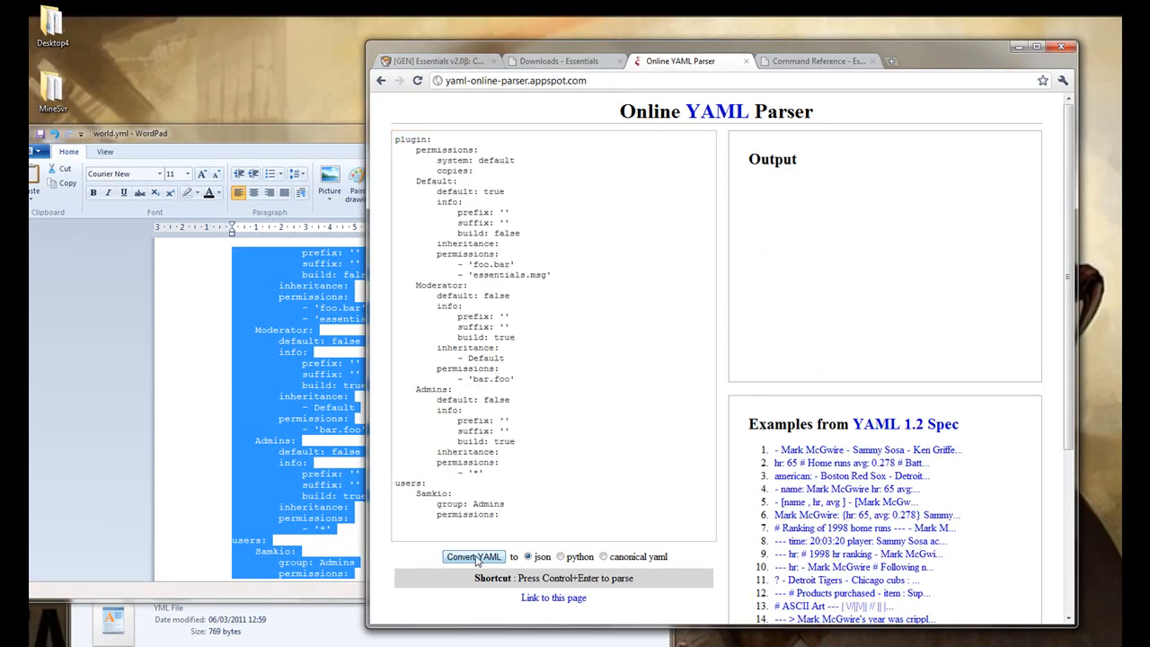
click(473, 556)
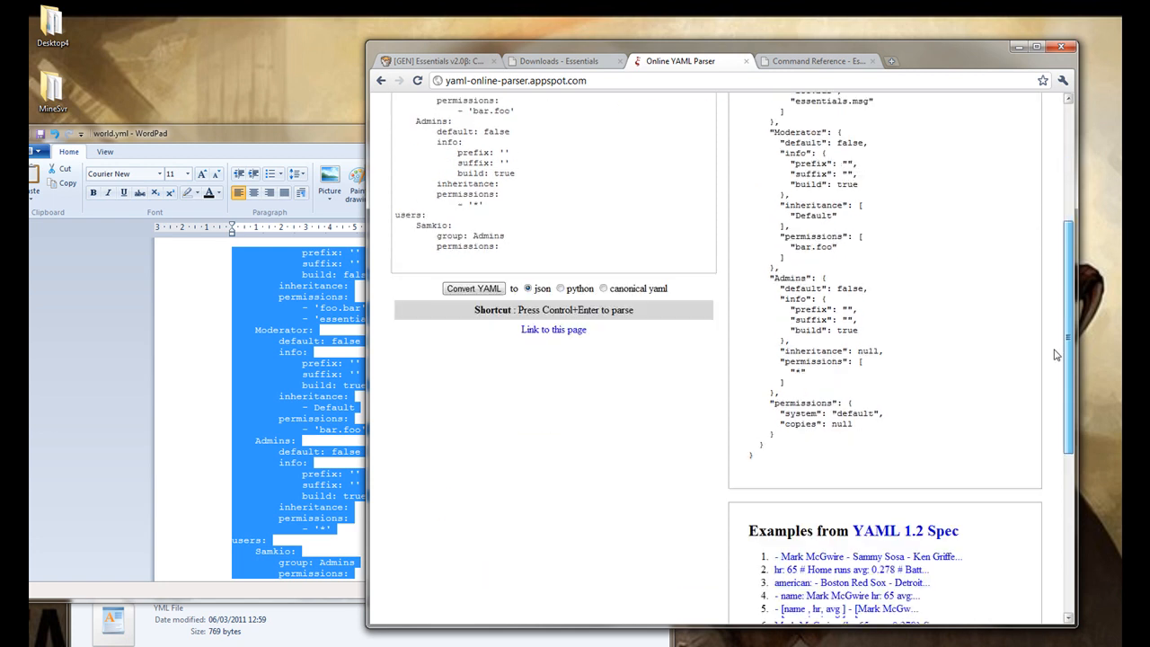
scroll(down, 3)
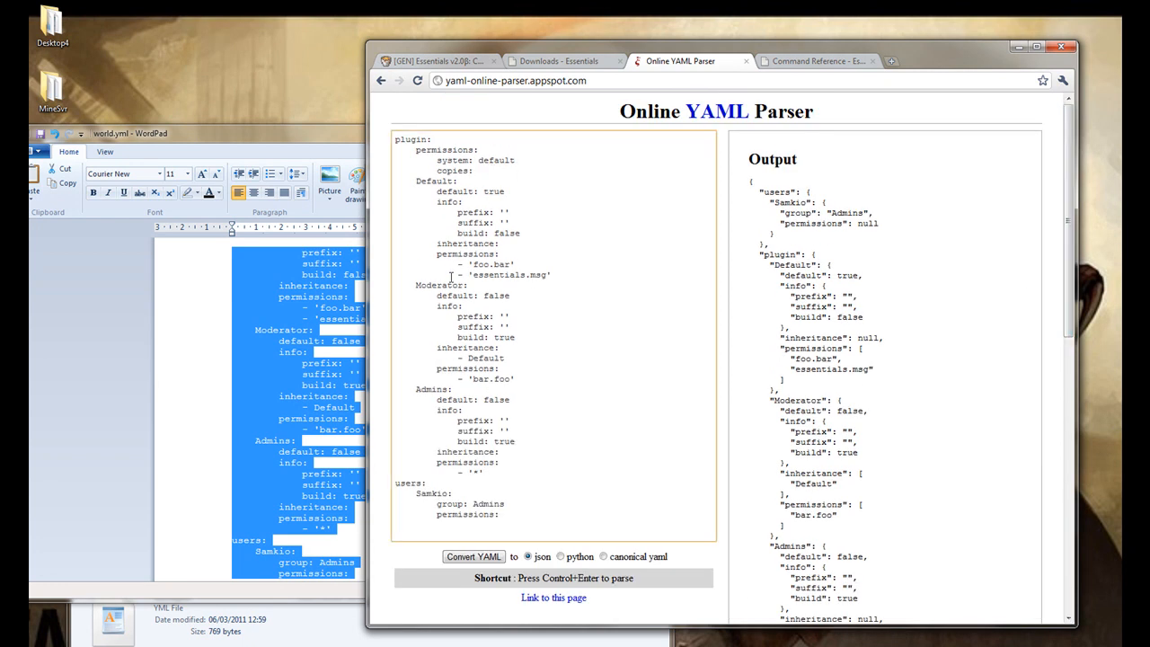
click(472, 556)
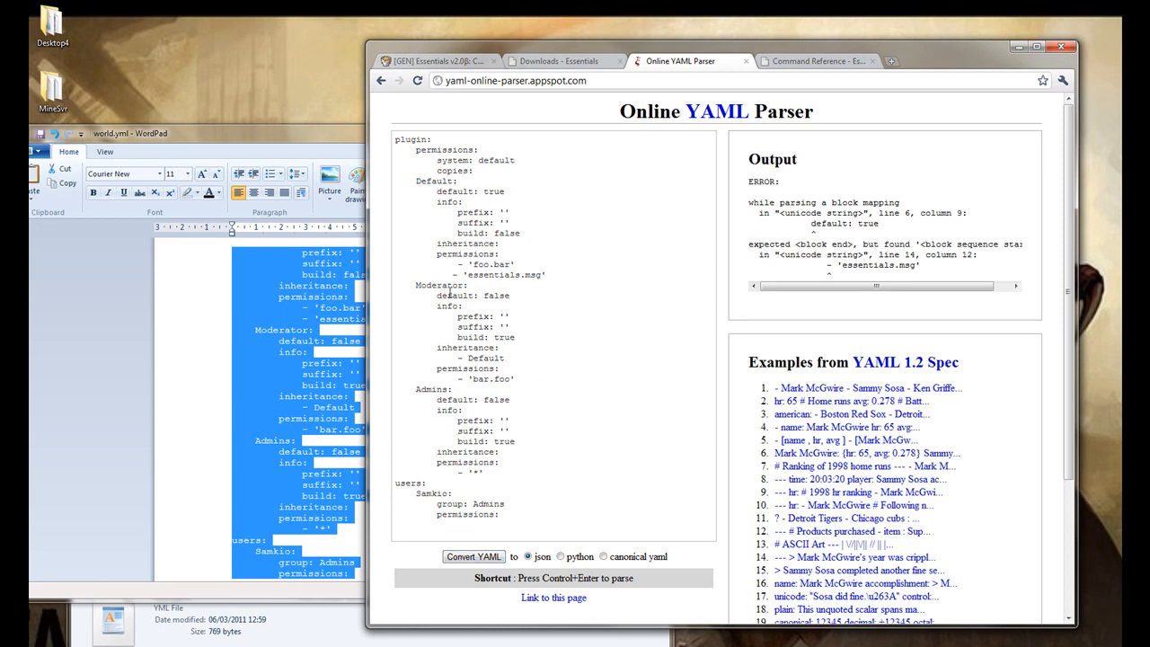
click(473, 555)
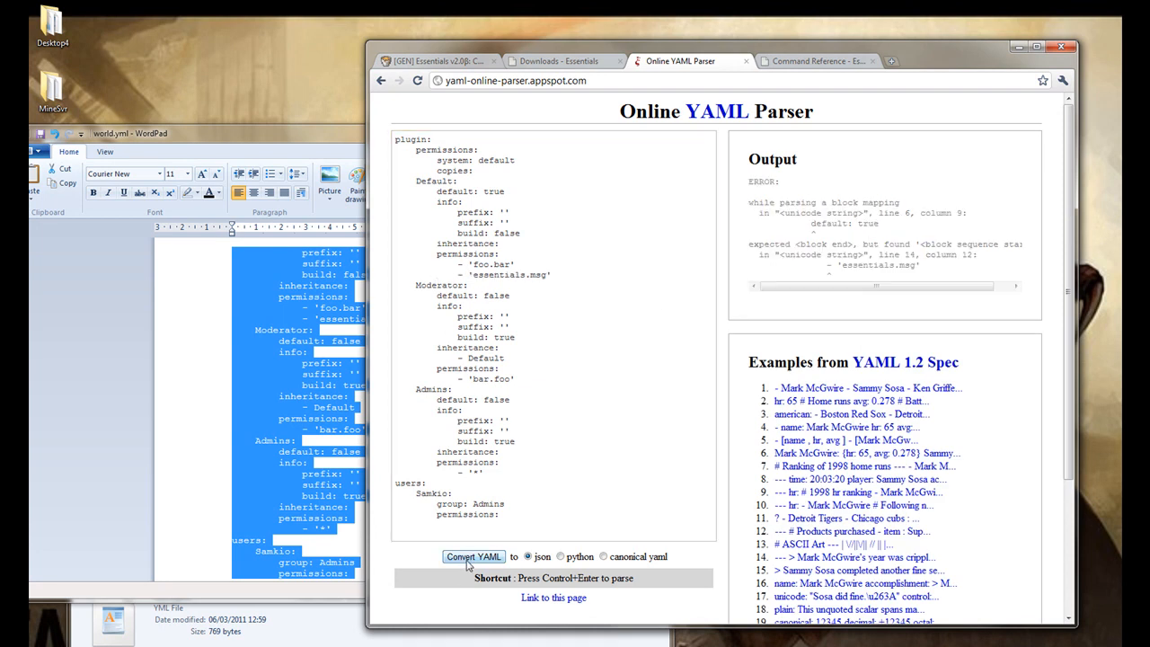
click(472, 556)
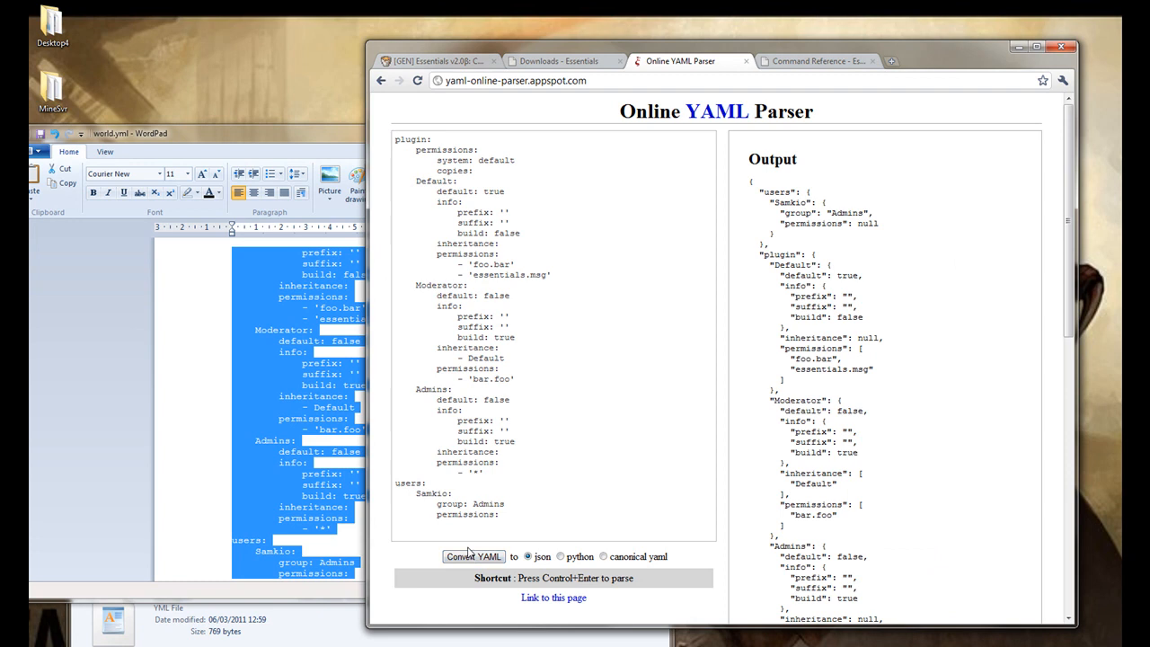
mouse_move(242, 243)
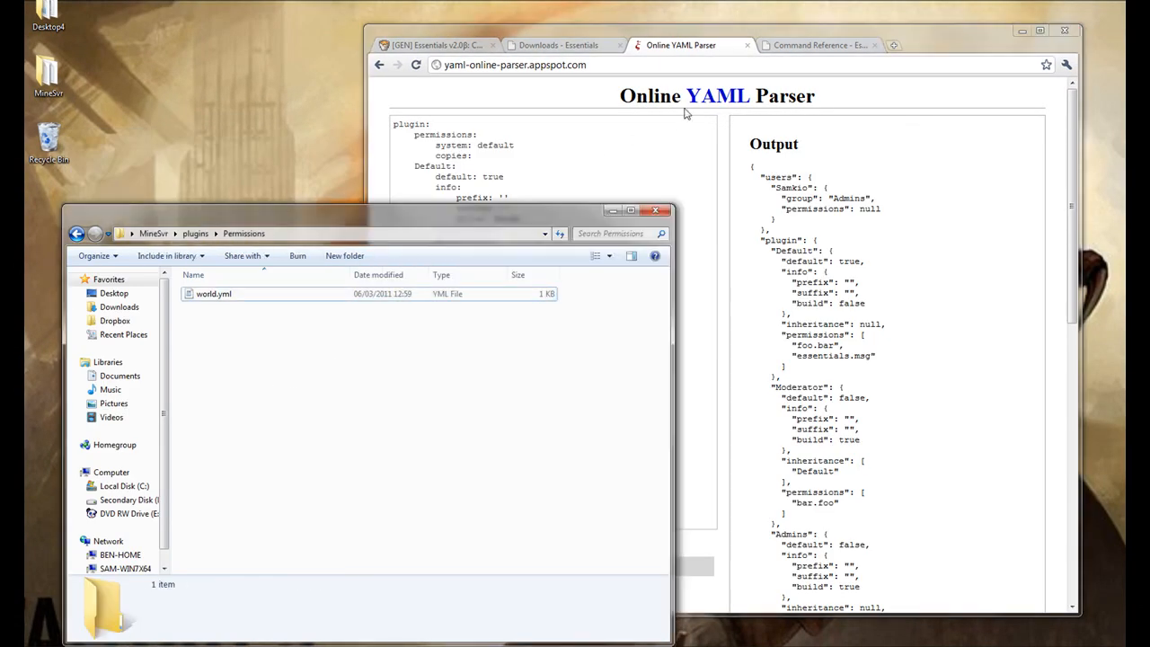
click(817, 45)
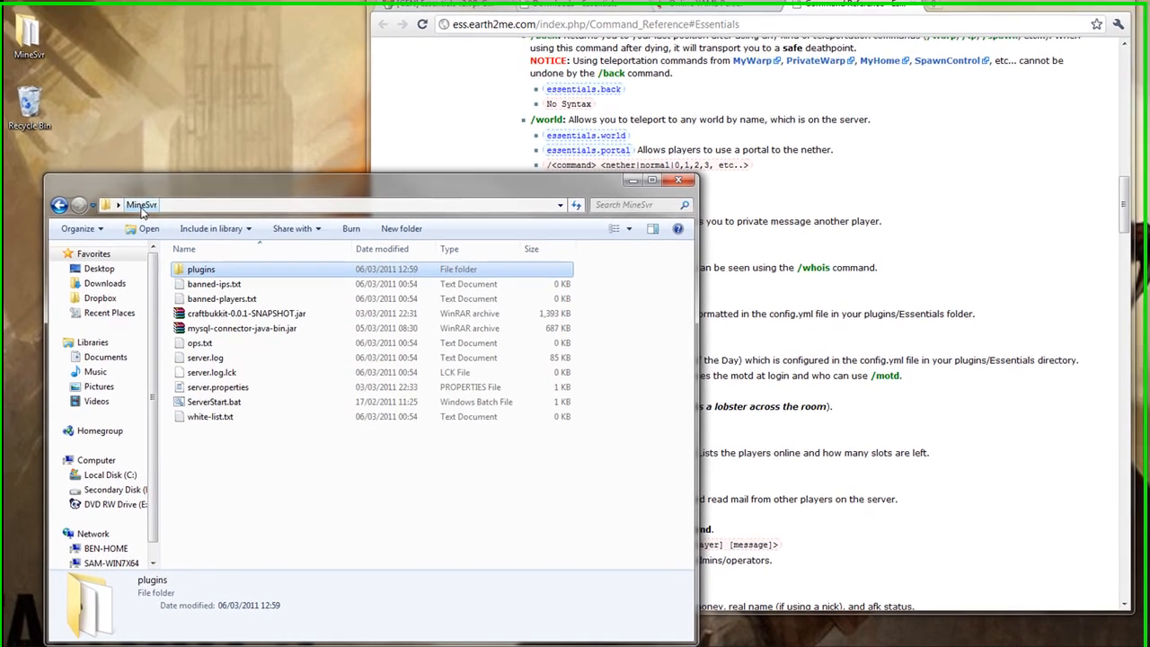
- Run ServerStart.bat so the server loads Permissions and the Essentials plugins
click(213, 399)
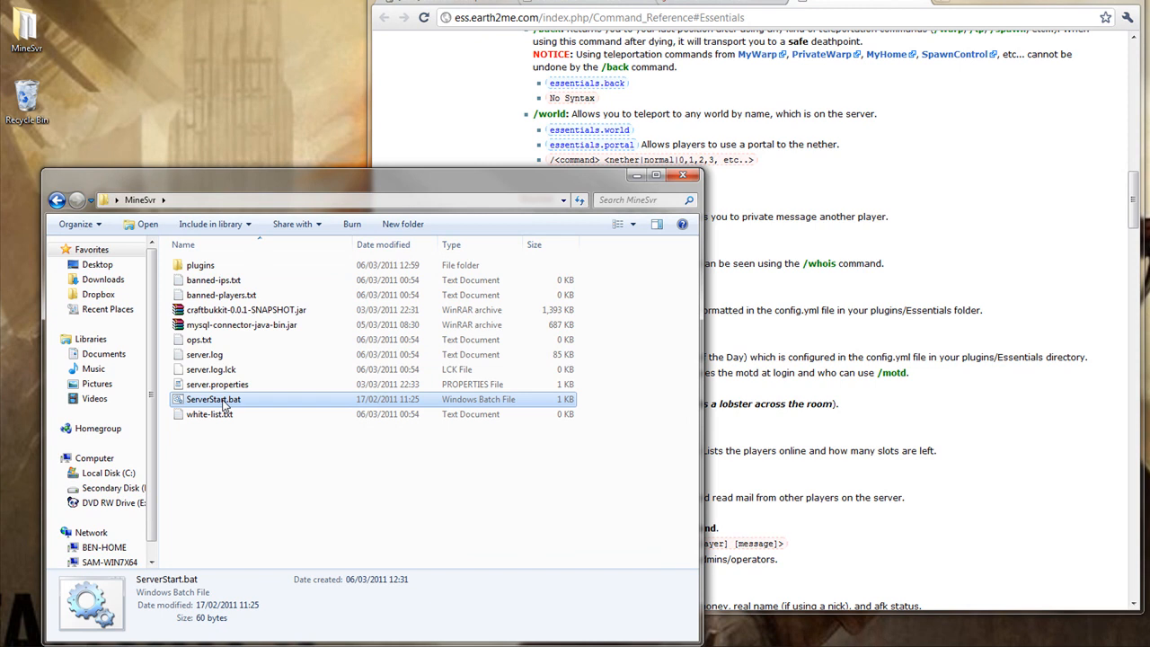
double_click(214, 398)
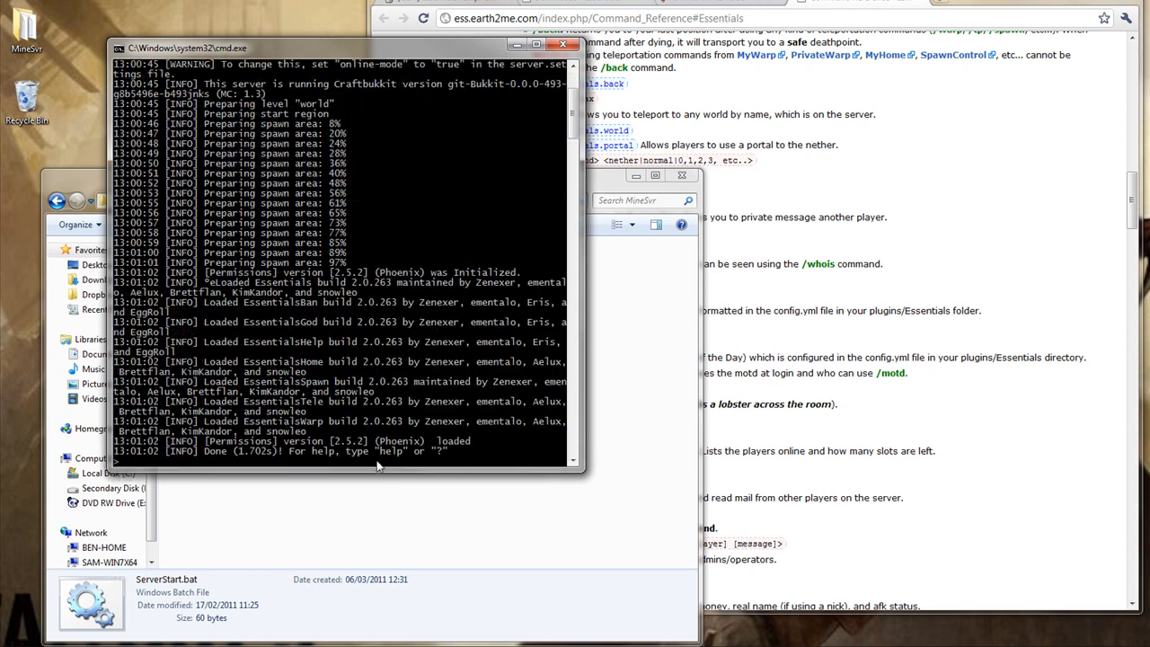
mouse_move(298, 272)
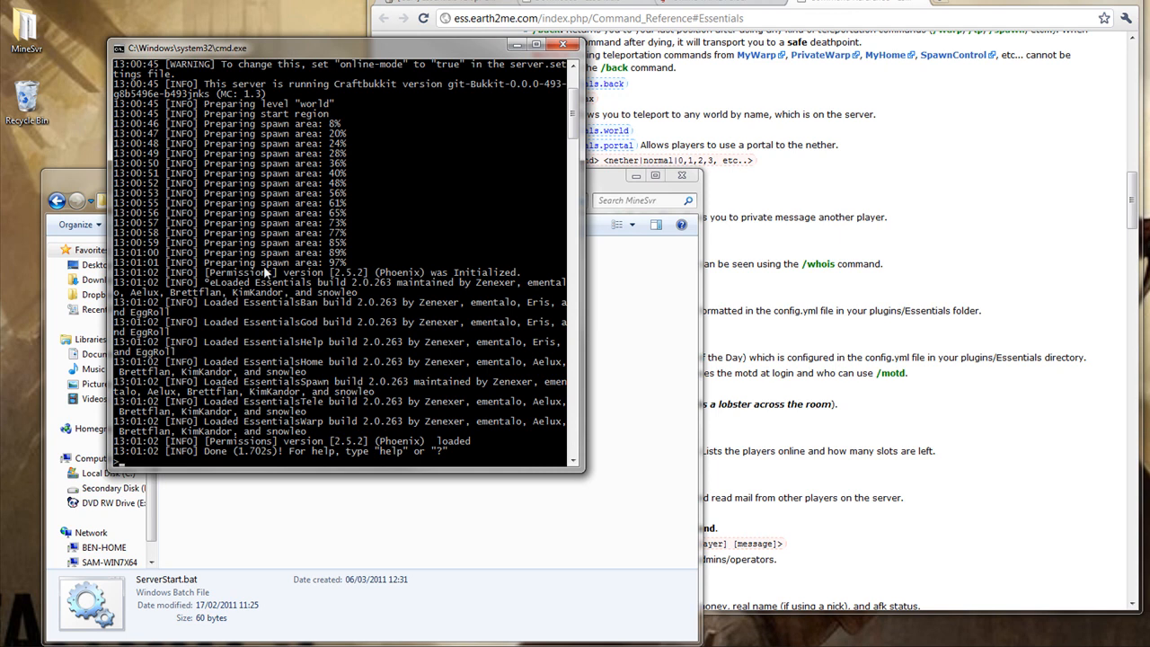
mouse_move(450, 422)
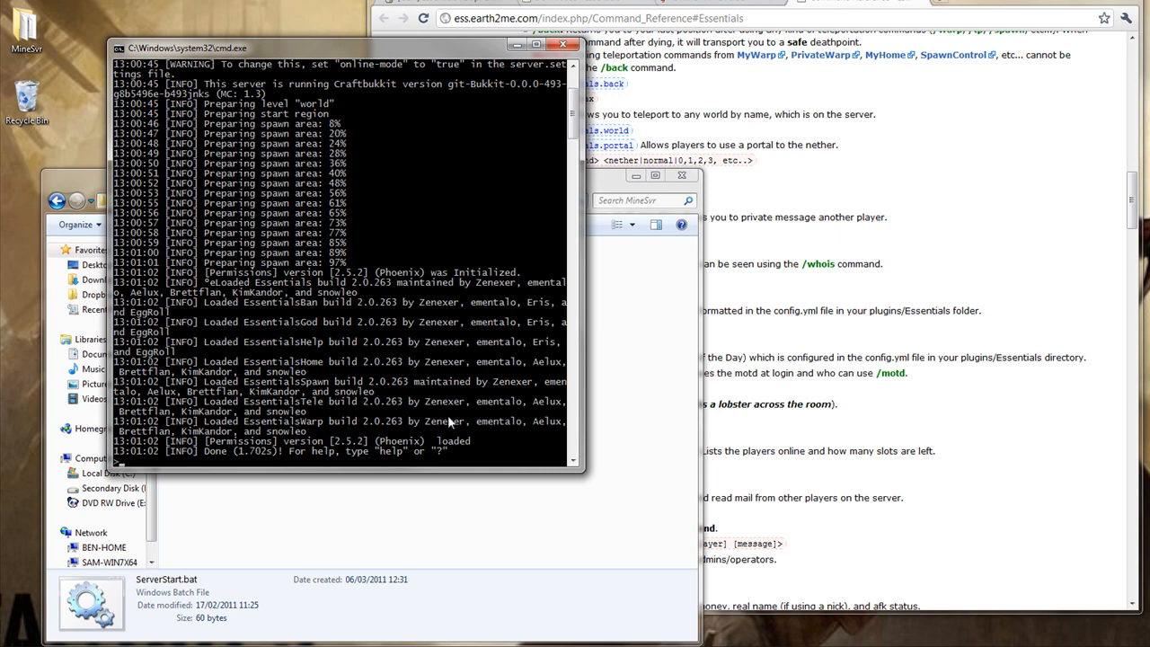
mouse_move(321, 337)
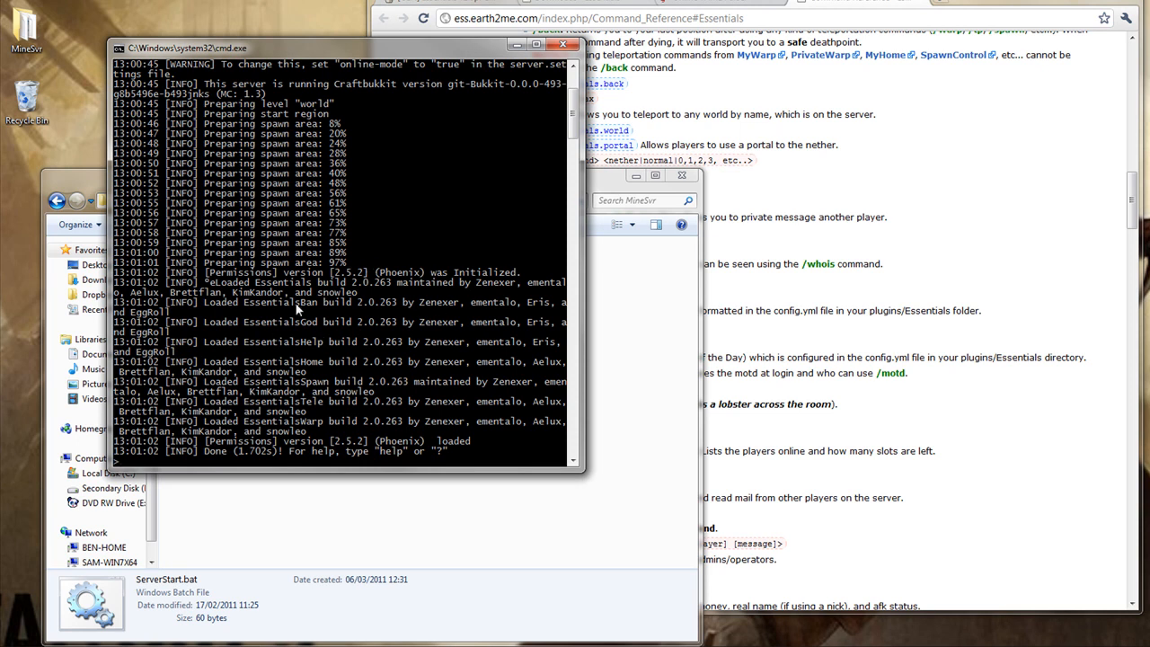
mouse_move(375, 353)
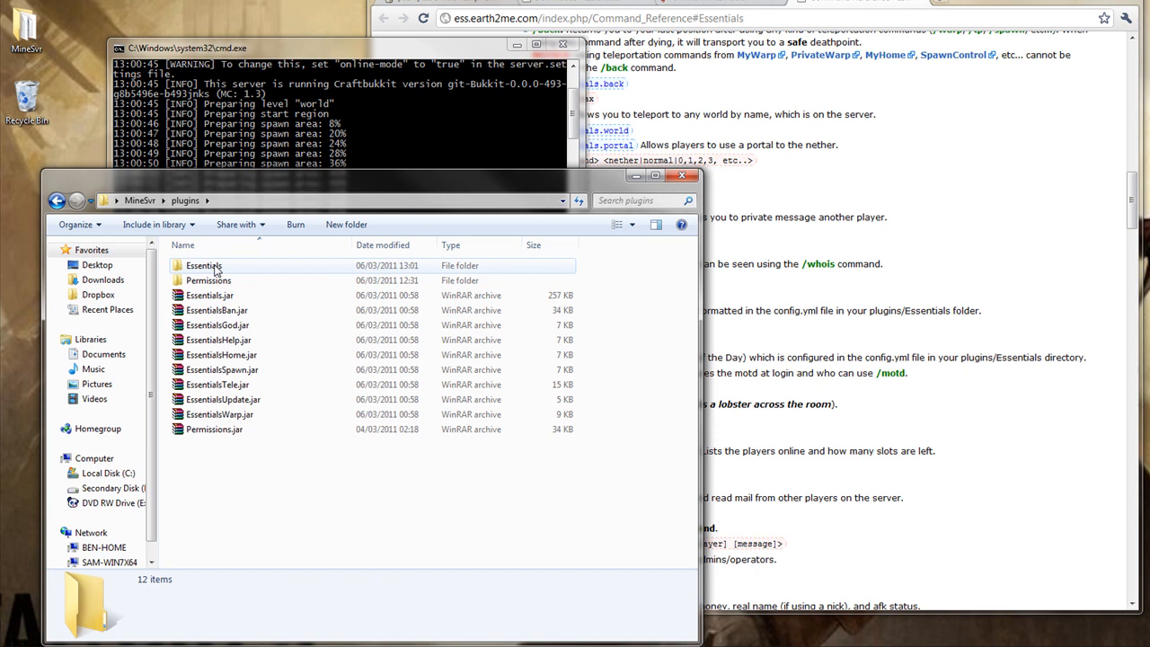
- Open plugins\Essentials\config.yml in WordPad and change default-stack-size from 64 to 1
double_click(203, 265)
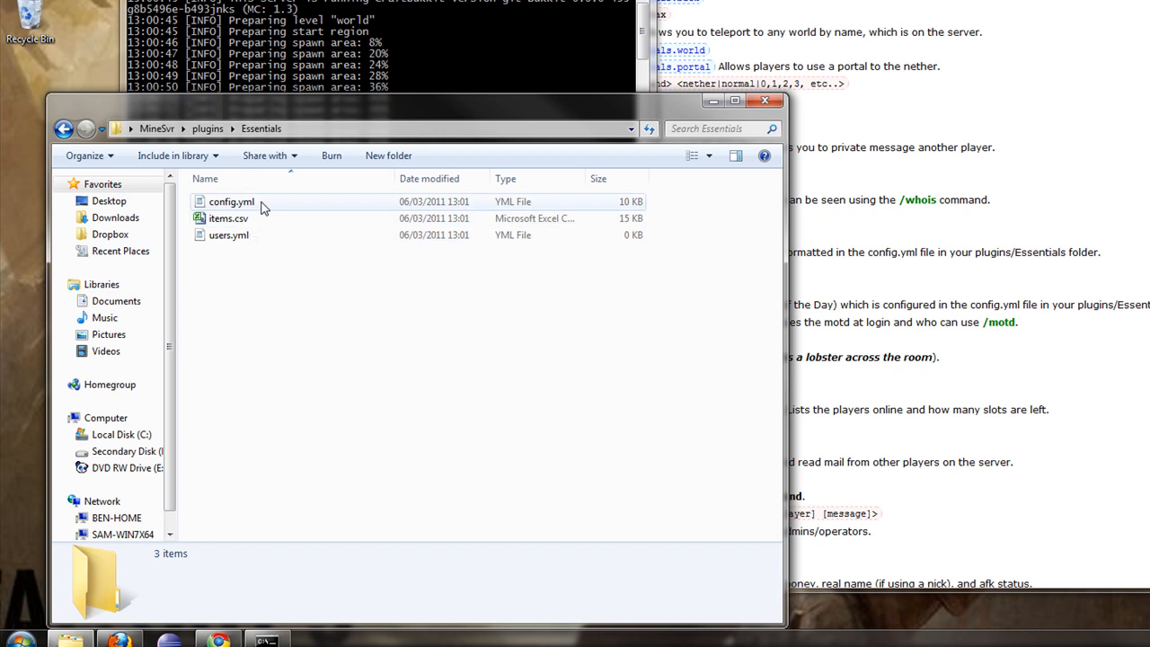
mouse_move(231, 201)
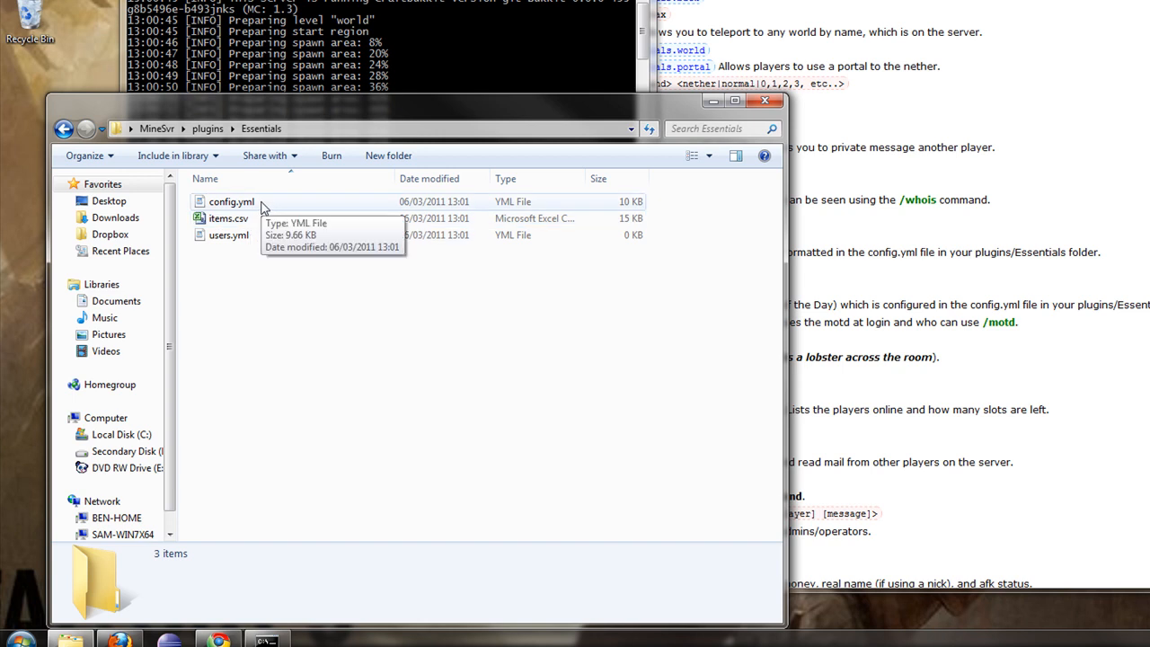
double_click(231, 202)
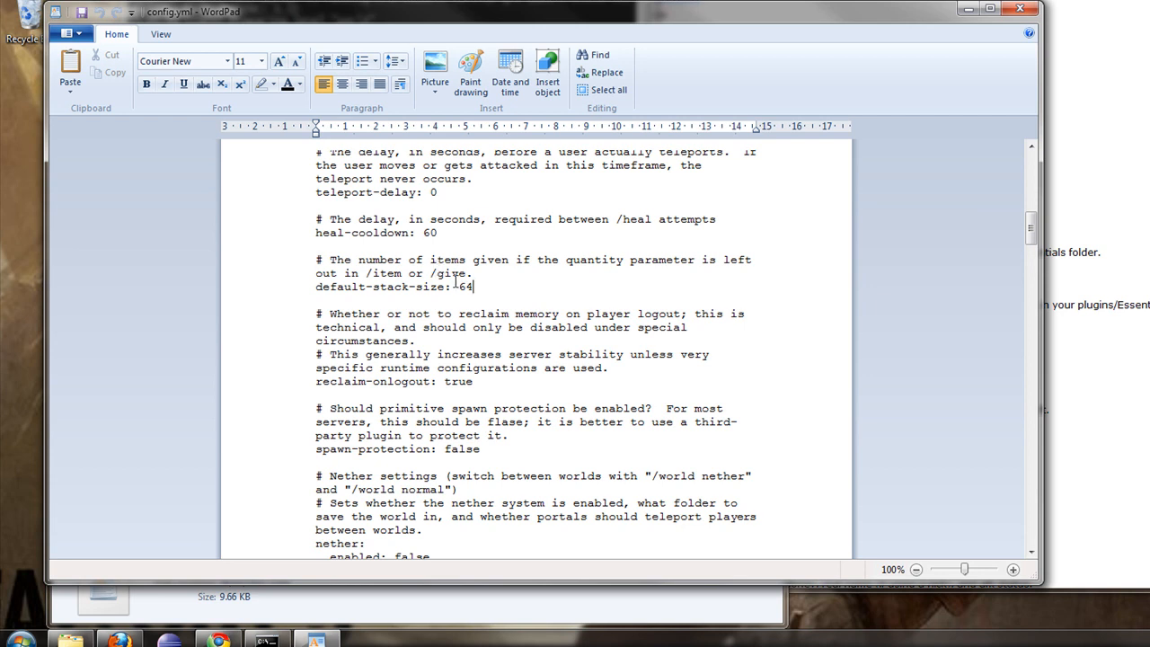
double_click(466, 286)
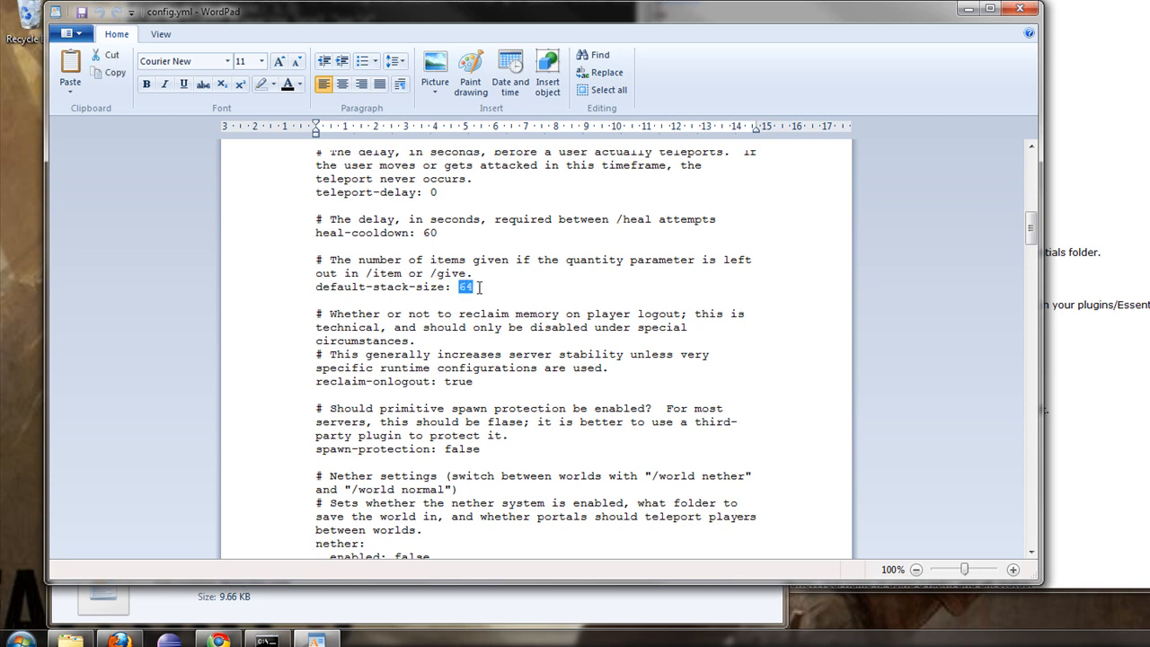
scroll(down, 3)
text(1)
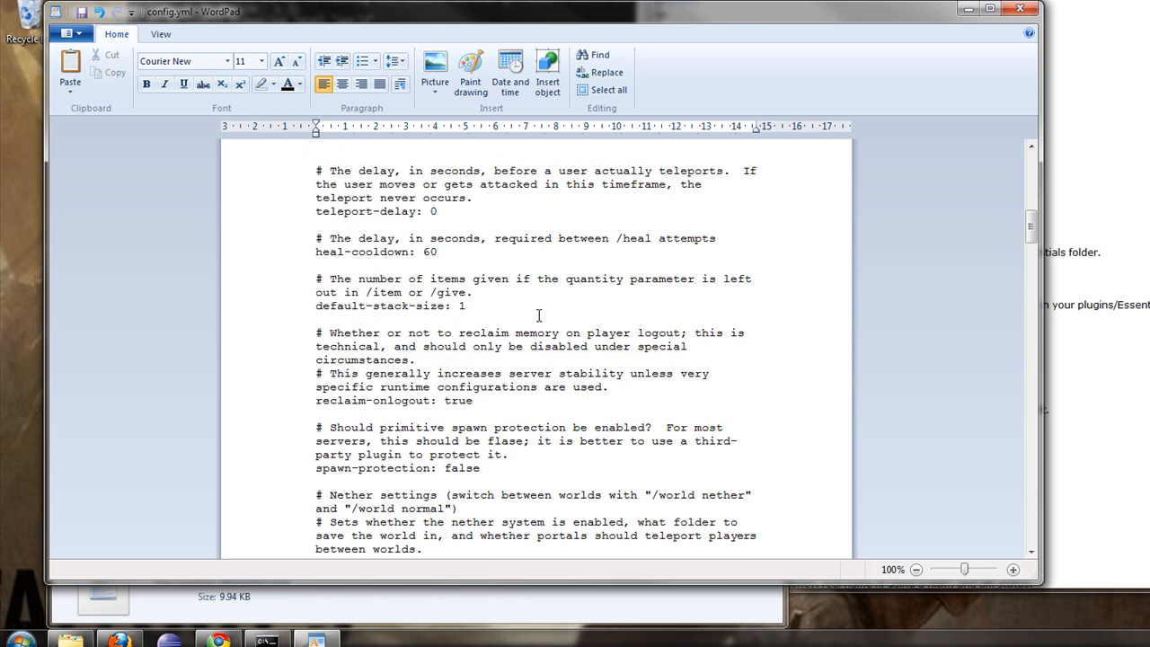
scroll(down, 3)
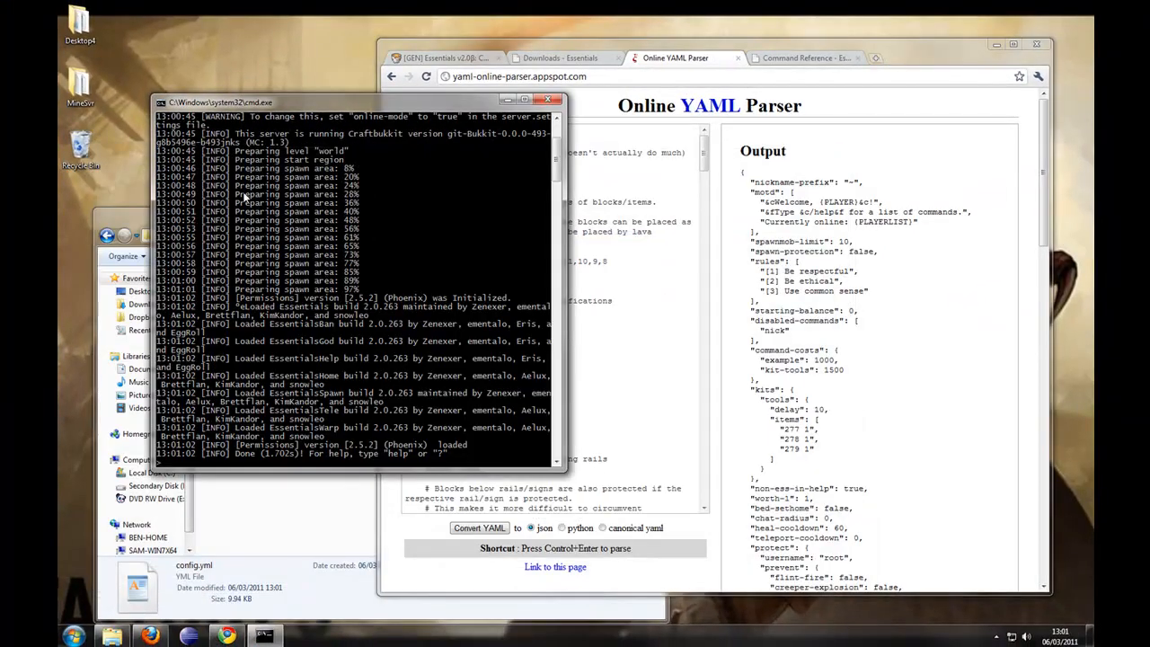
- Stop the server from the console and reopen the plugins folder
text(stop)
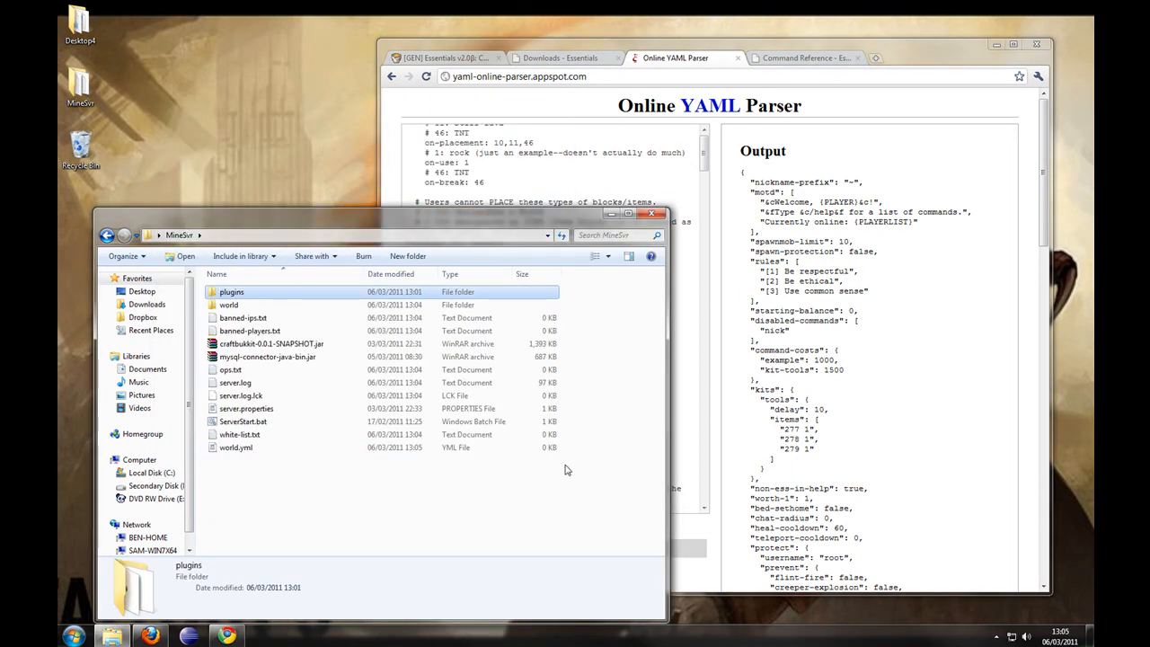
double_click(243, 422)
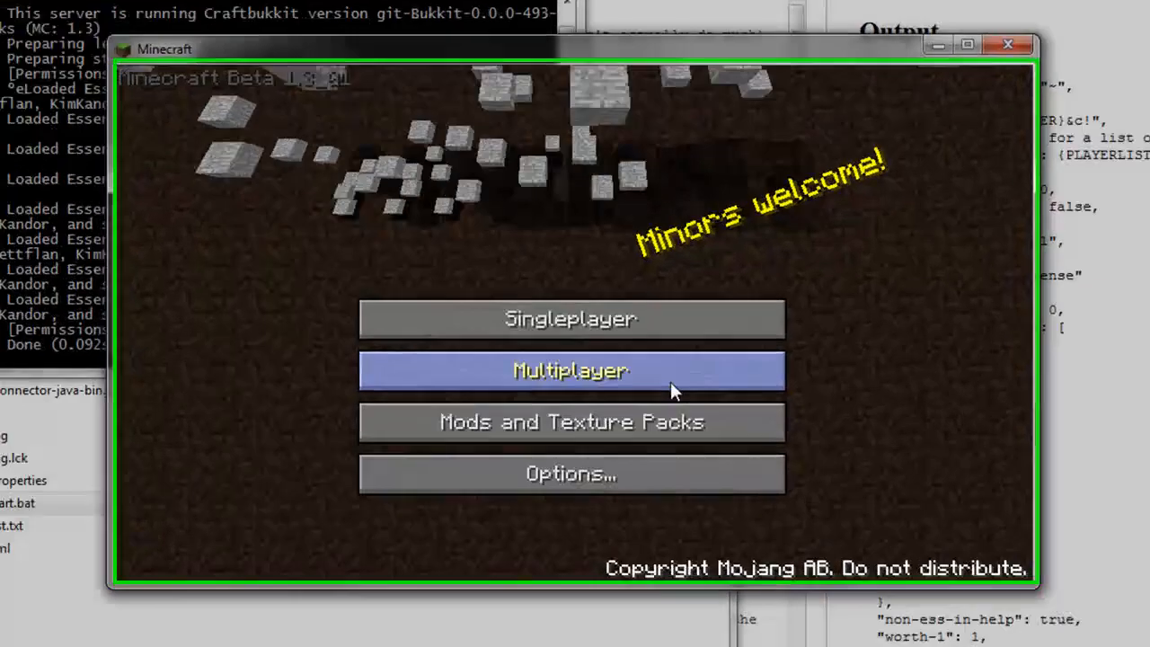
- Join the multiplayer server, run /give for tnt and /god, then leave the game window
click(570, 370)
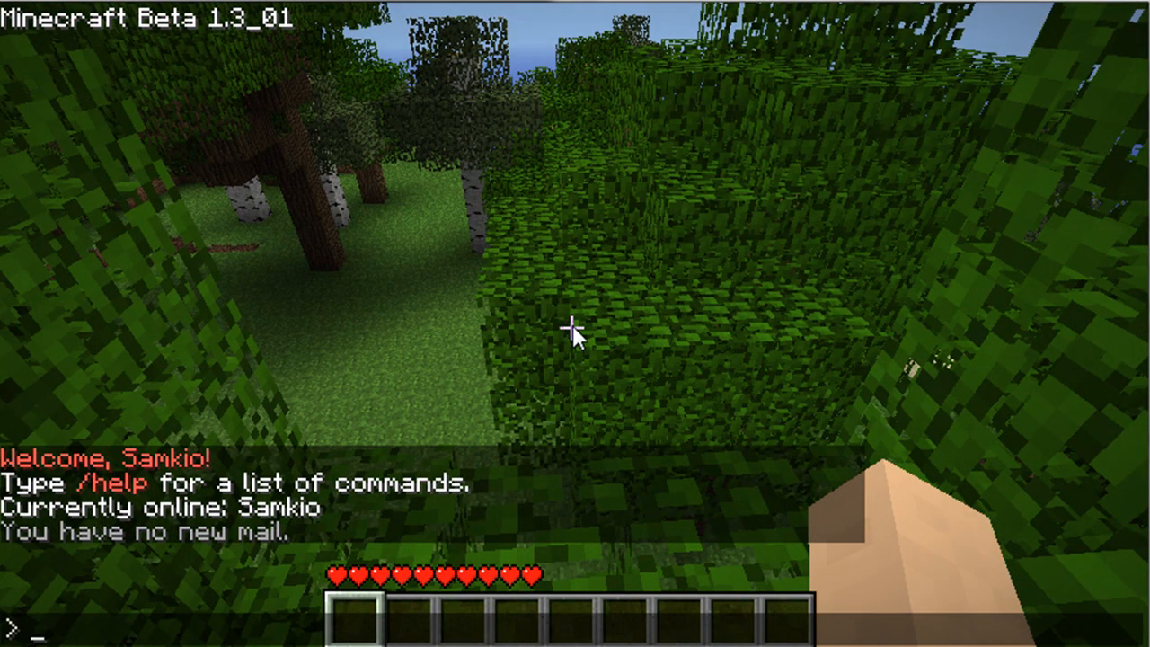
text(/give sa)
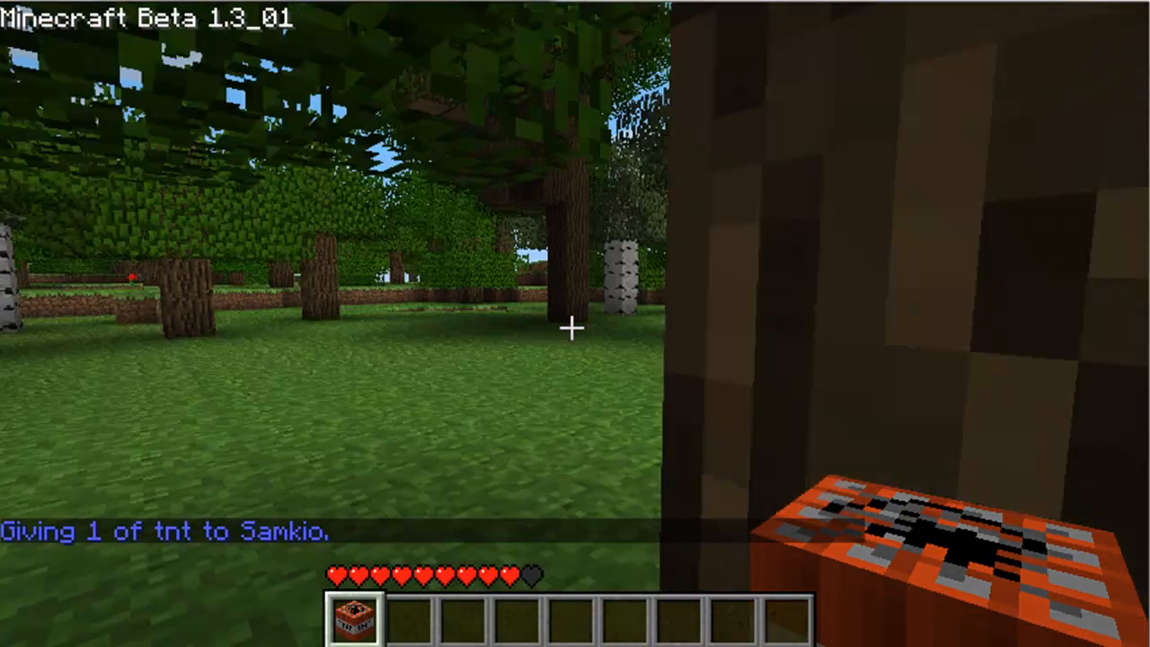
text(/god)
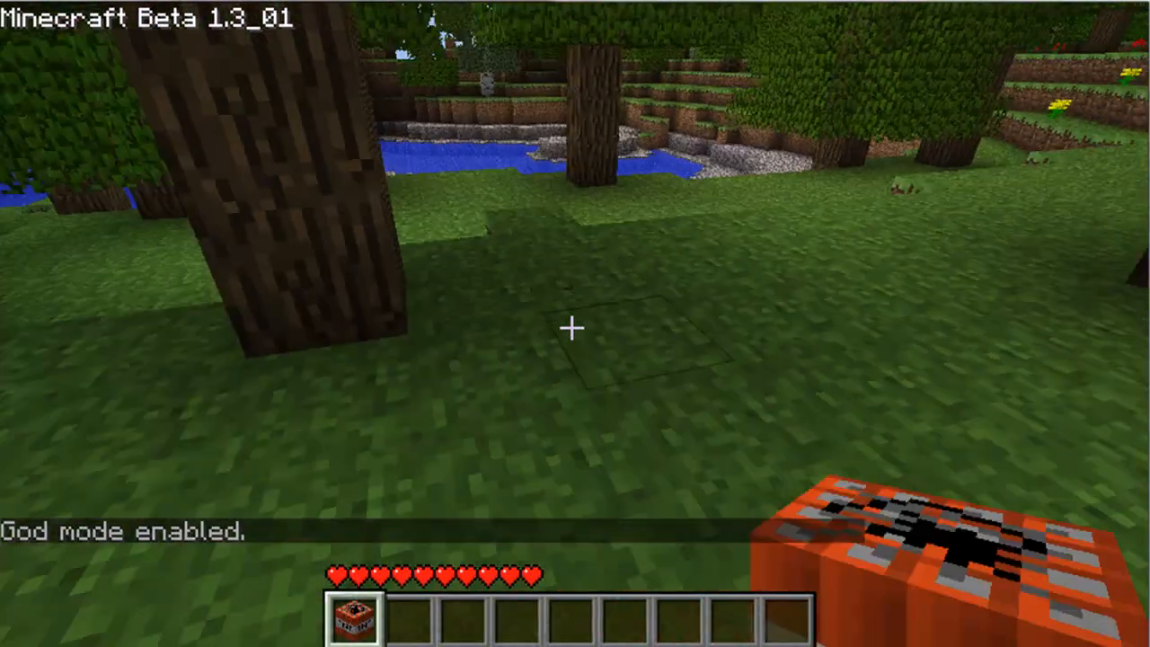
key(e)
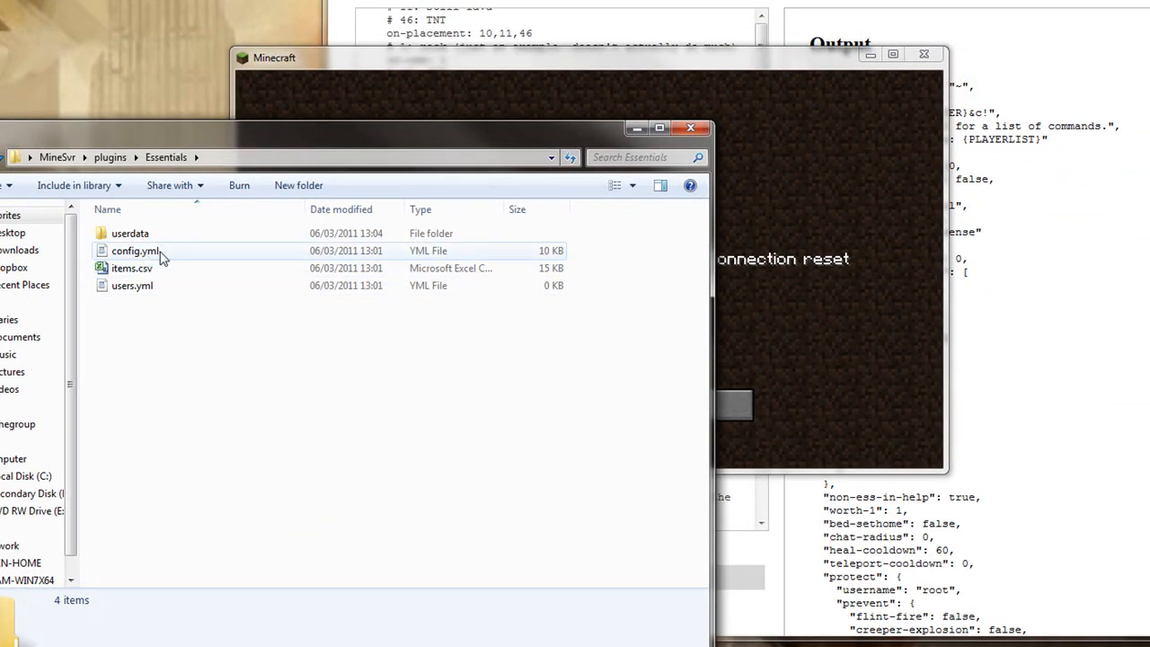
- Open config.yml, set nether enabled to true, and select the portals-enabled value to edit
double_click(136, 251)
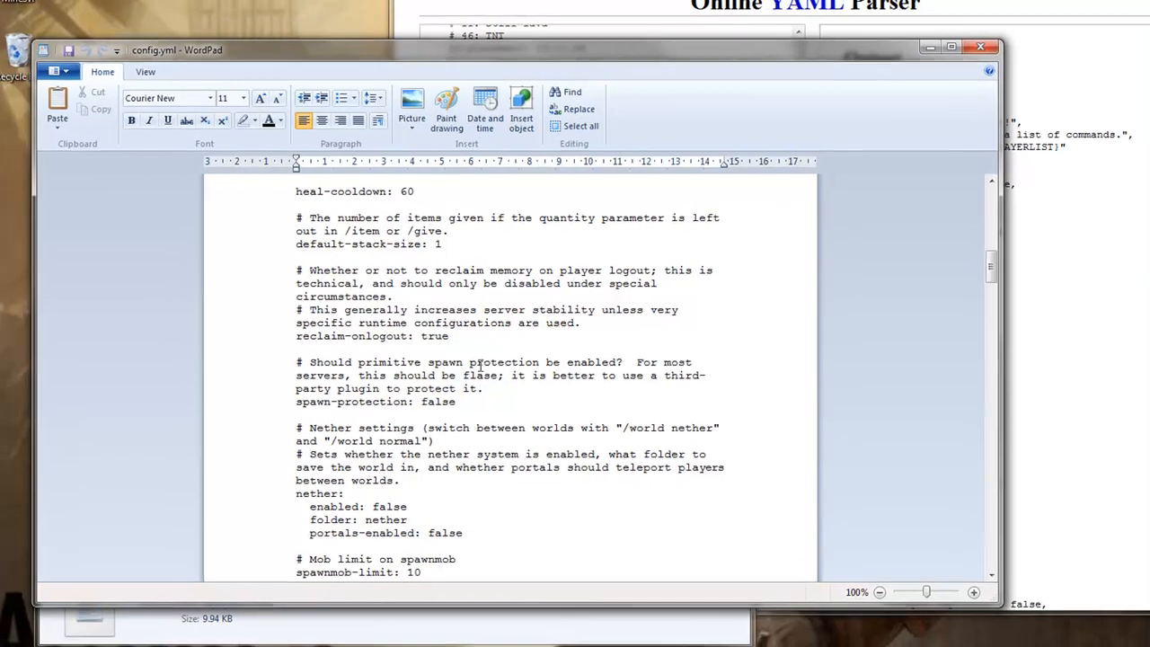
double_click(396, 426)
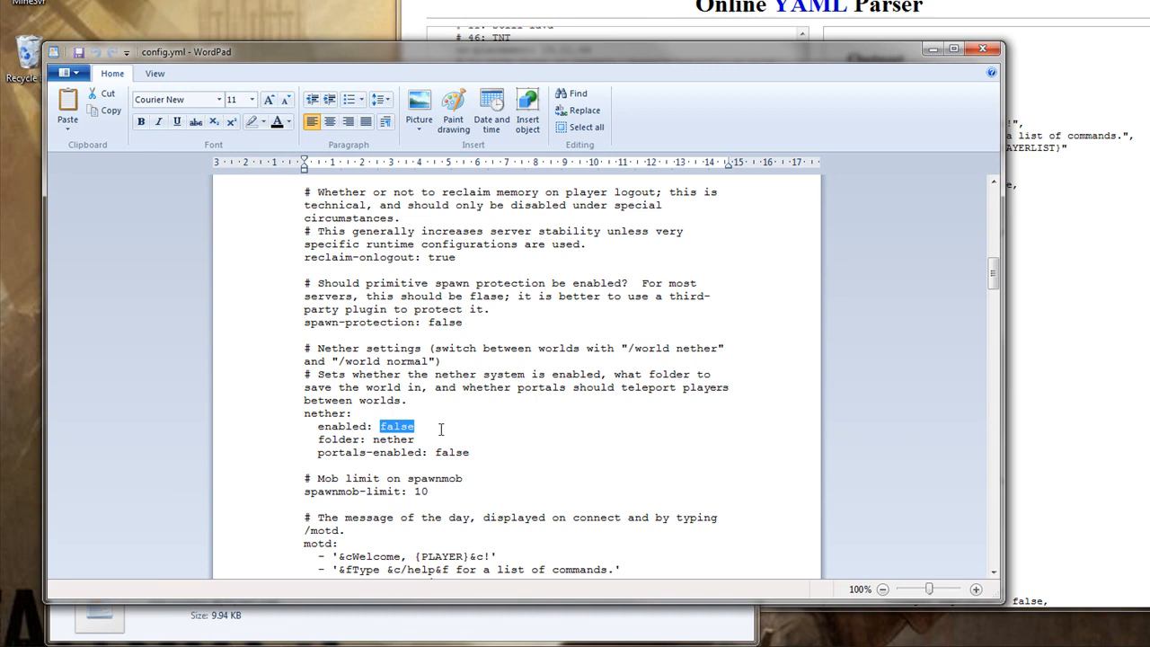
text(true)
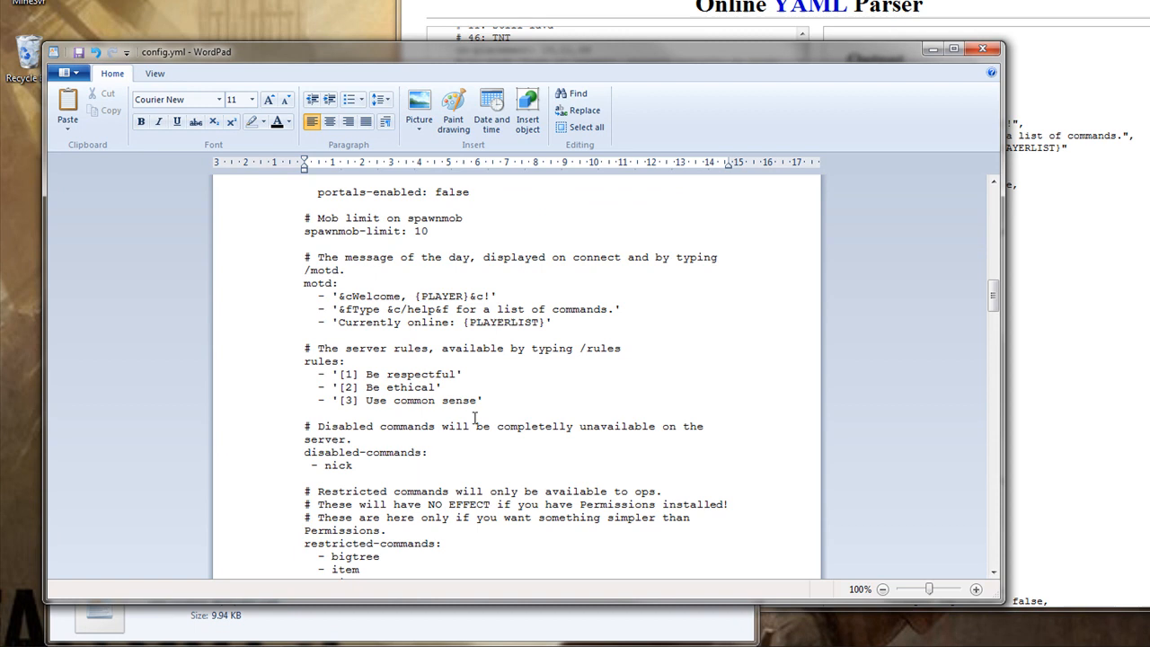
double_click(451, 230)
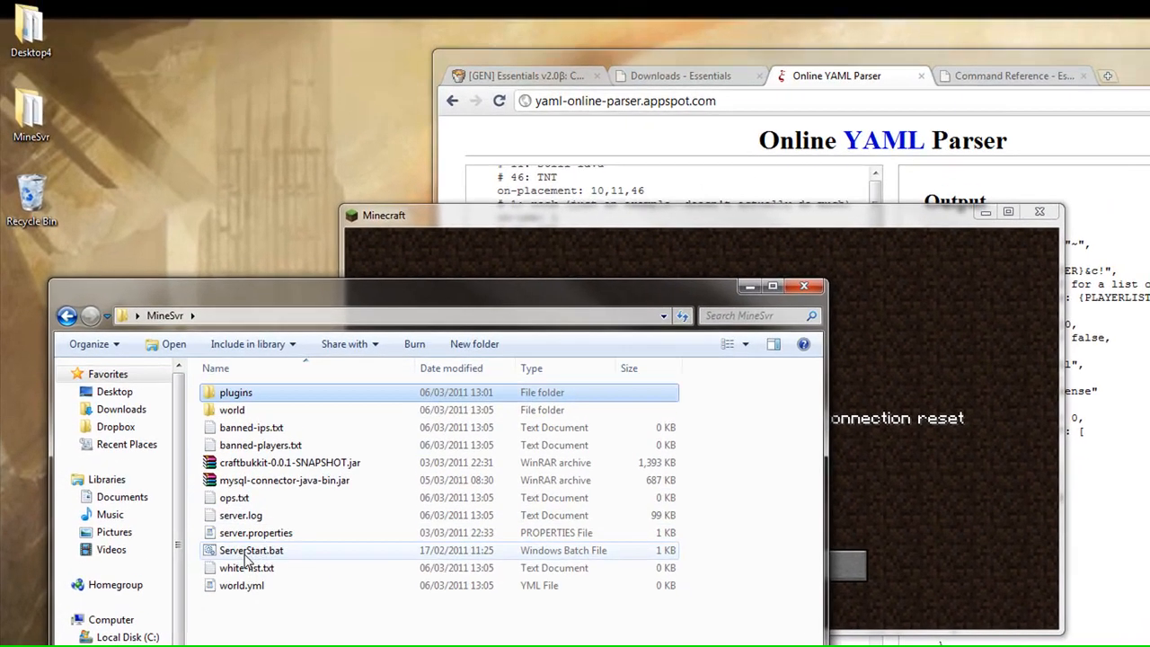
- Relaunch ServerStart.bat, rejoin the multiplayer server, and reopen config.yml in WordPad
double_click(251, 550)
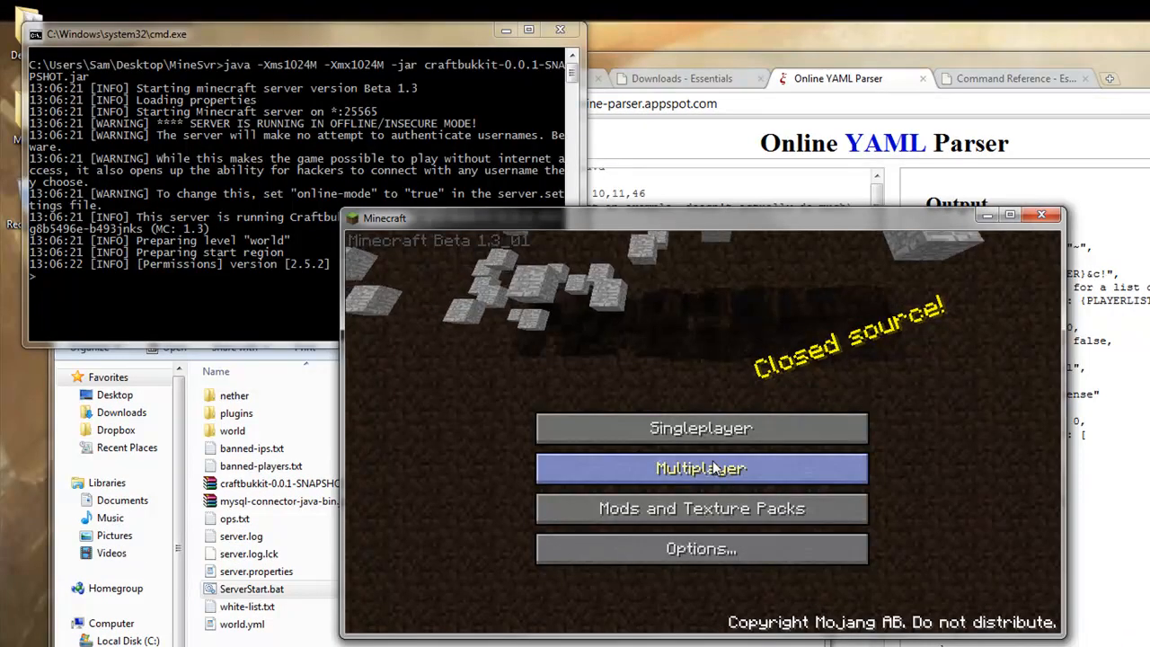
click(701, 468)
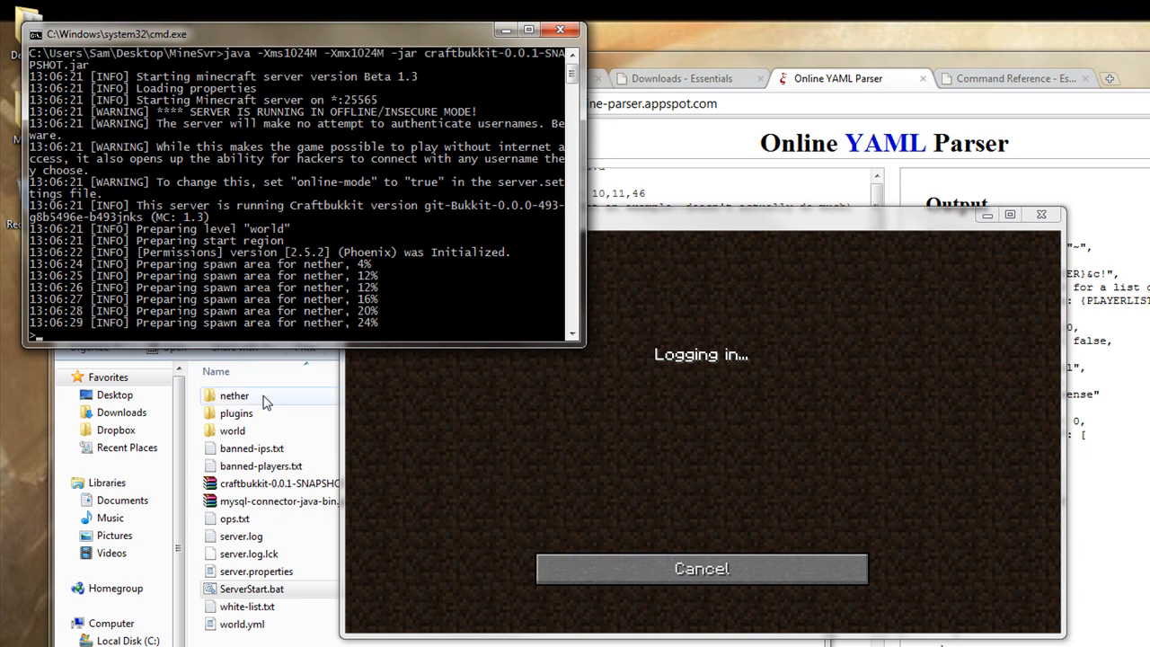
double_click(236, 413)
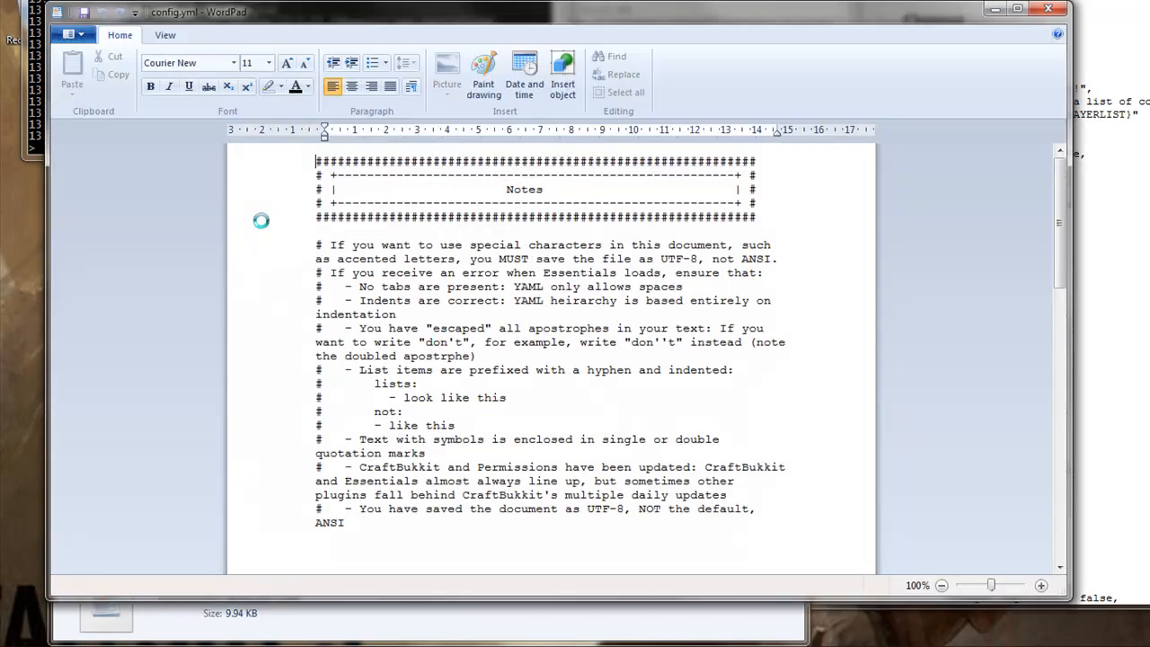
scroll(down, 3)
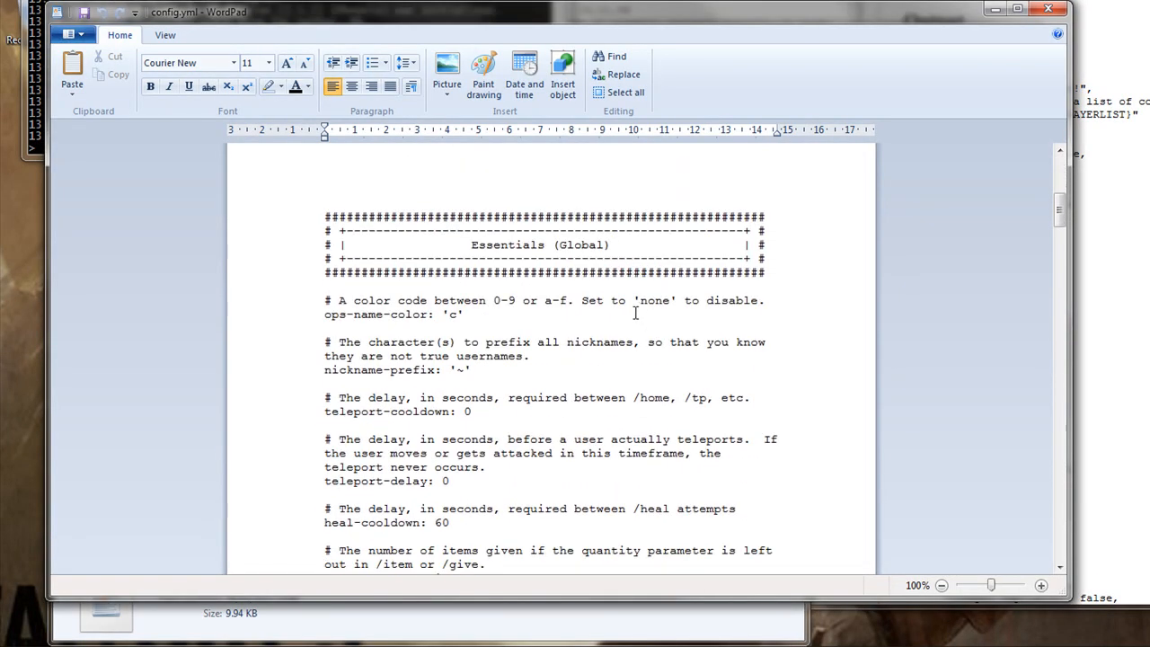
scroll(down, 3)
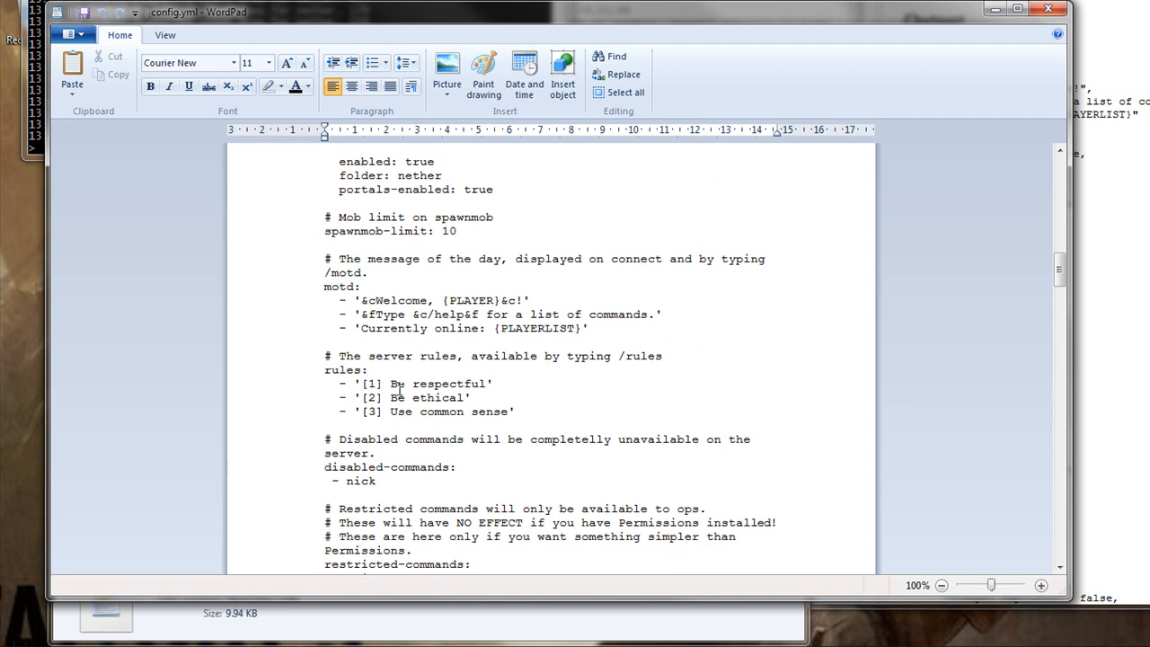
mouse_move(454, 321)
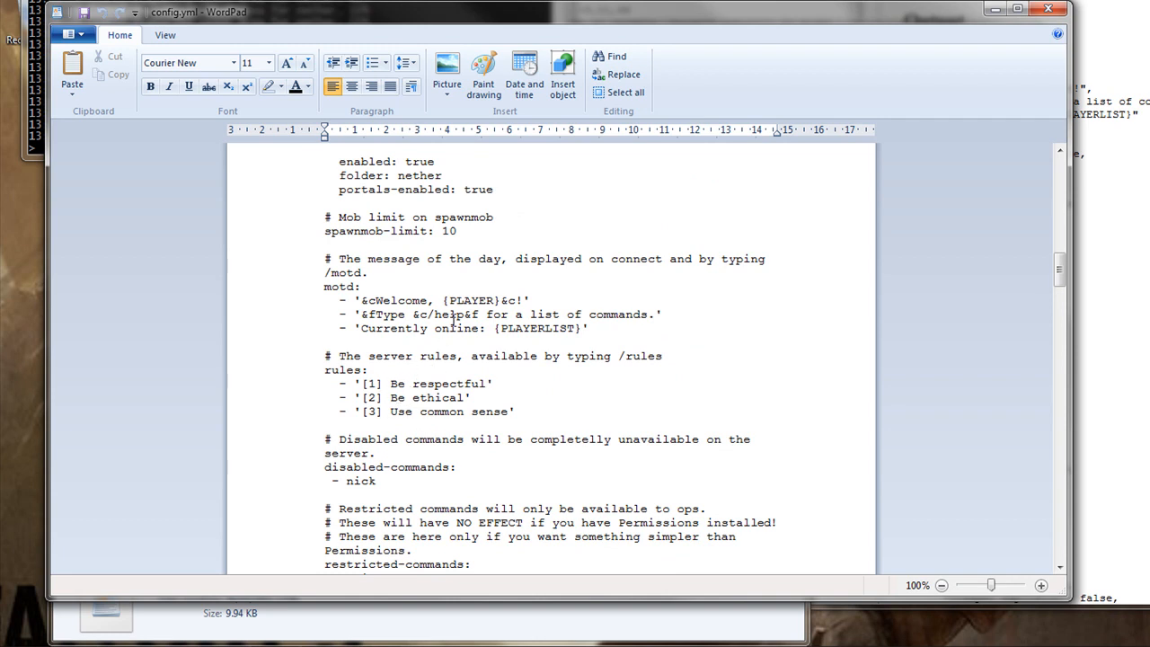
scroll(down, 3)
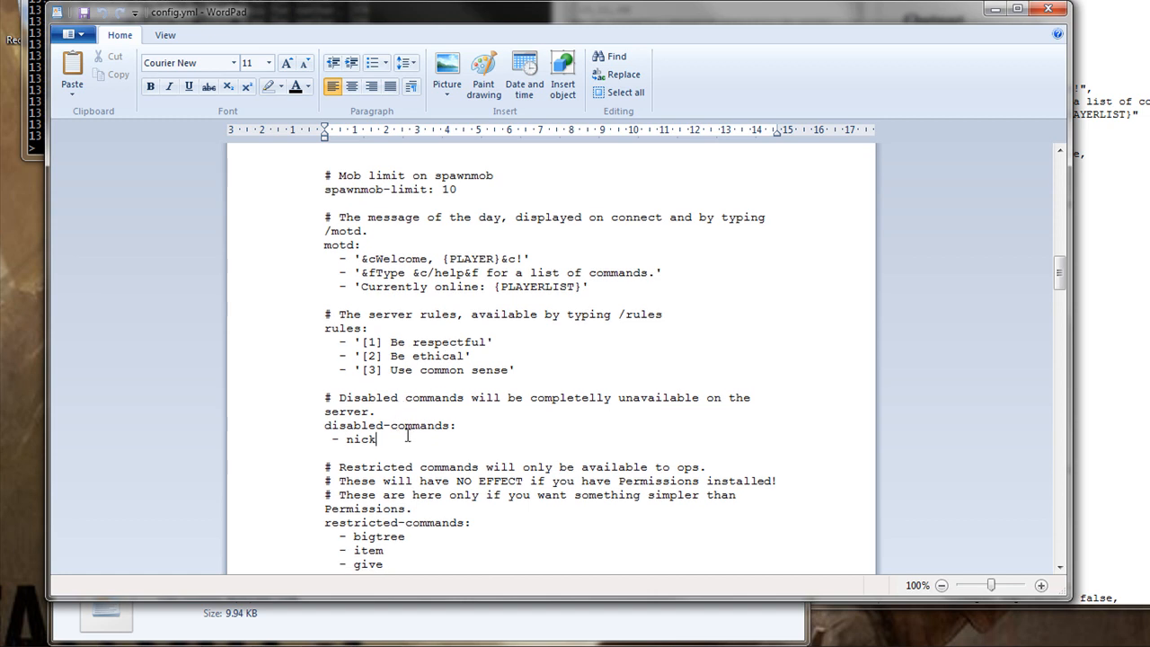
scroll(down, 3)
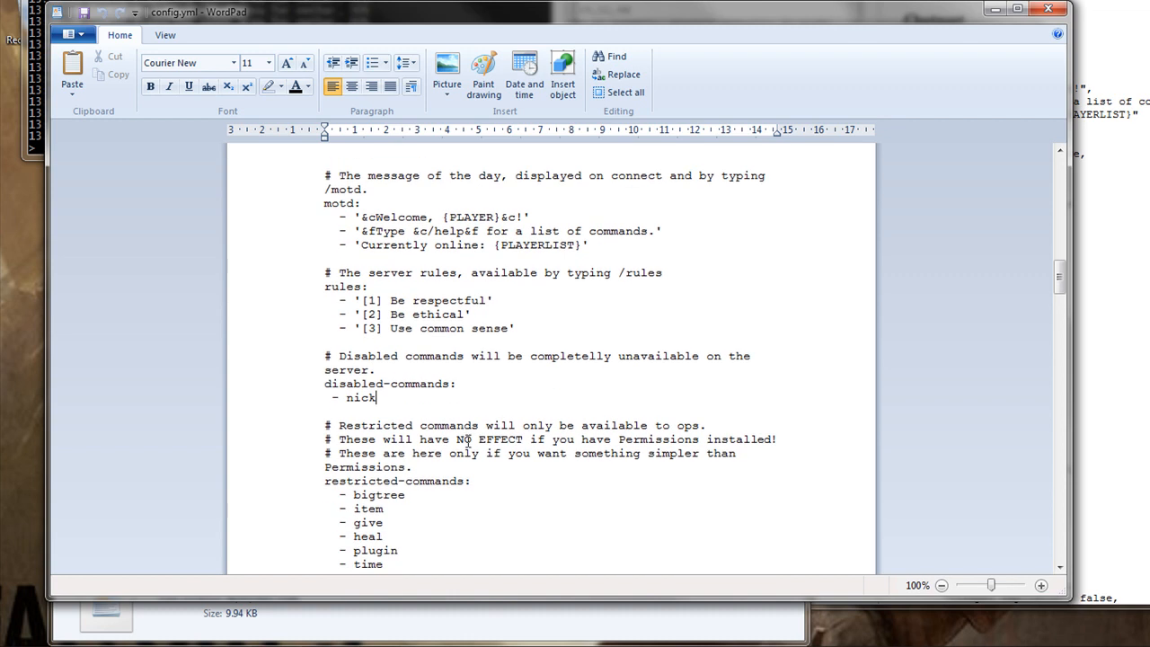
scroll(down, 3)
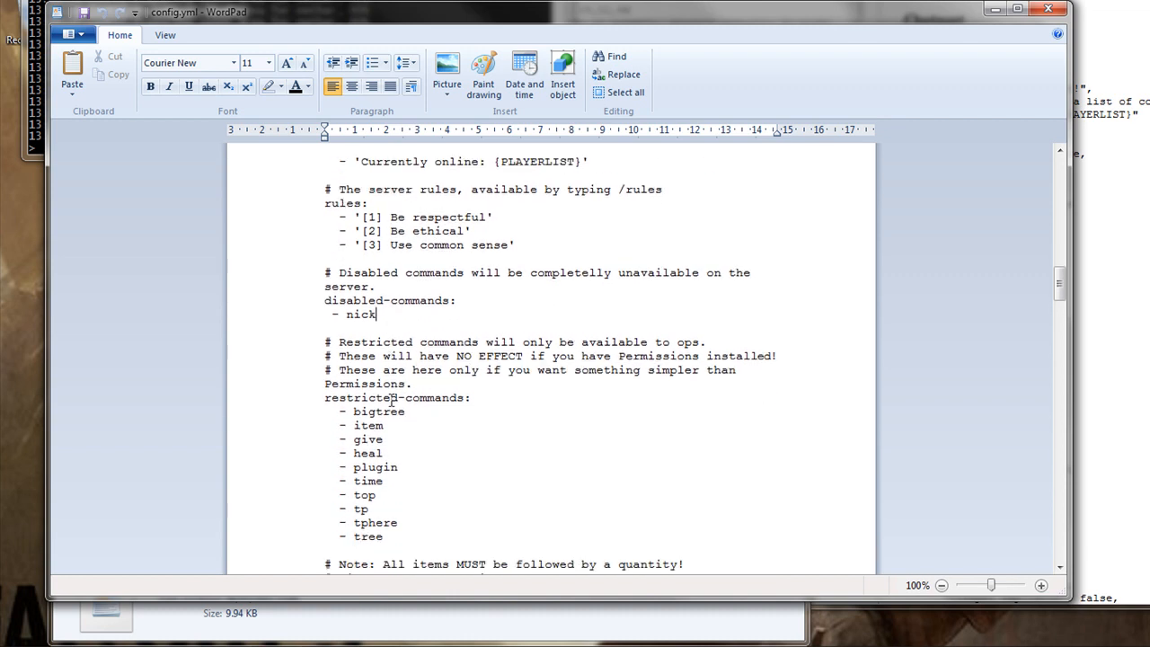
scroll(down, 3)
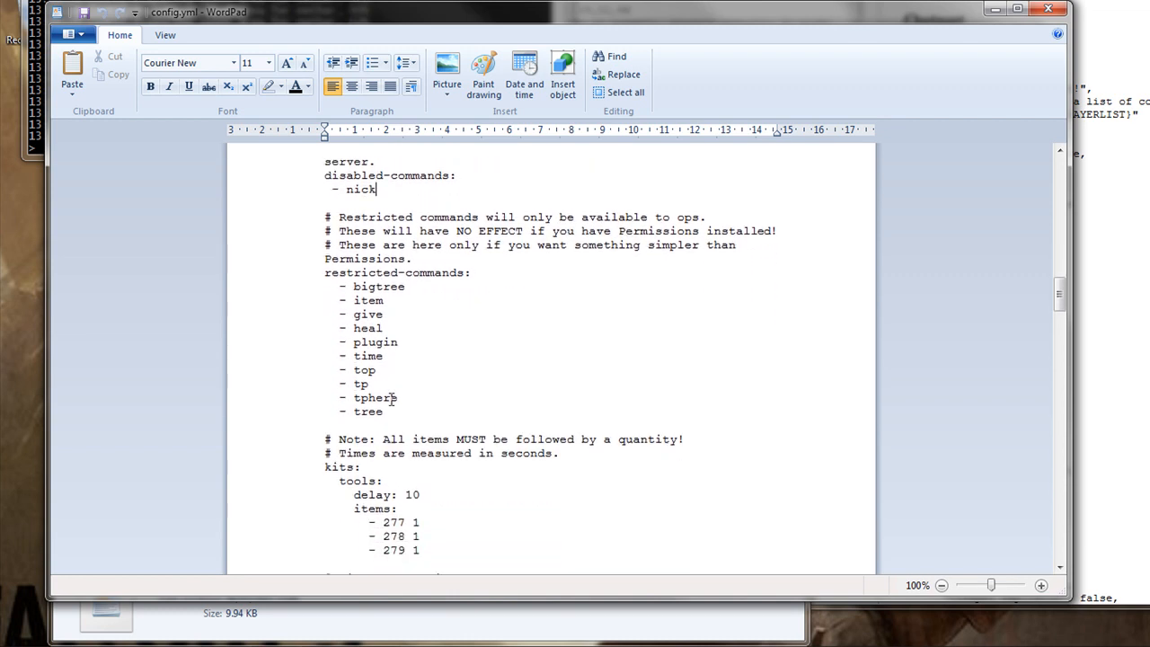
scroll(down, 3)
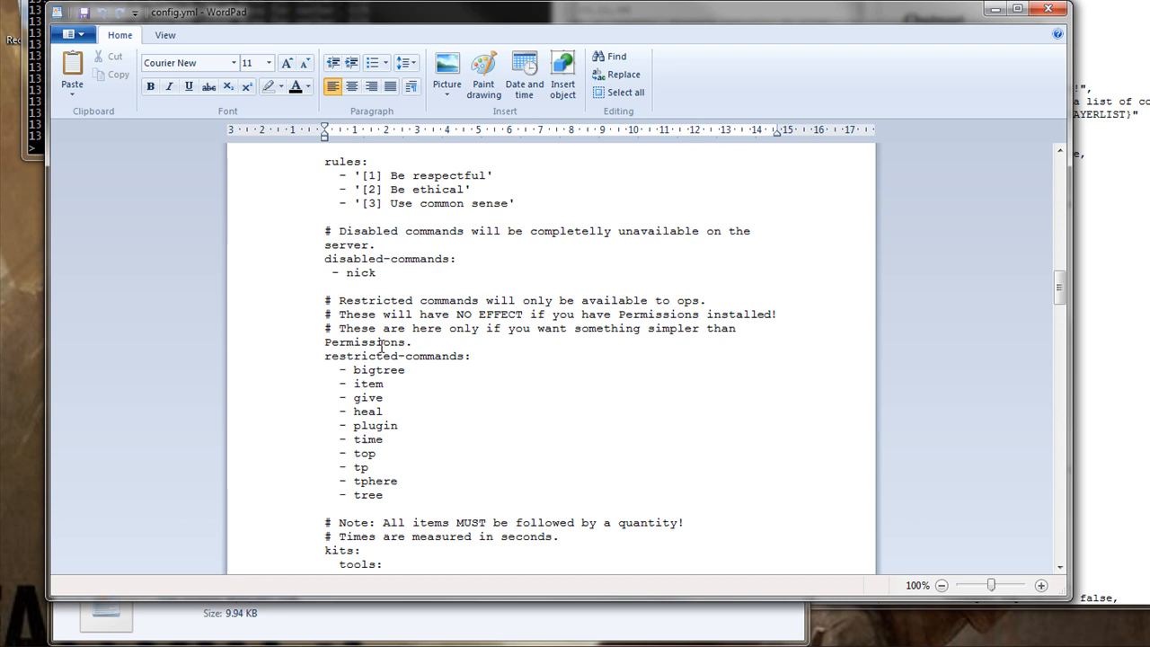
scroll(down, 3)
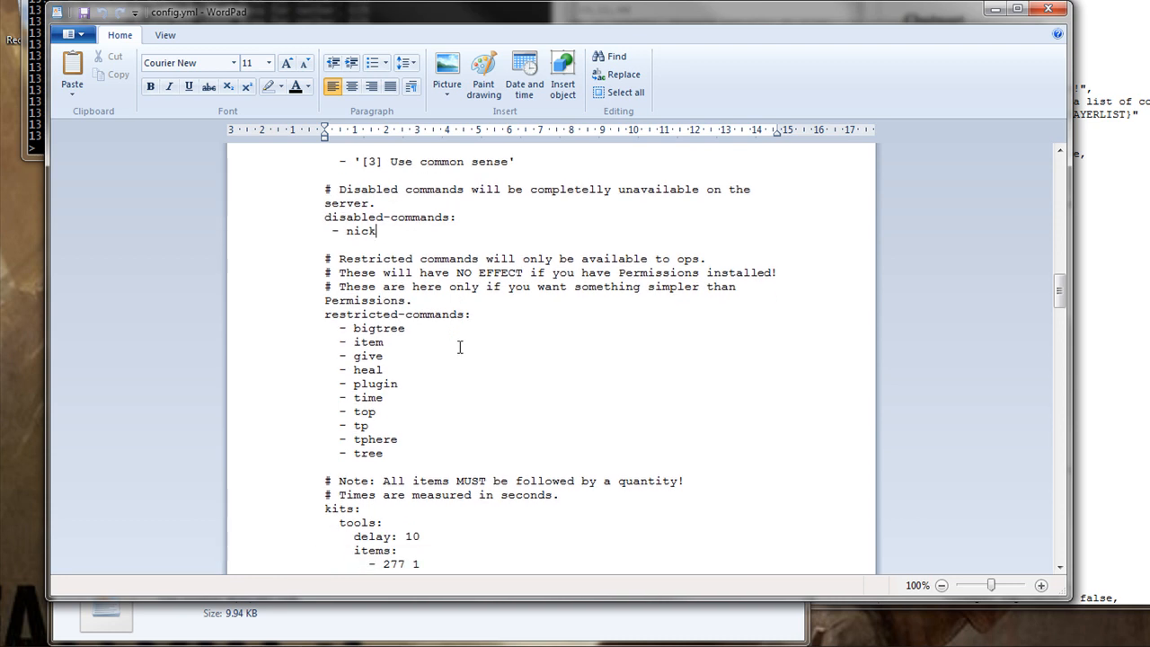
scroll(down, 3)
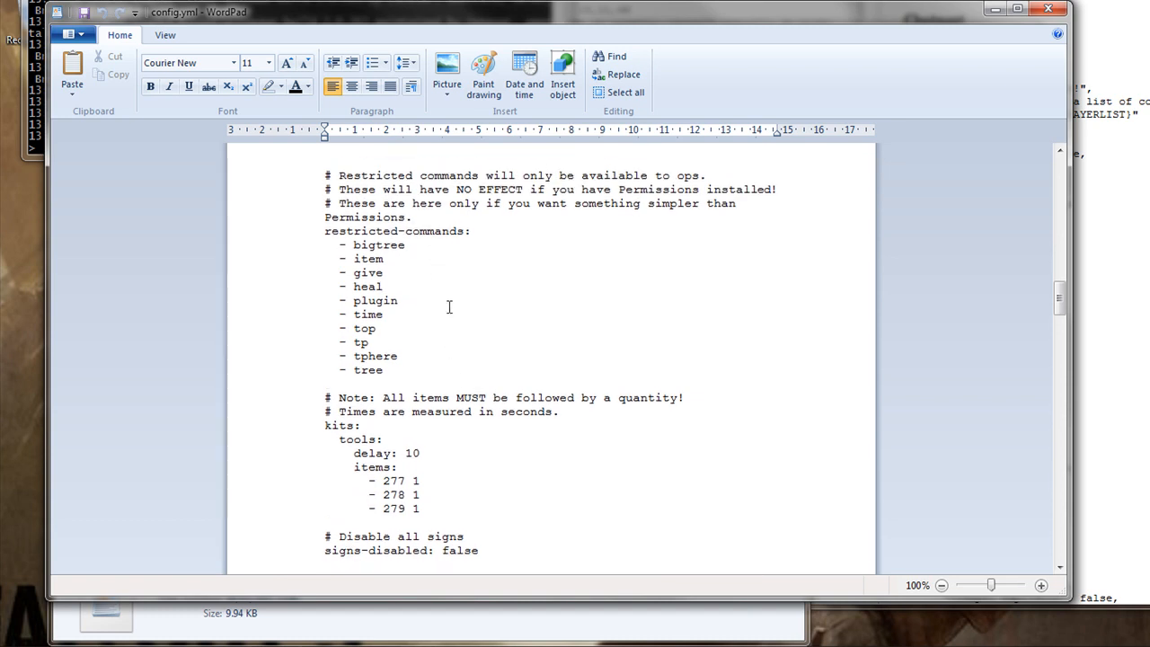
scroll(down, 3)
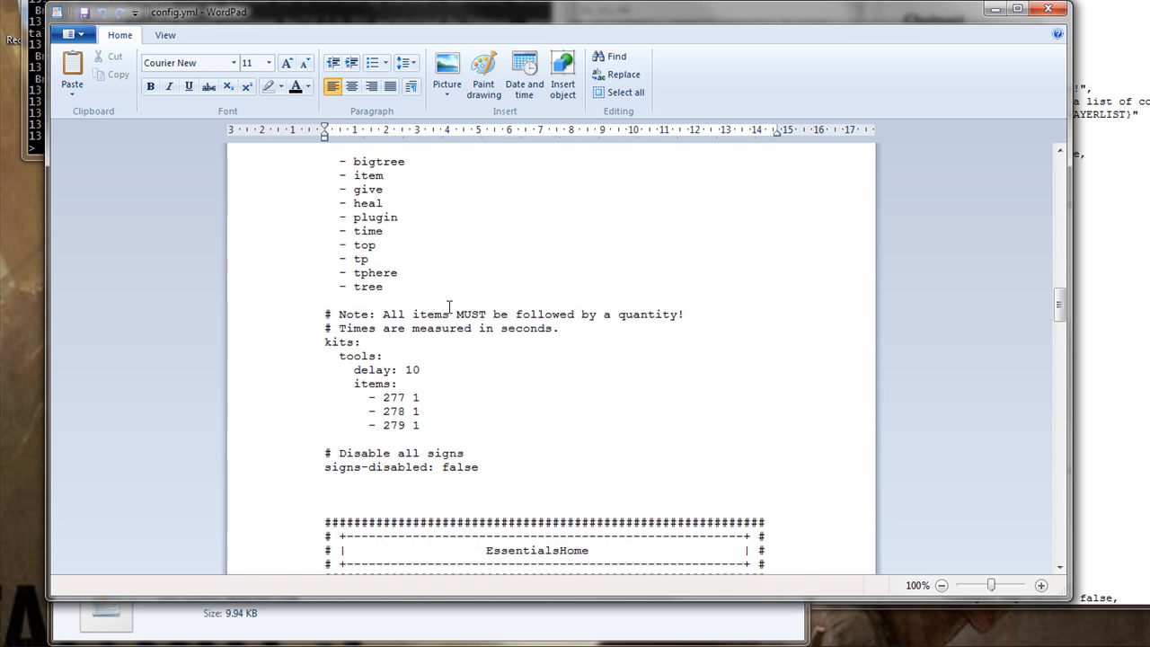
scroll(down, 3)
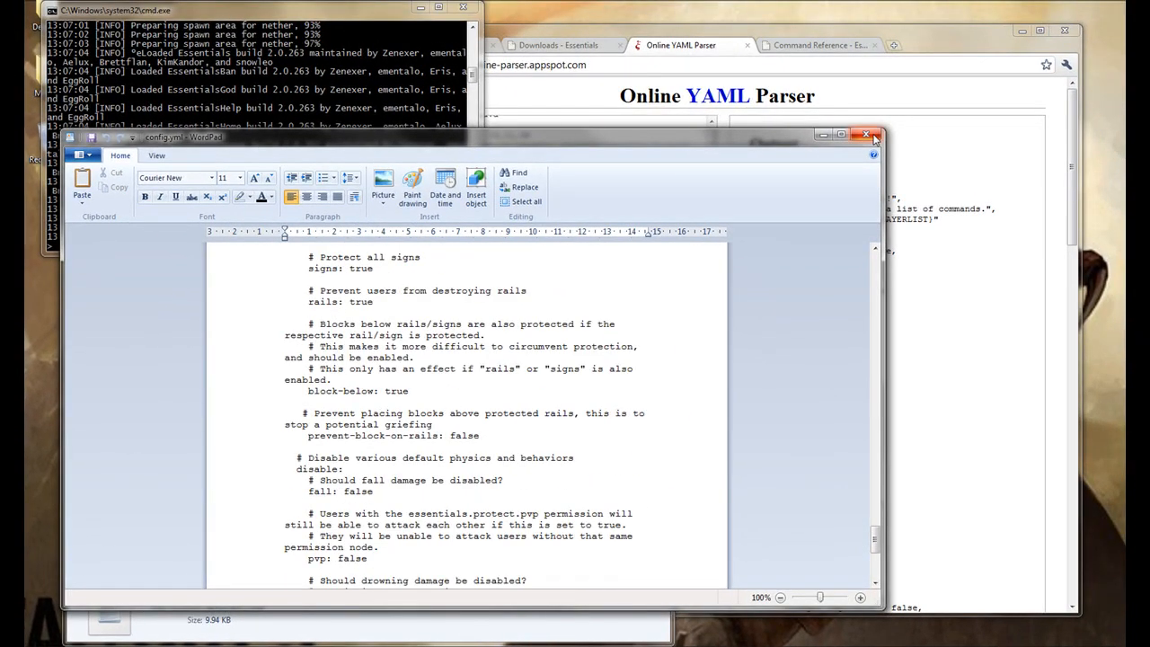
- Close config.yml and send /world nether in chat to travel to the nether
click(867, 135)
text(/world neth)
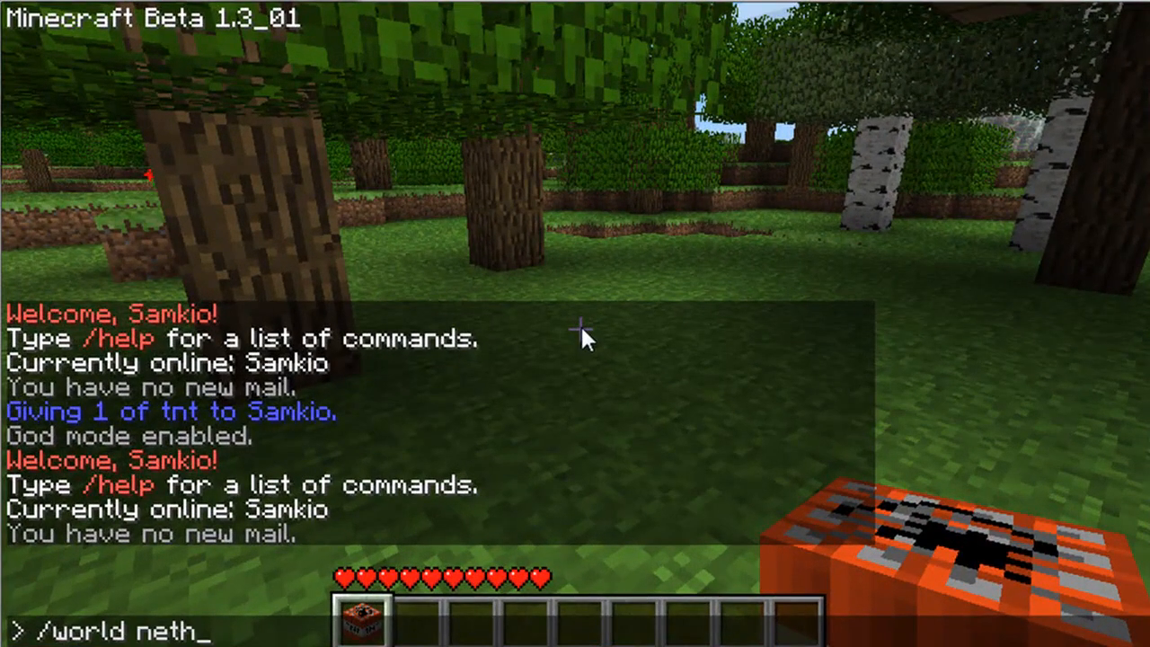
key(enter)
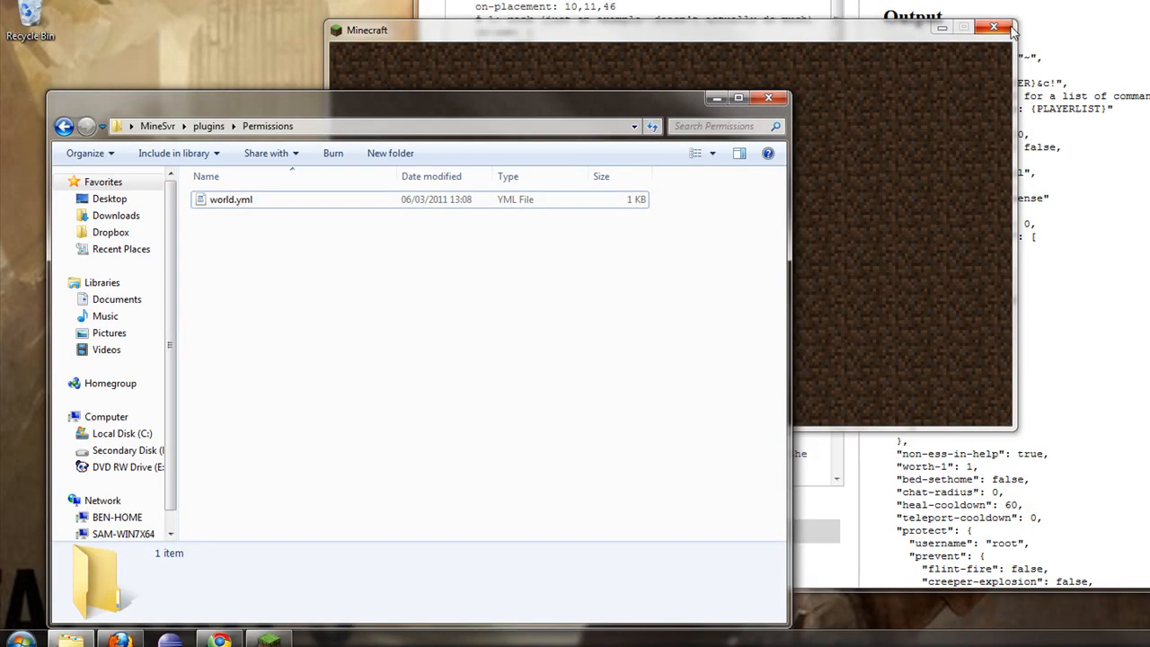
mouse_move(988, 40)
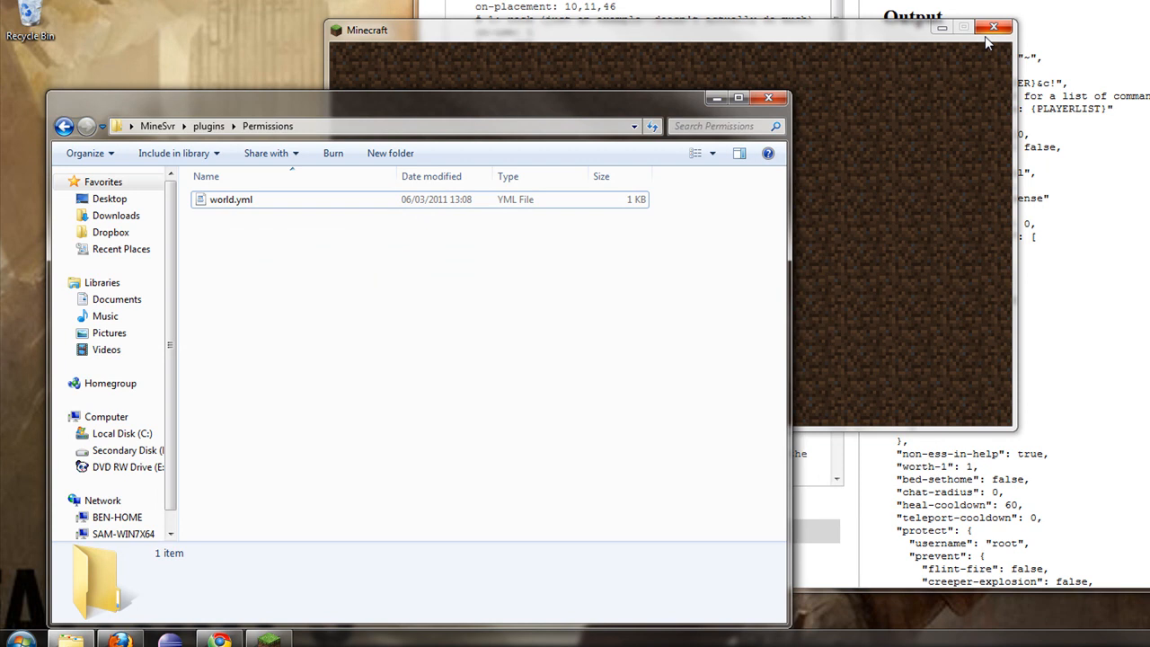